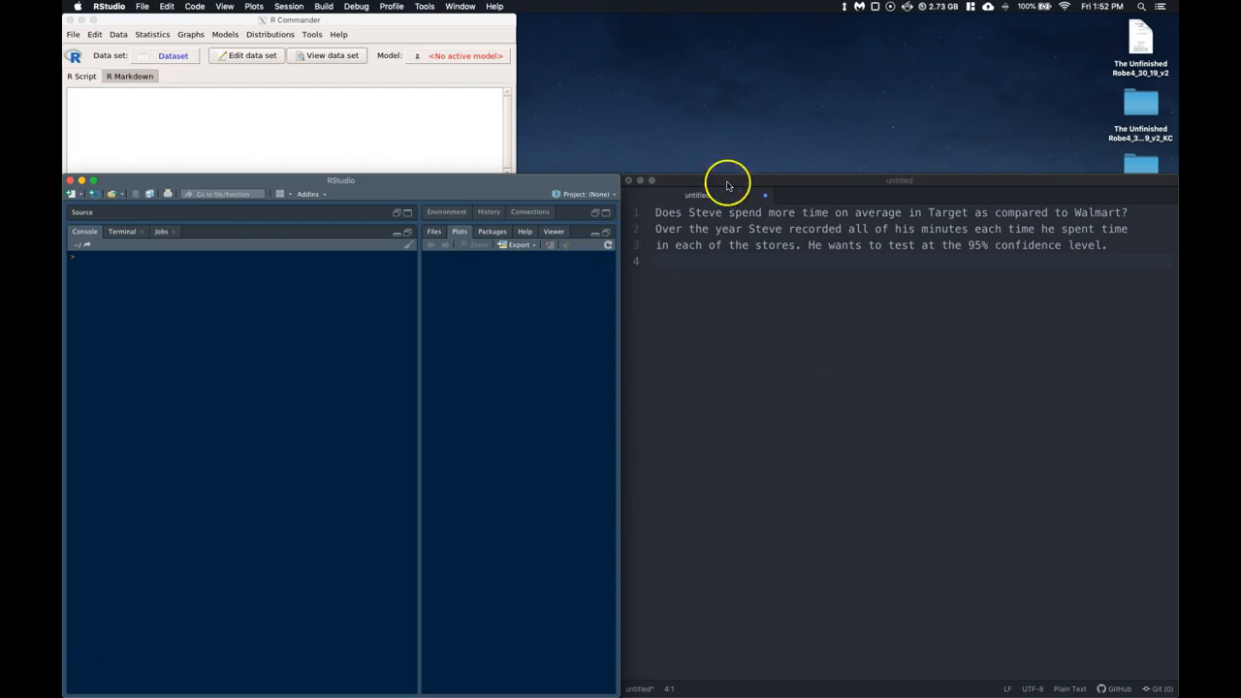
pyautogui.moveTo(731, 296)
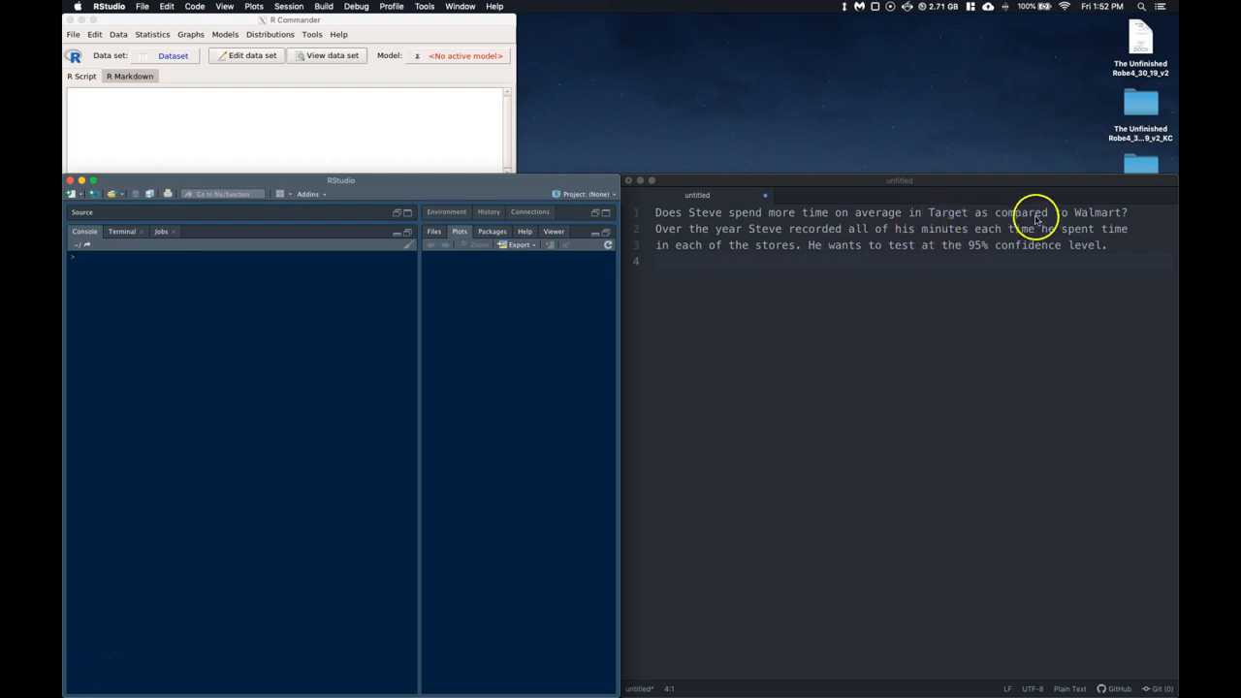
pyautogui.moveTo(1117, 226)
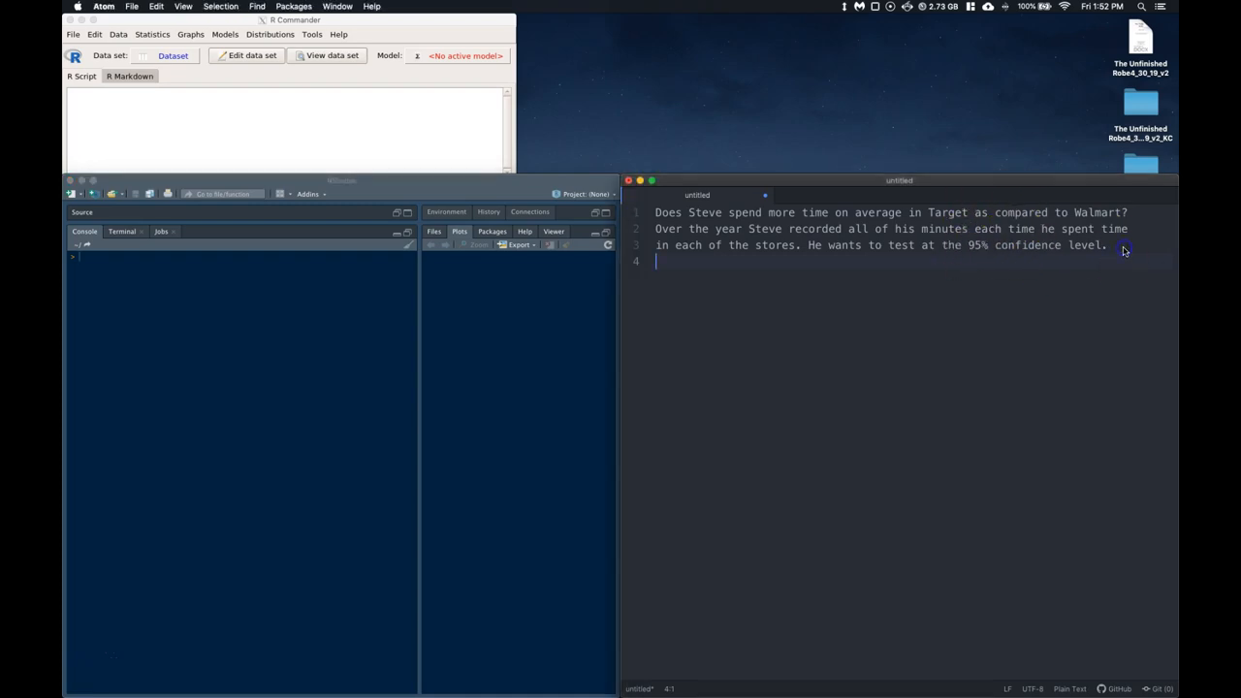
# - Write the null hypothesis Ho: Mu(target)-Mu(walmart)=0 on a new line below the question
pyautogui.press('enter')
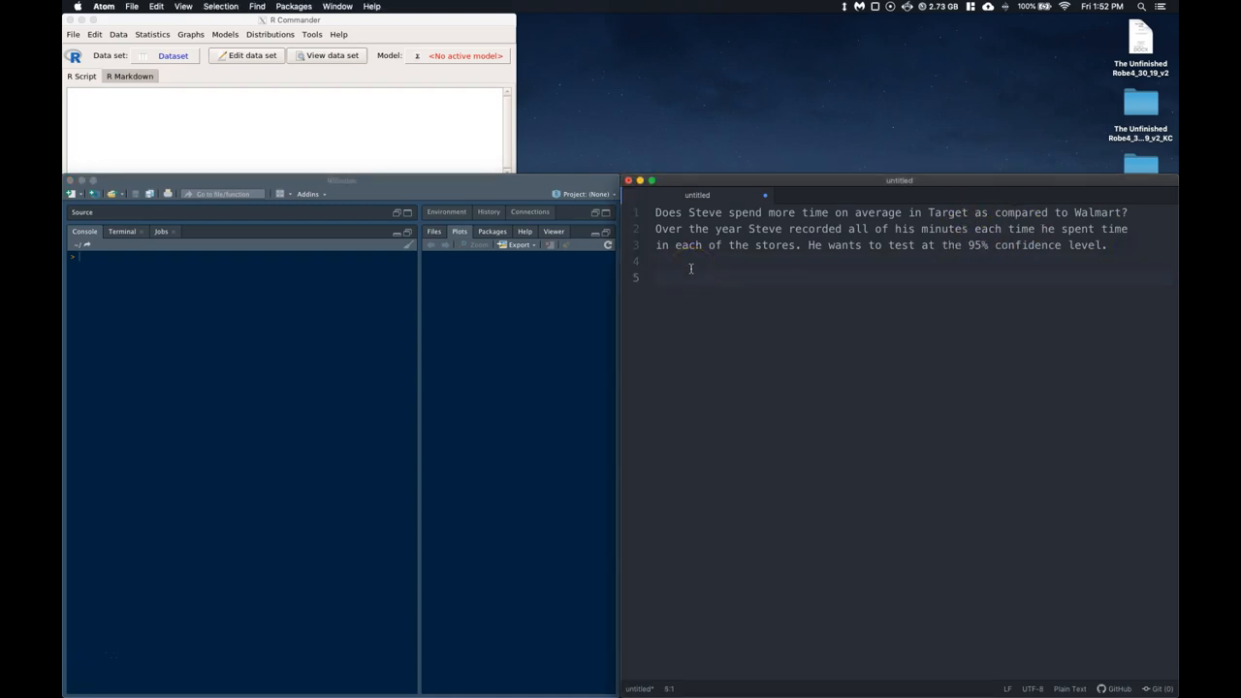
pyautogui.write('Ho')
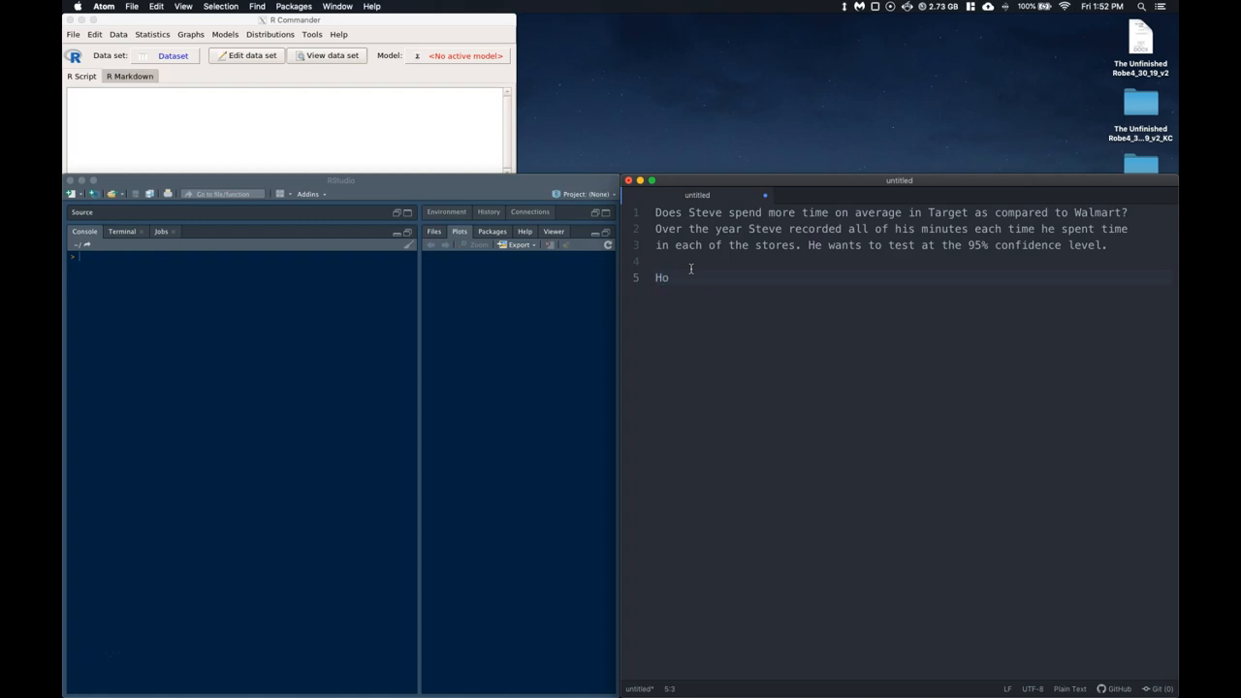
pyautogui.write(':')
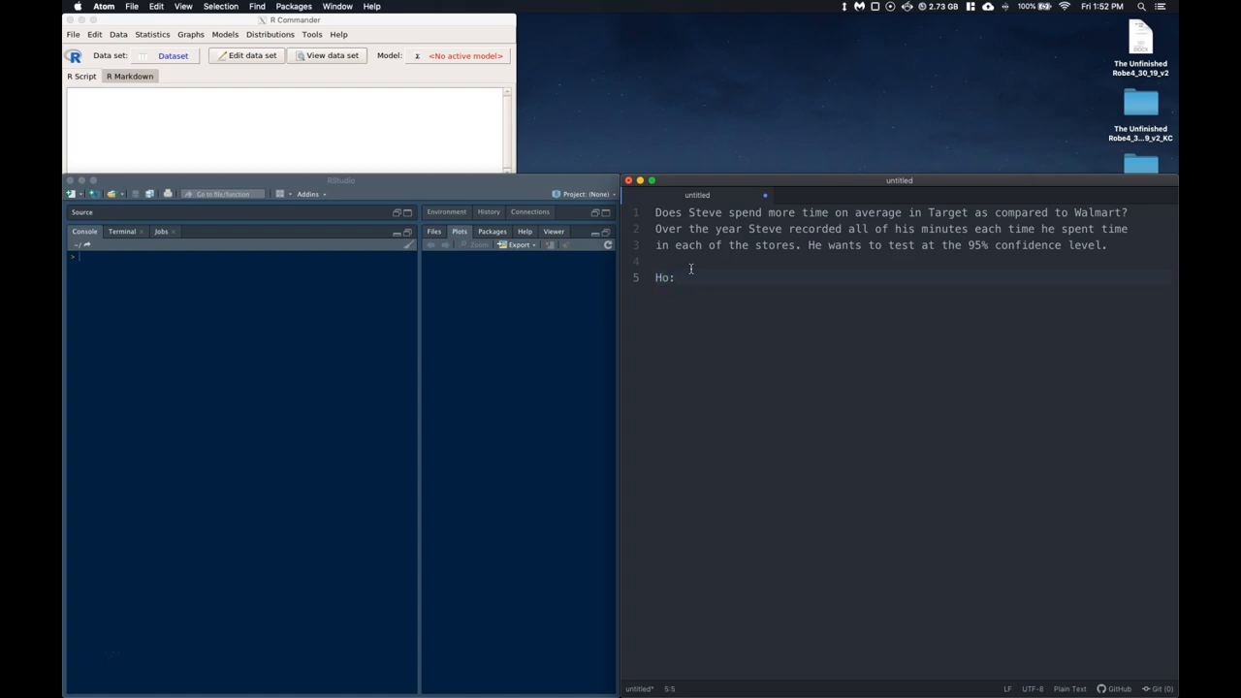
pyautogui.write('Targ')
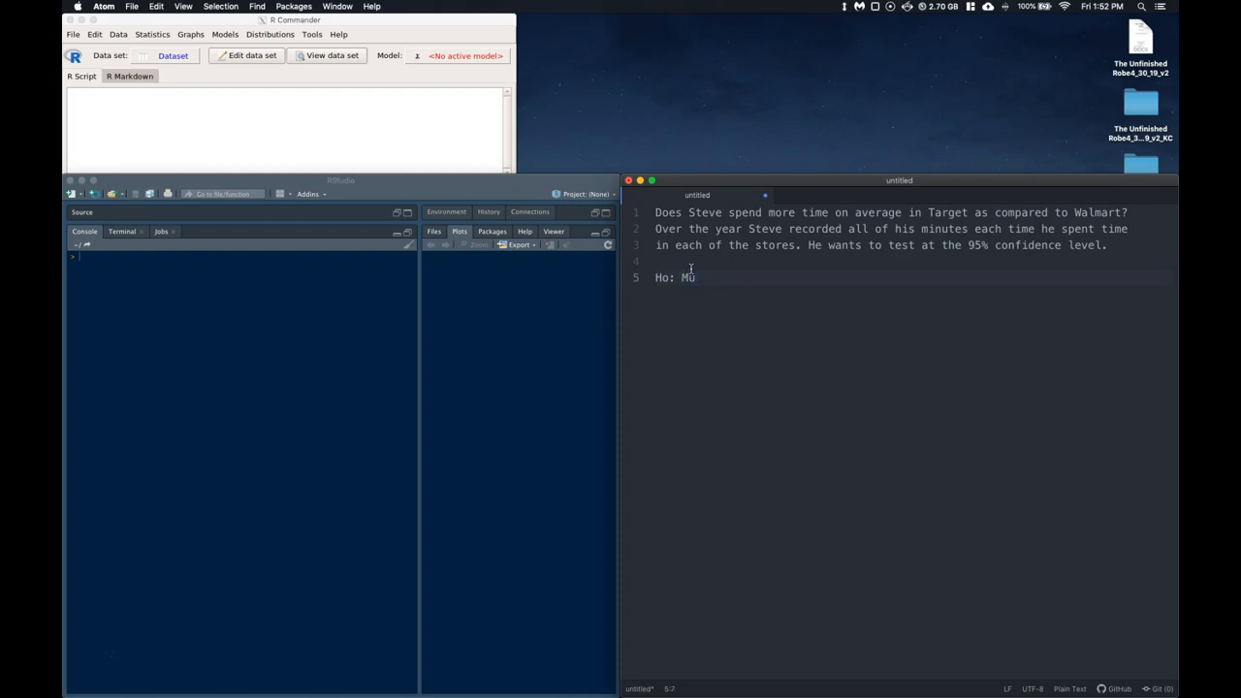
pyautogui.write('(target)')
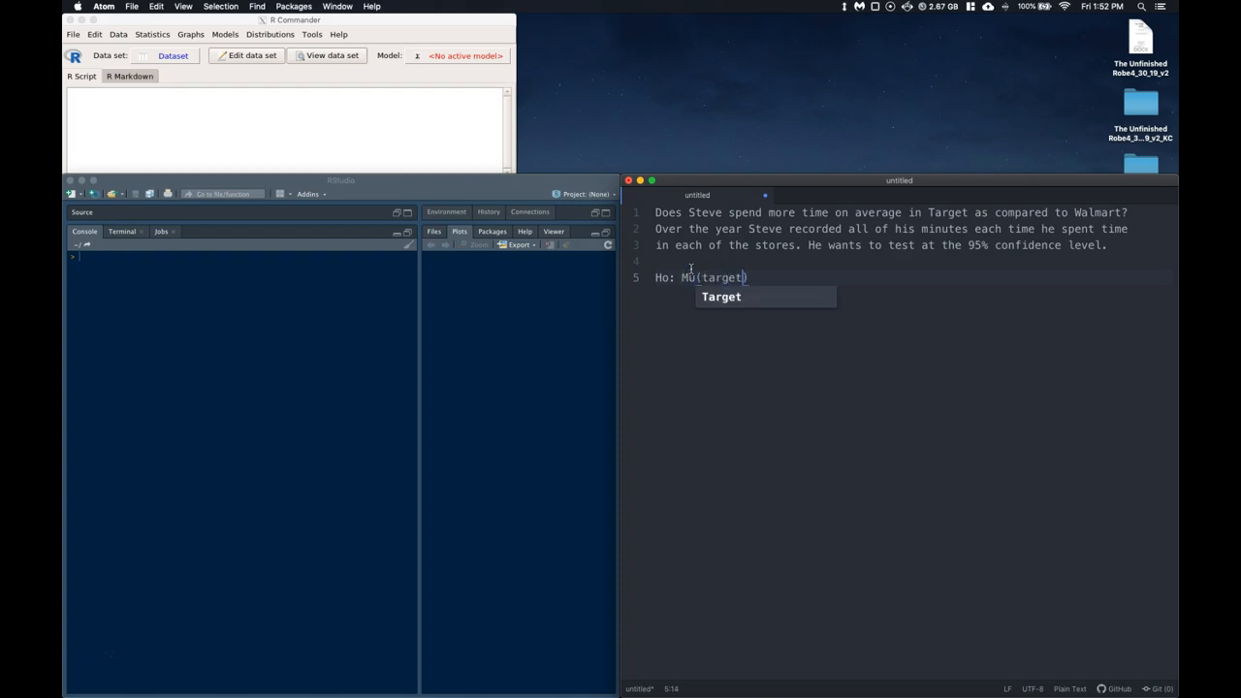
pyautogui.write('-')
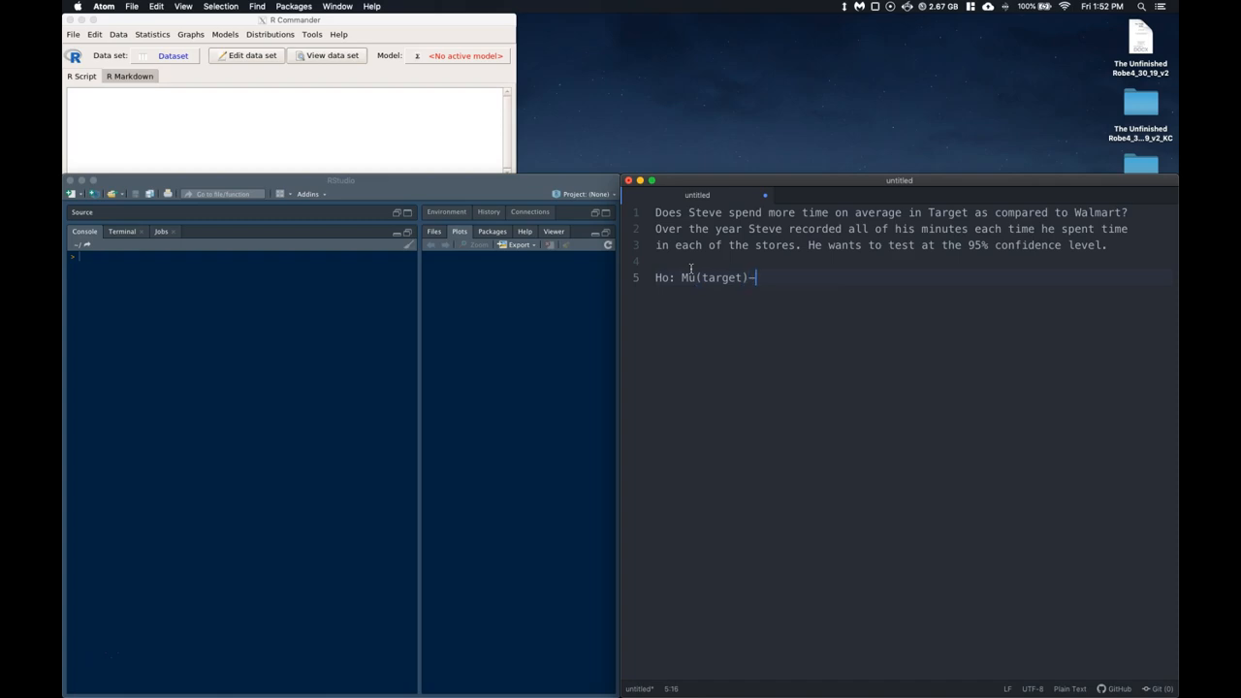
pyautogui.write('Mu')
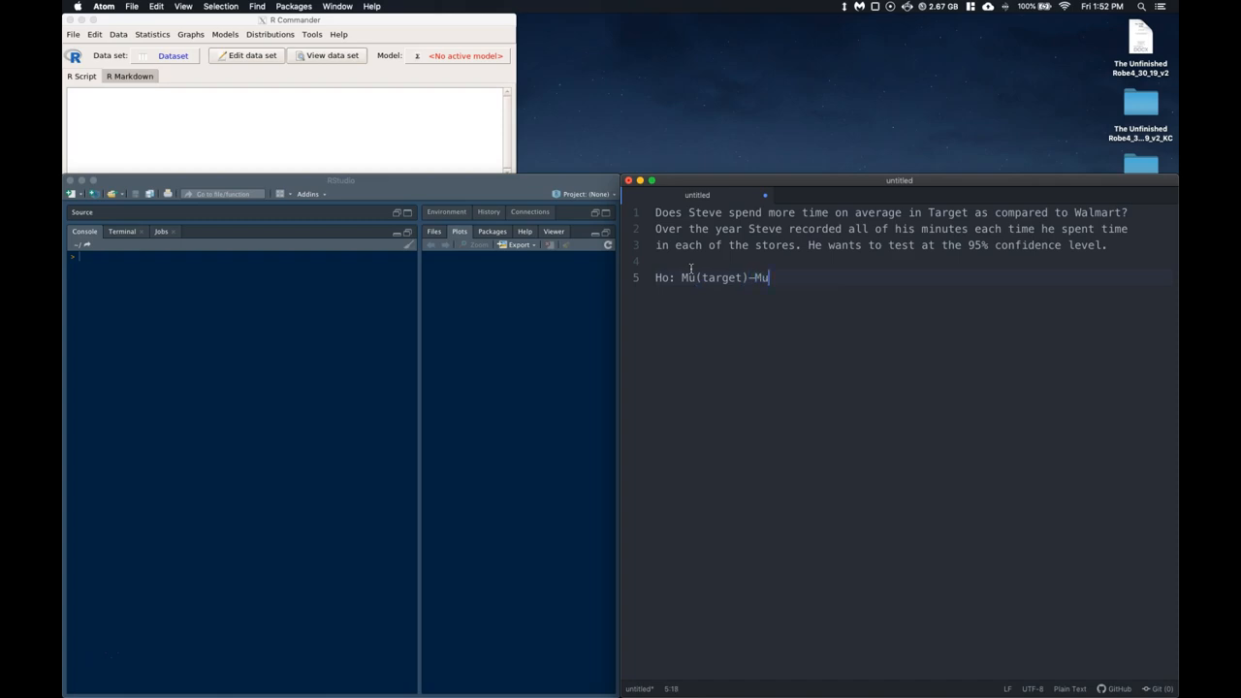
pyautogui.write('(W)')
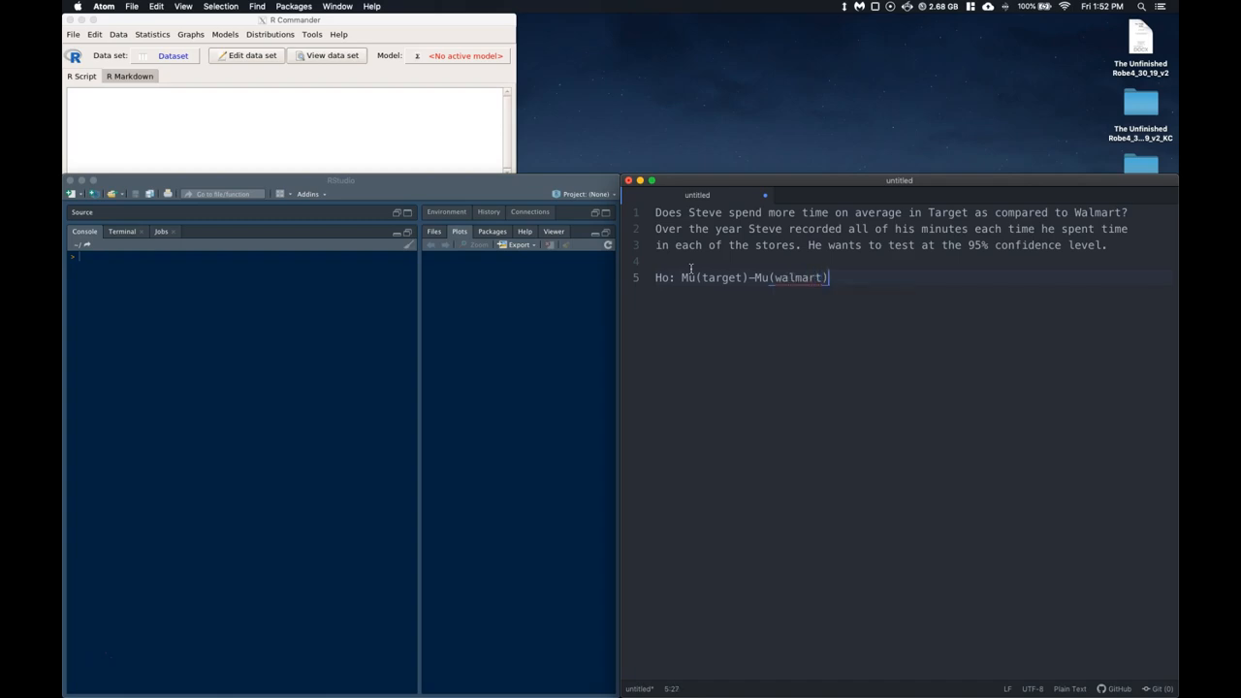
pyautogui.write('=0')
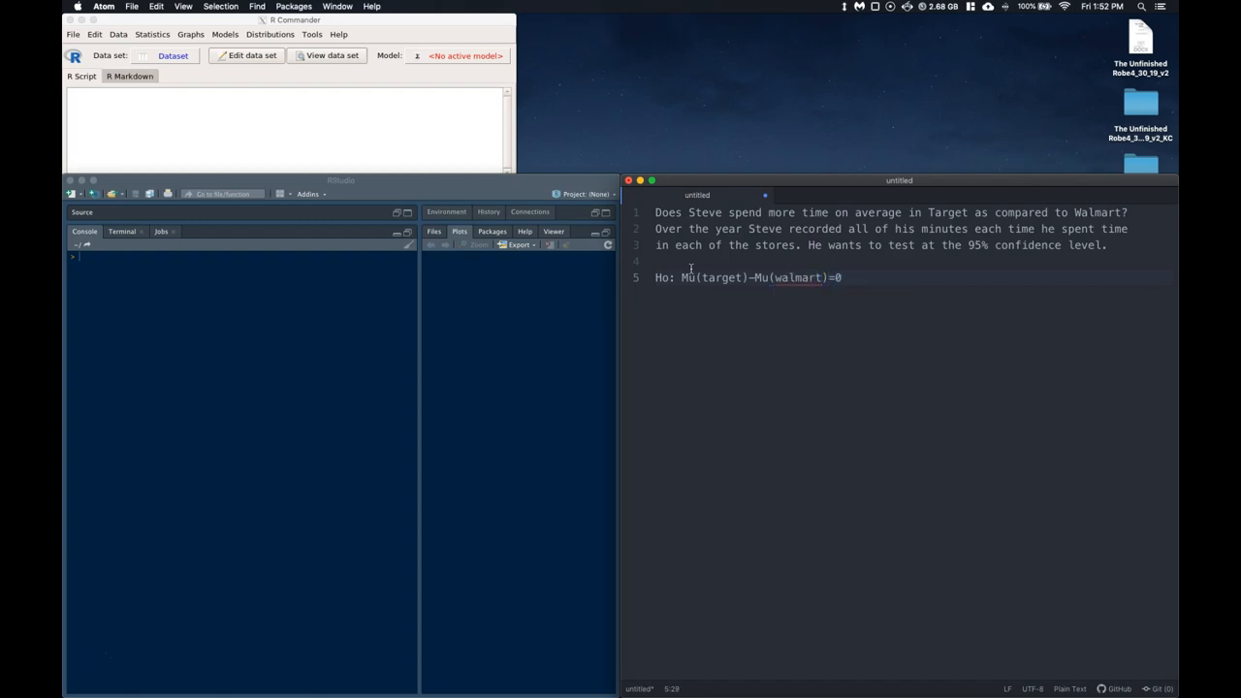
# - Add the greater-than alternative hypothesis and alpha=0.05 on its own line
pyautogui.click(658, 278)
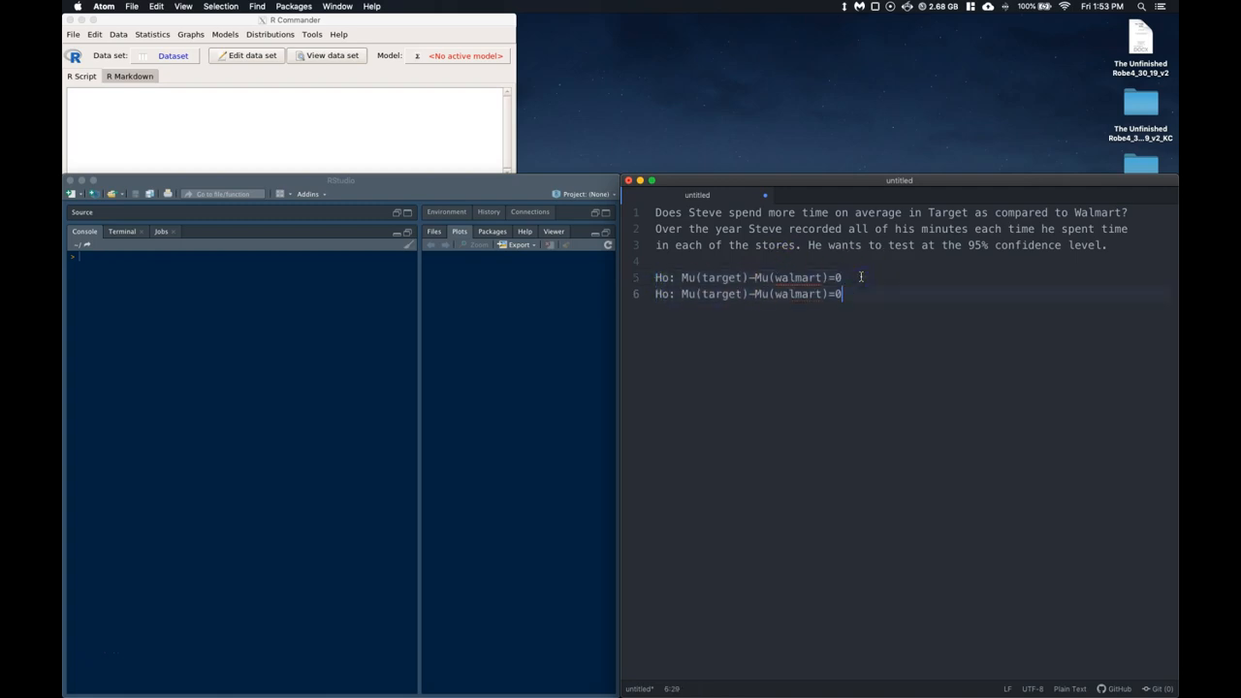
pyautogui.press('Backspace')
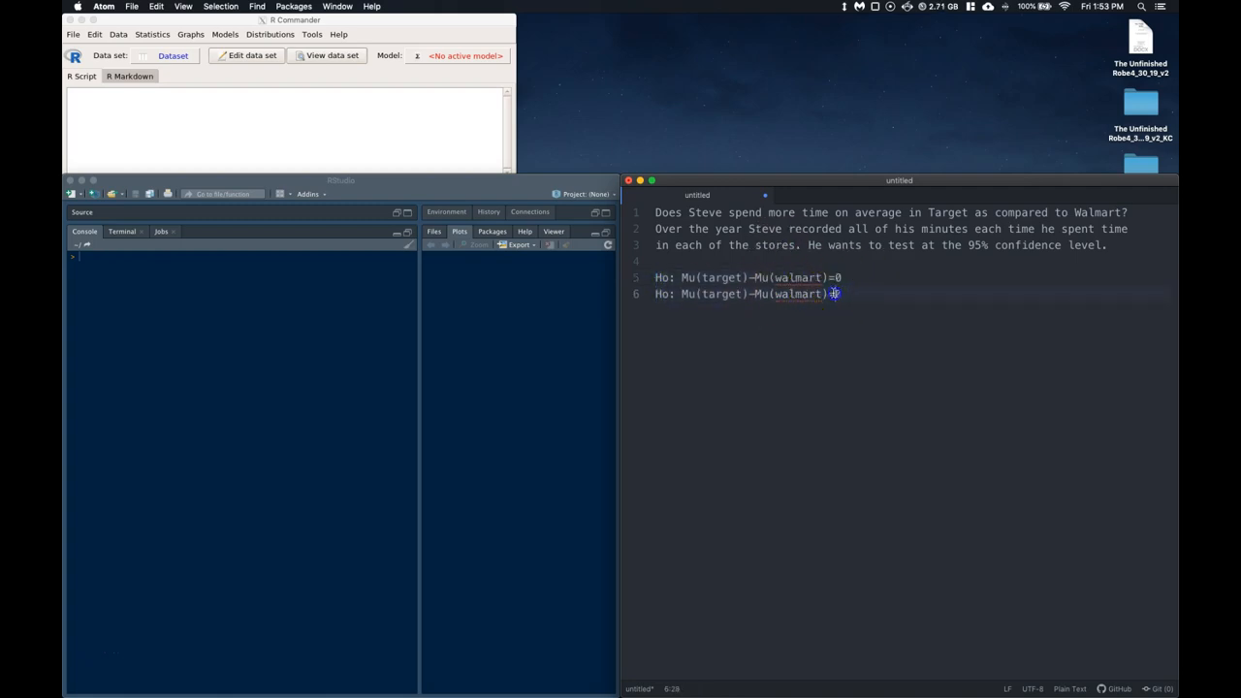
pyautogui.write('0')
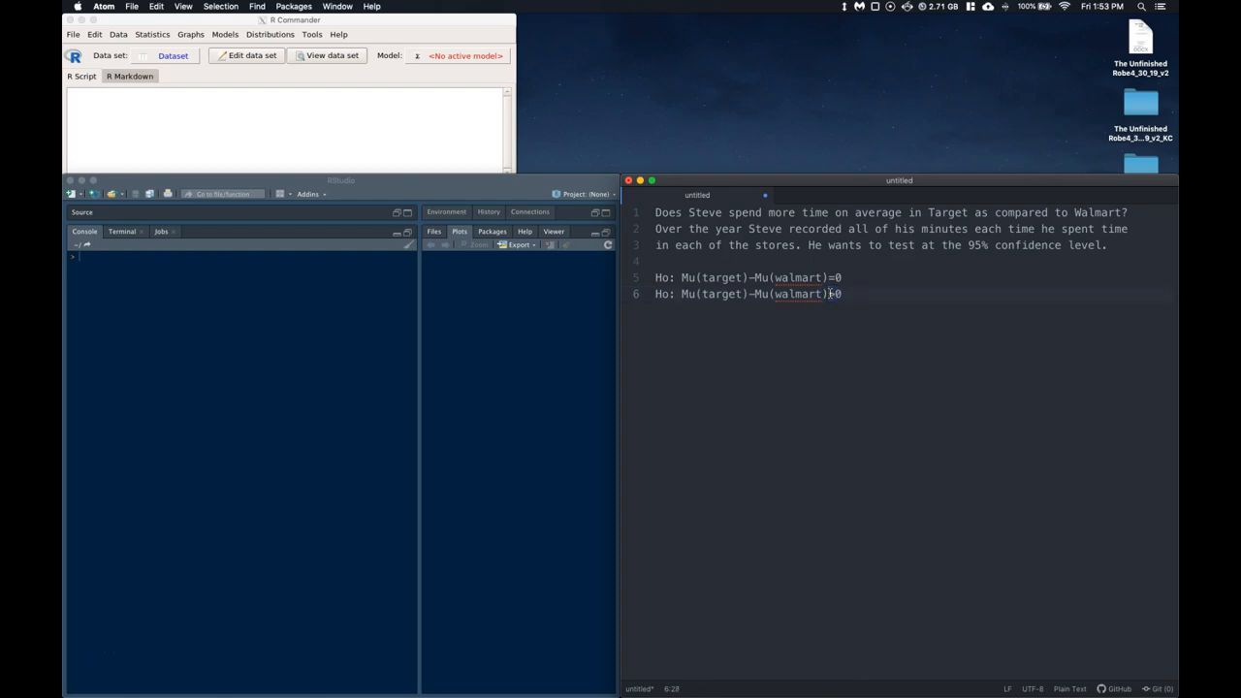
pyautogui.write('>')
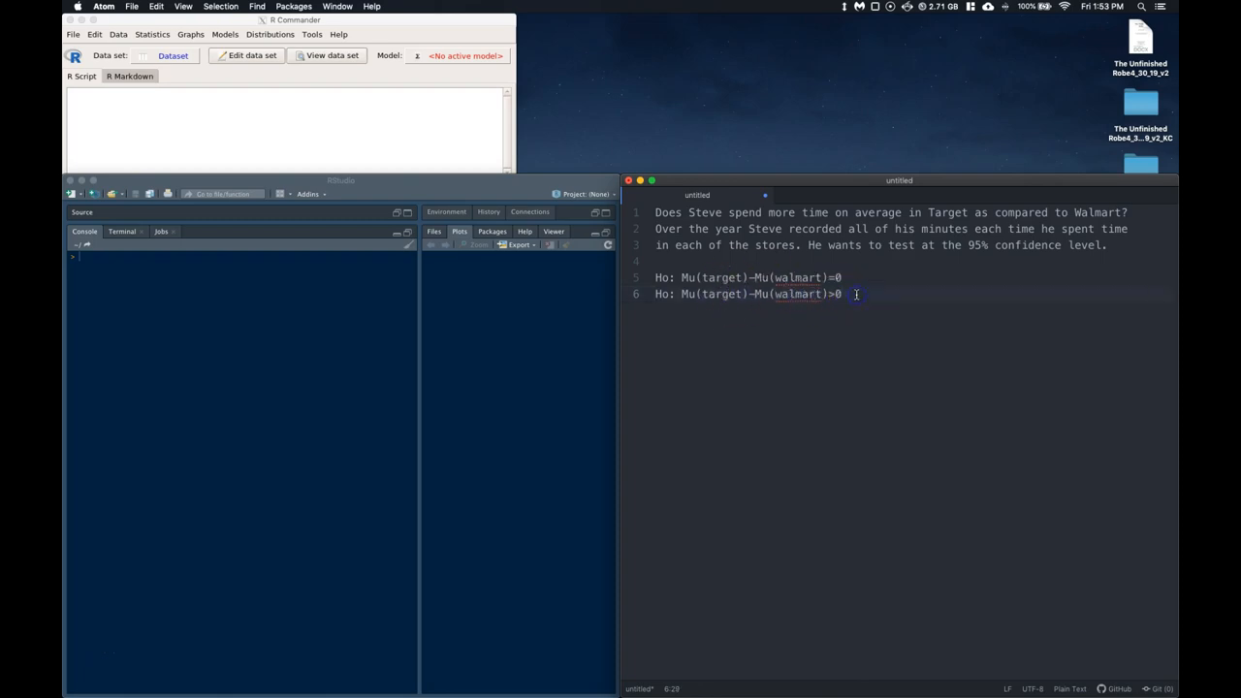
pyautogui.write('alpha')
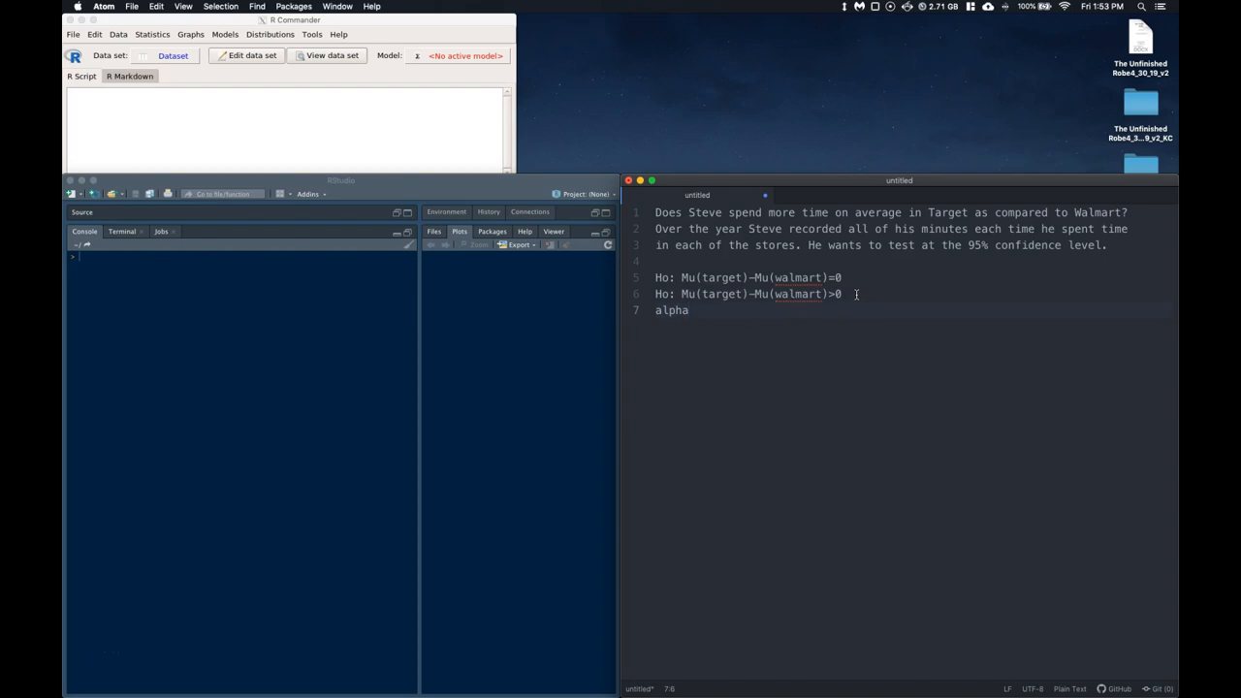
pyautogui.write('=0.05')
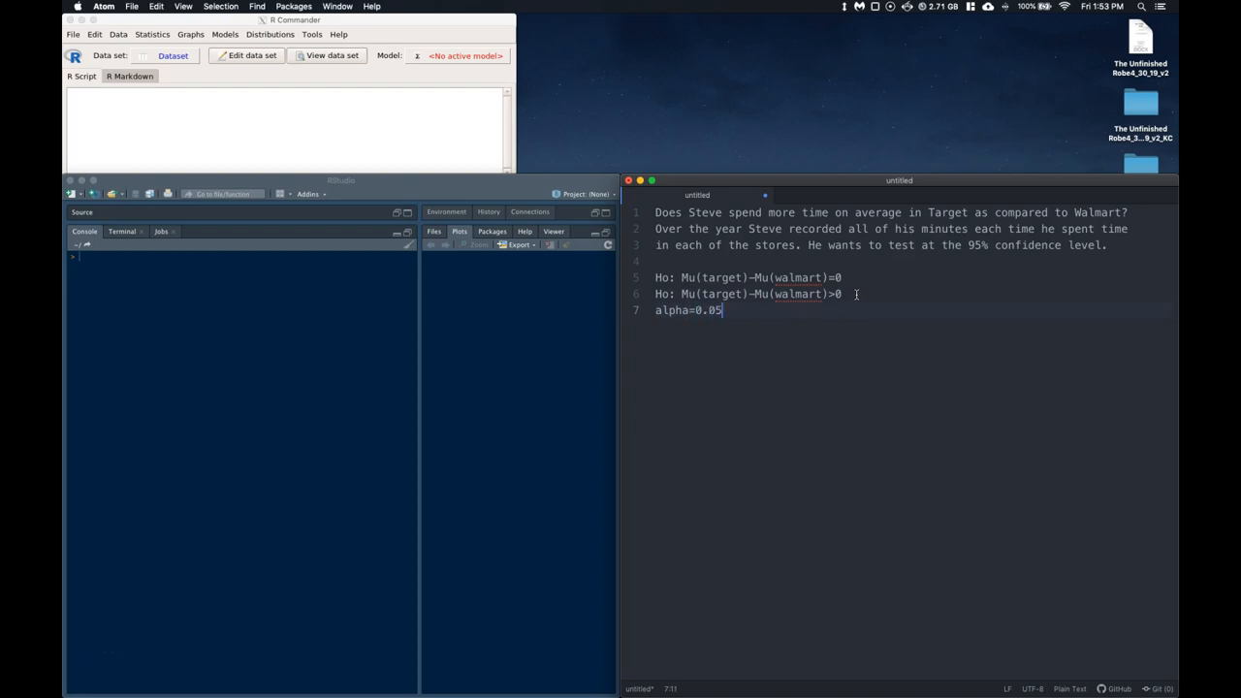
pyautogui.press('enter')
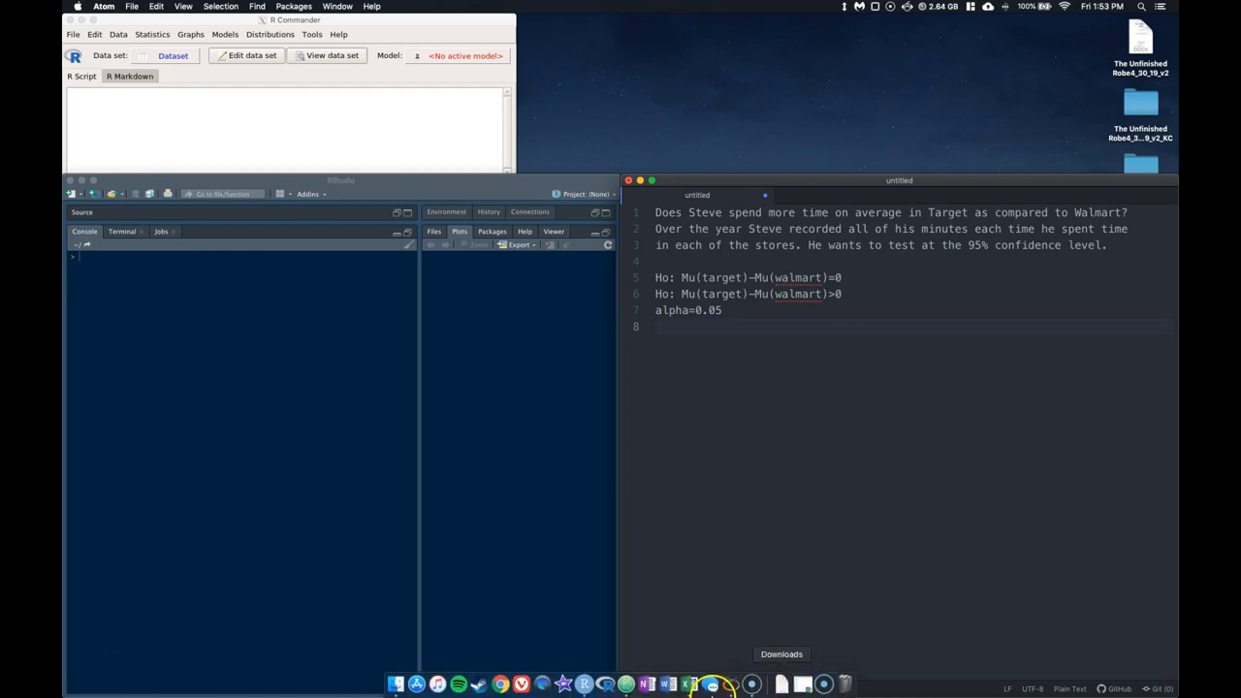
# - Copy the Target and Walmart company and time-in-store columns from Excel
pyautogui.click(689, 685)
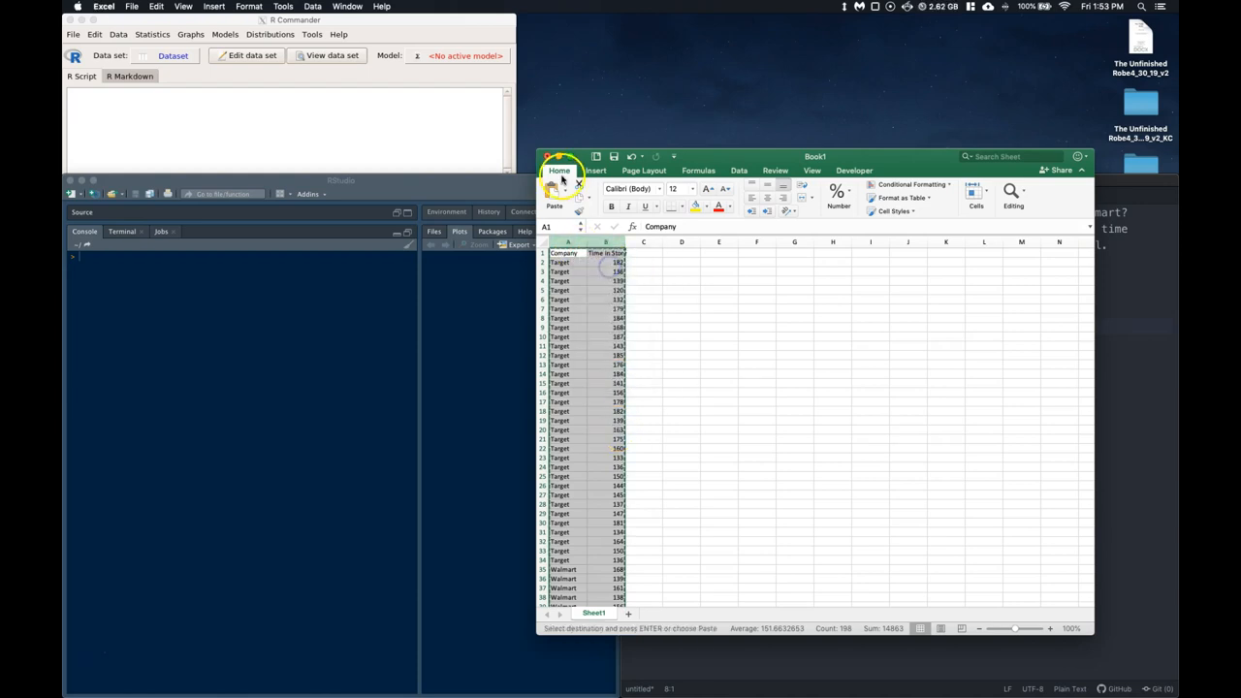
pyautogui.click(118, 34)
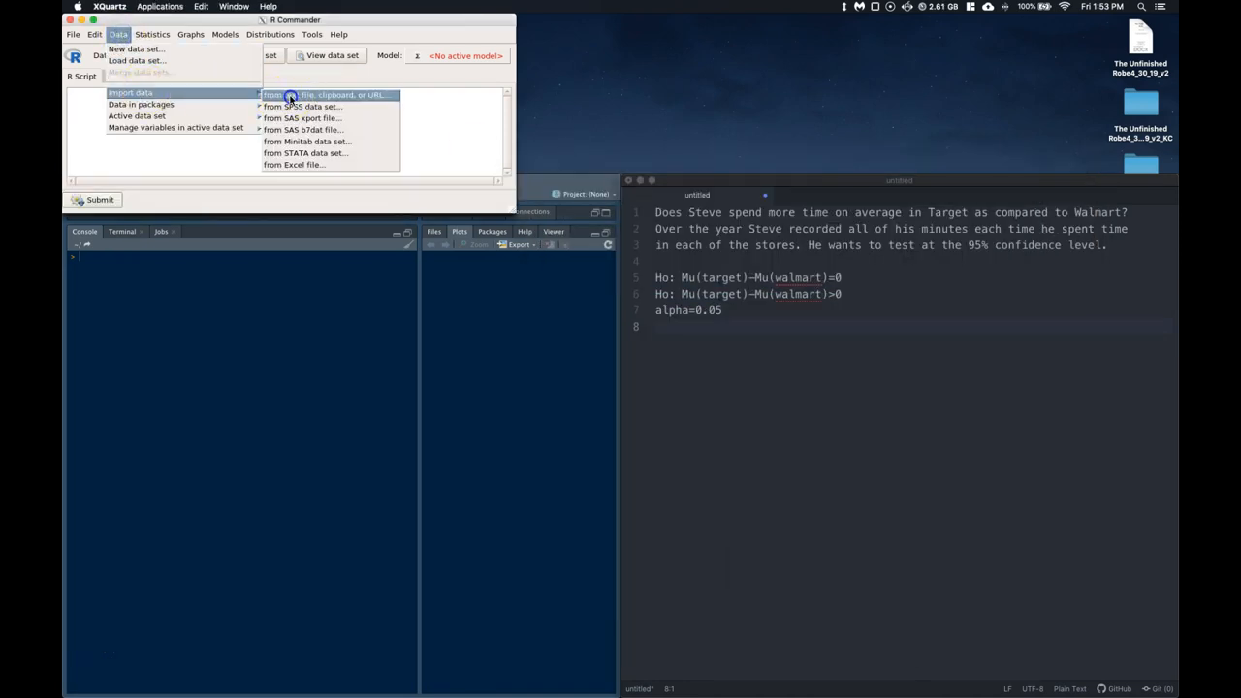
# - Import the tab-separated clipboard data as Dataset, giving 98 rows and 2 columns
pyautogui.click(327, 94)
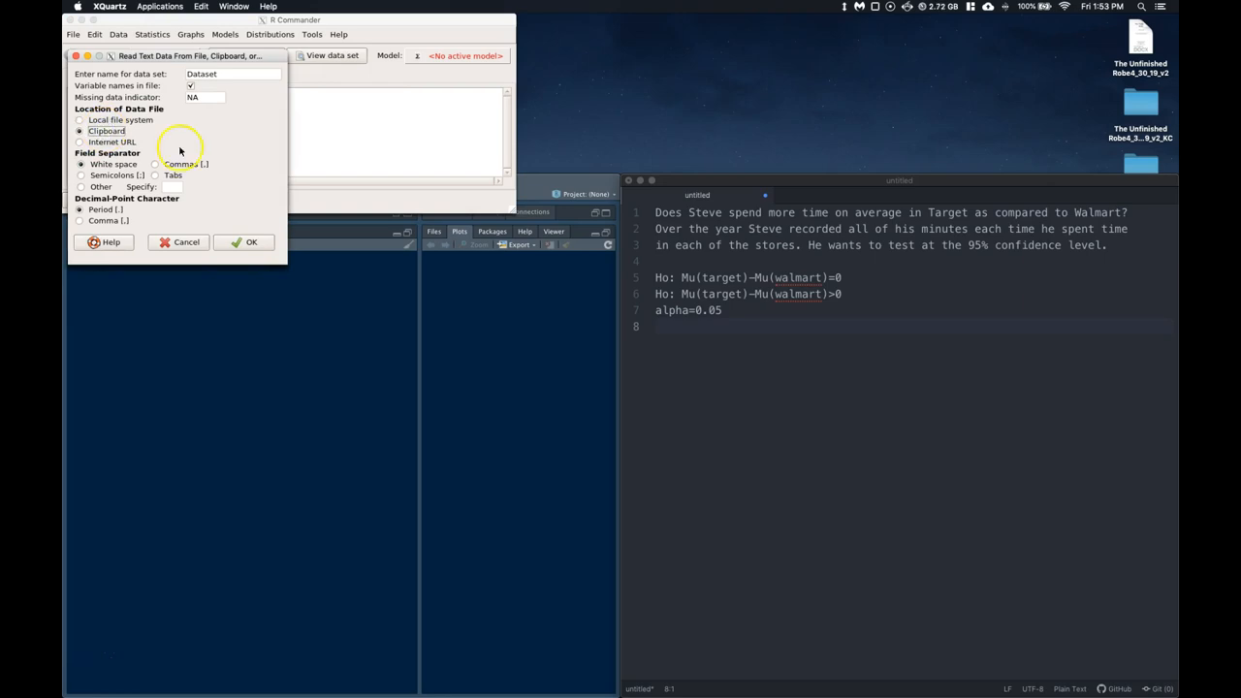
pyautogui.click(155, 176)
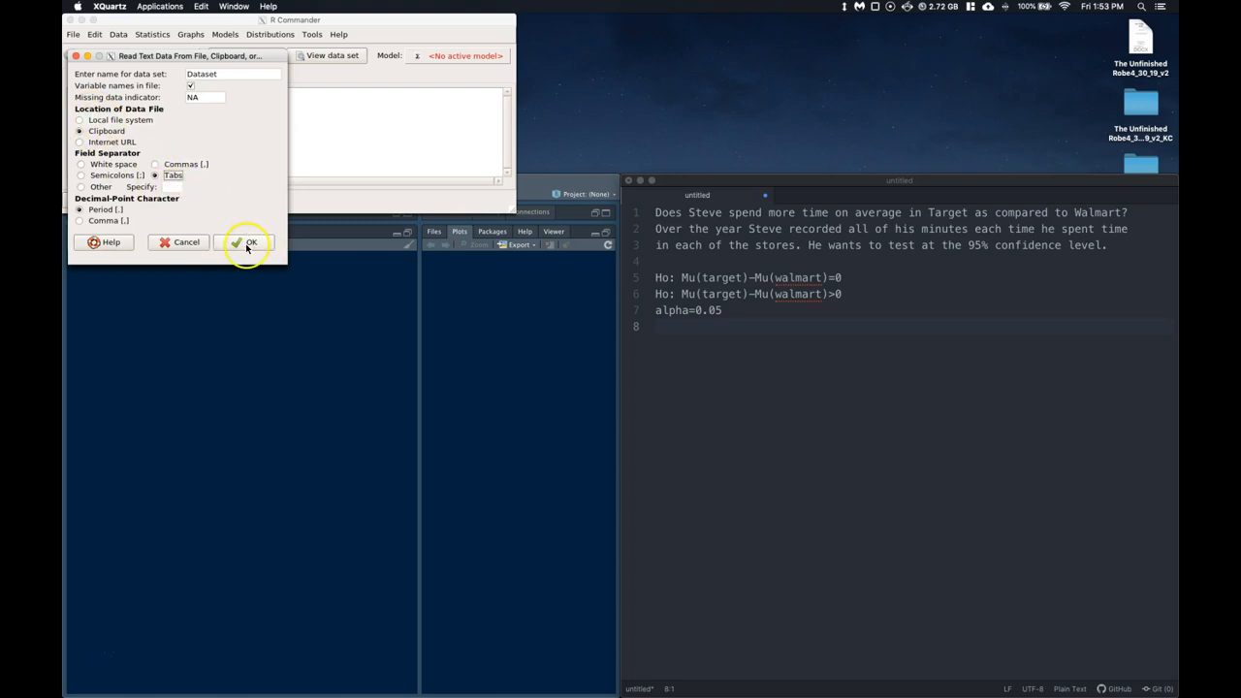
pyautogui.click(246, 241)
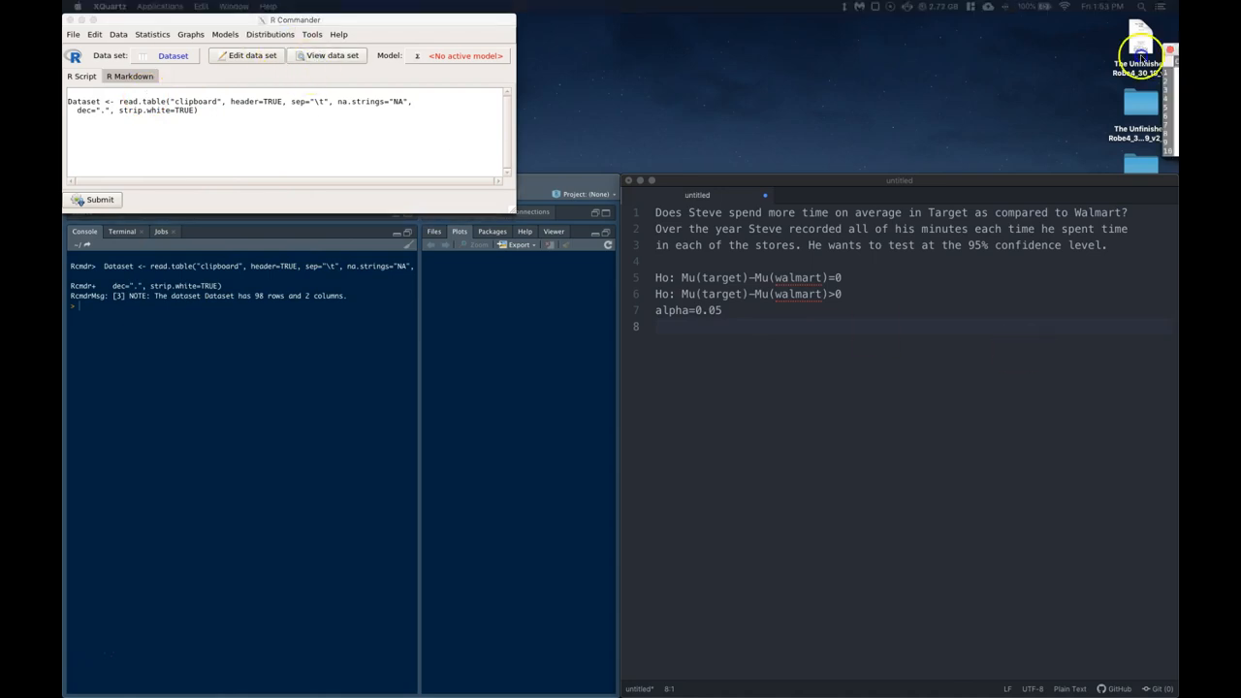
pyautogui.click(331, 56)
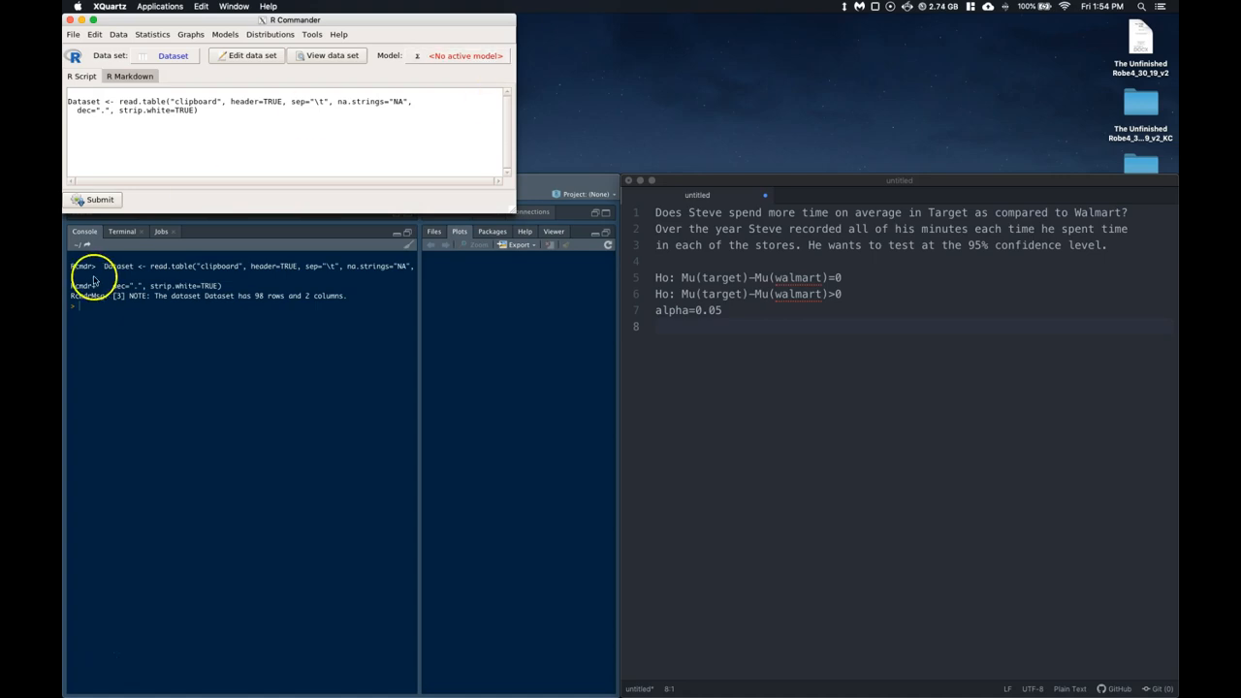
pyautogui.click(151, 34)
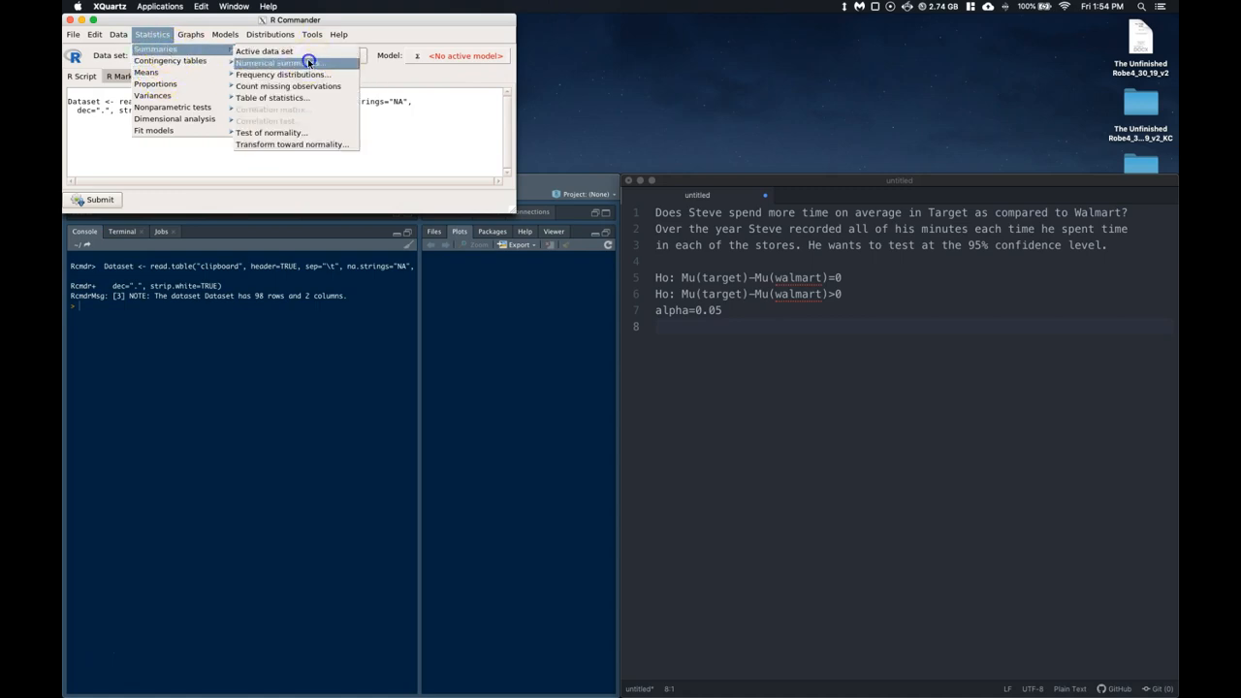
pyautogui.click(271, 63)
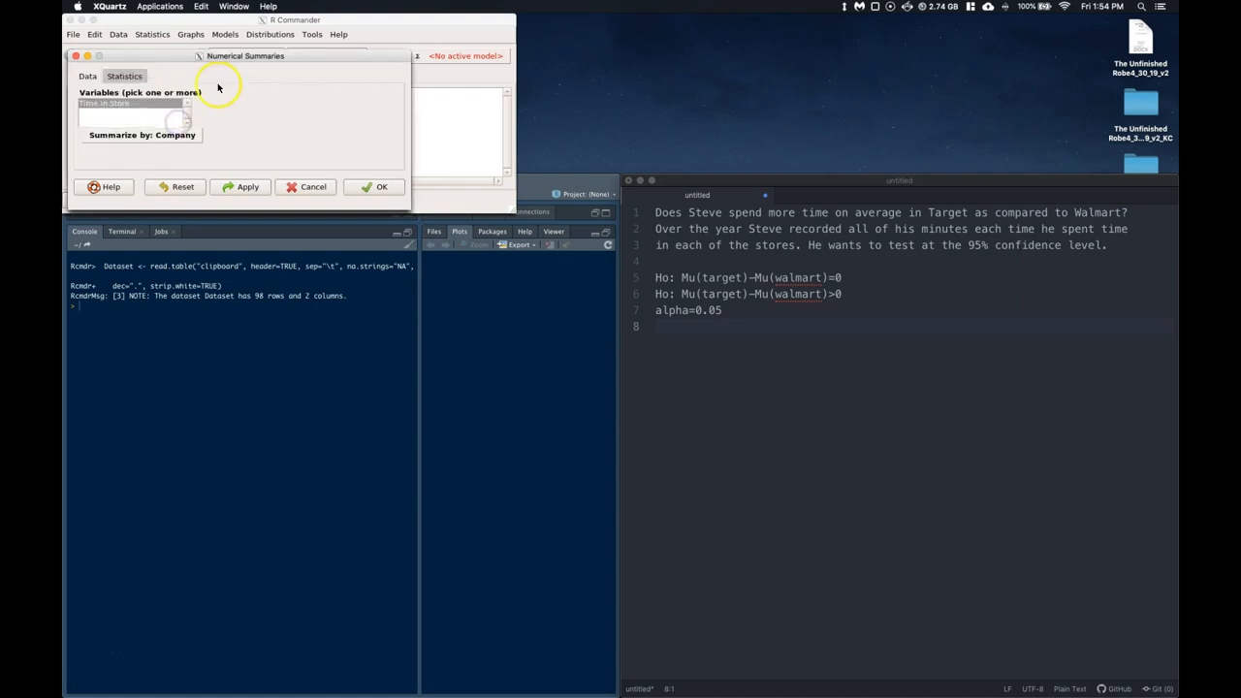
pyautogui.click(123, 76)
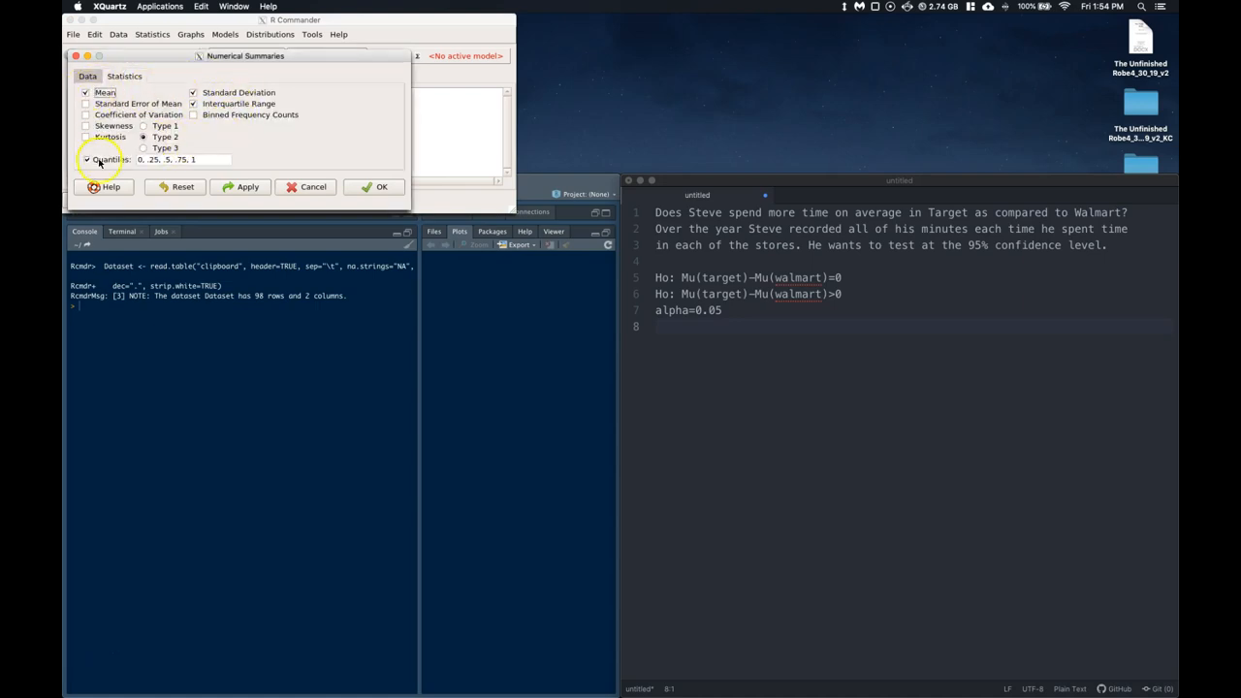
pyautogui.click(85, 159)
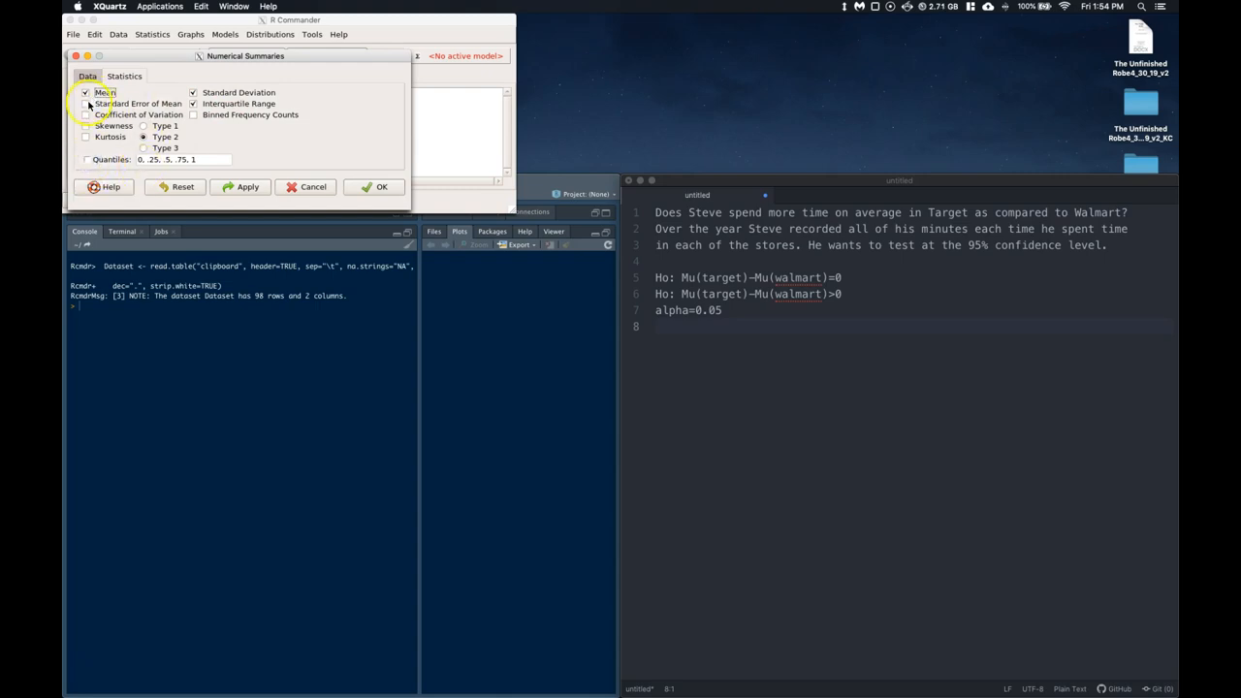
pyautogui.click(85, 103)
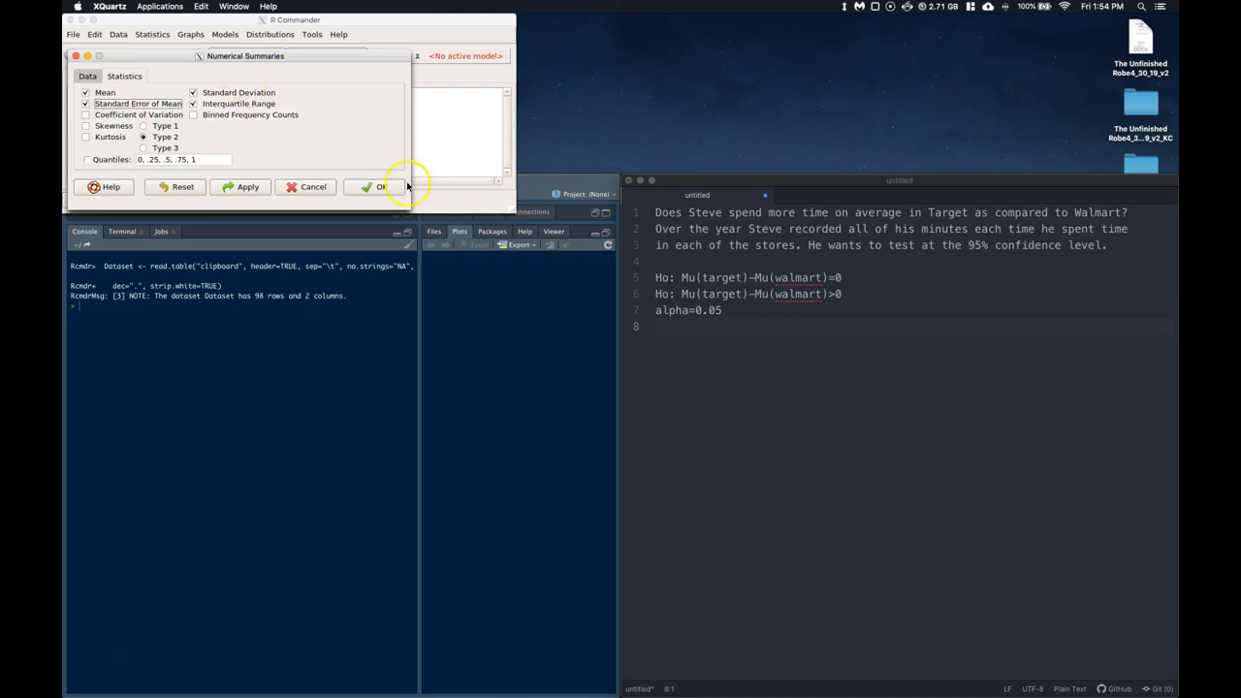
pyautogui.click(376, 186)
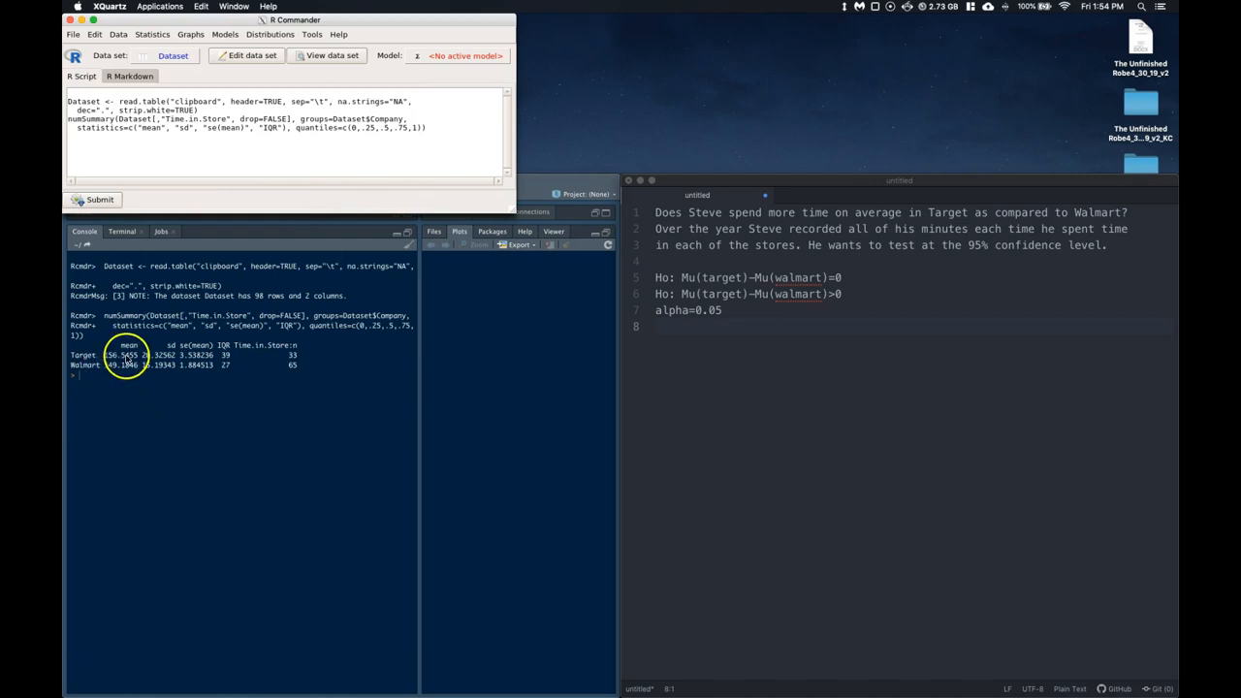
pyautogui.moveTo(165, 363)
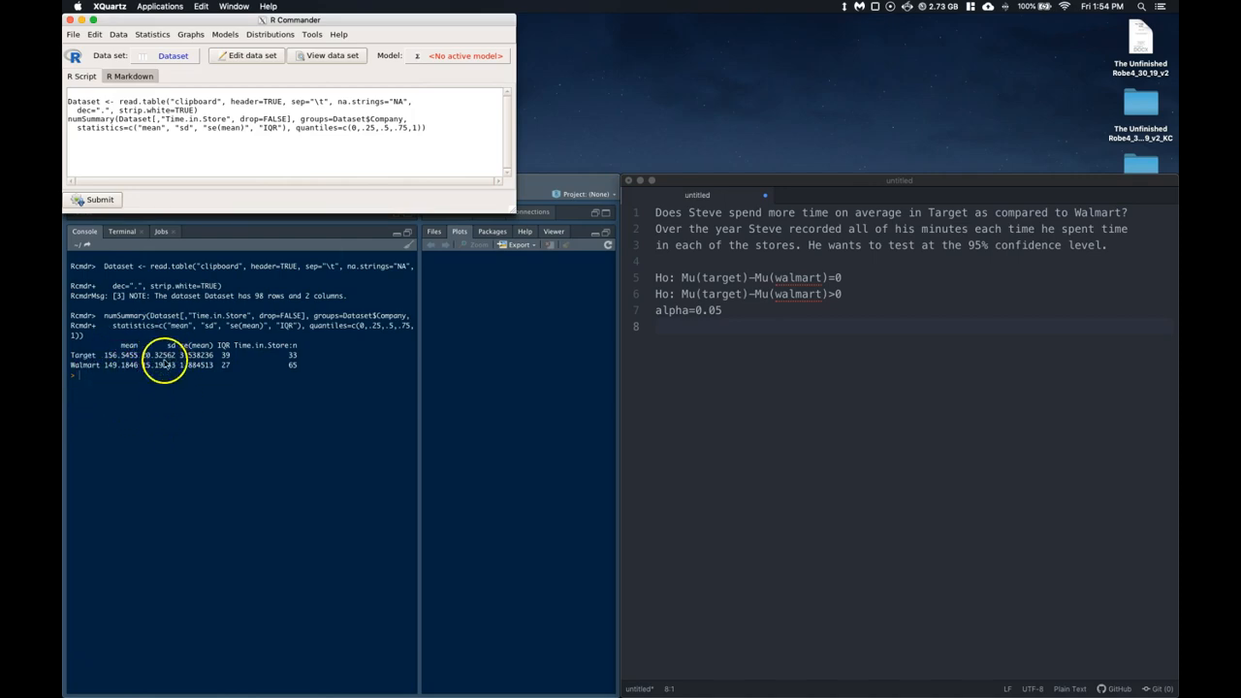
pyautogui.moveTo(272, 393)
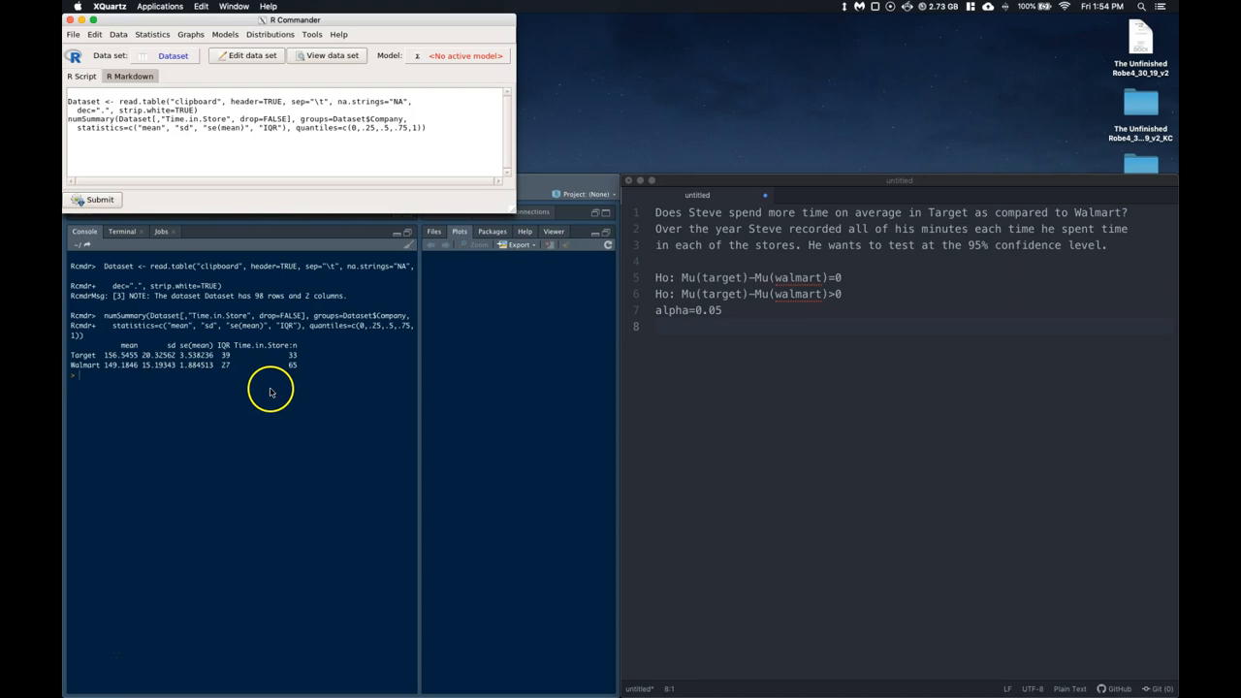
pyautogui.moveTo(300, 359)
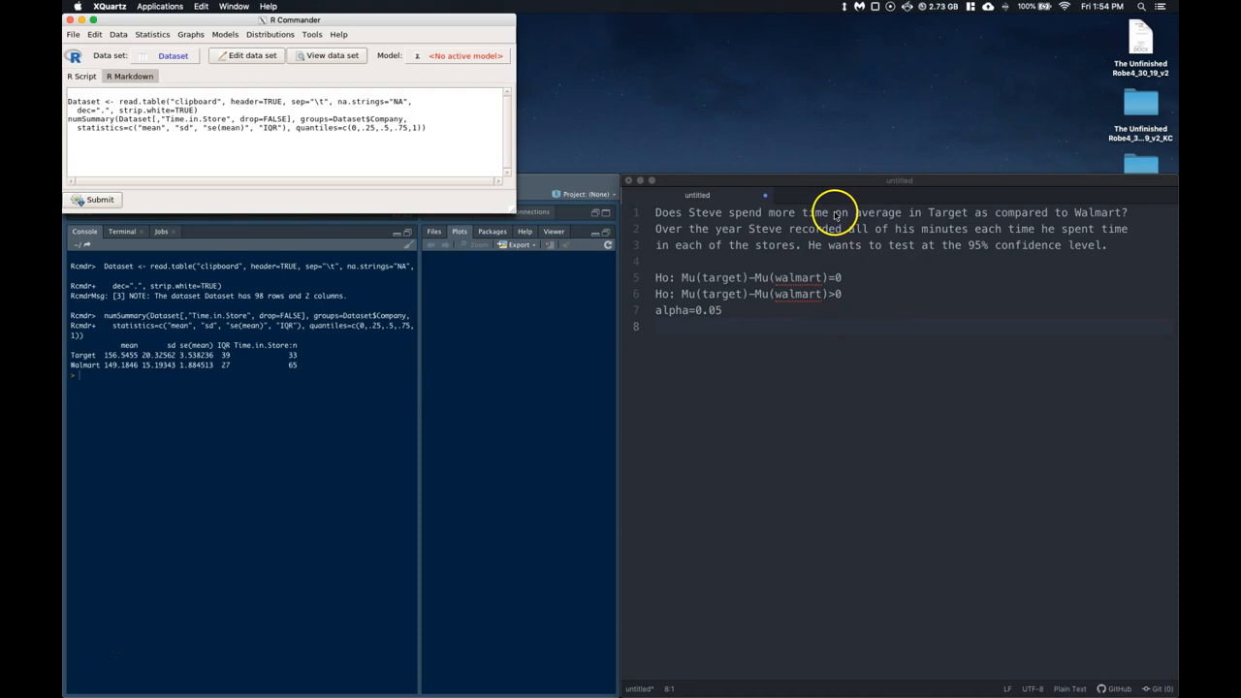
pyautogui.moveTo(822, 244)
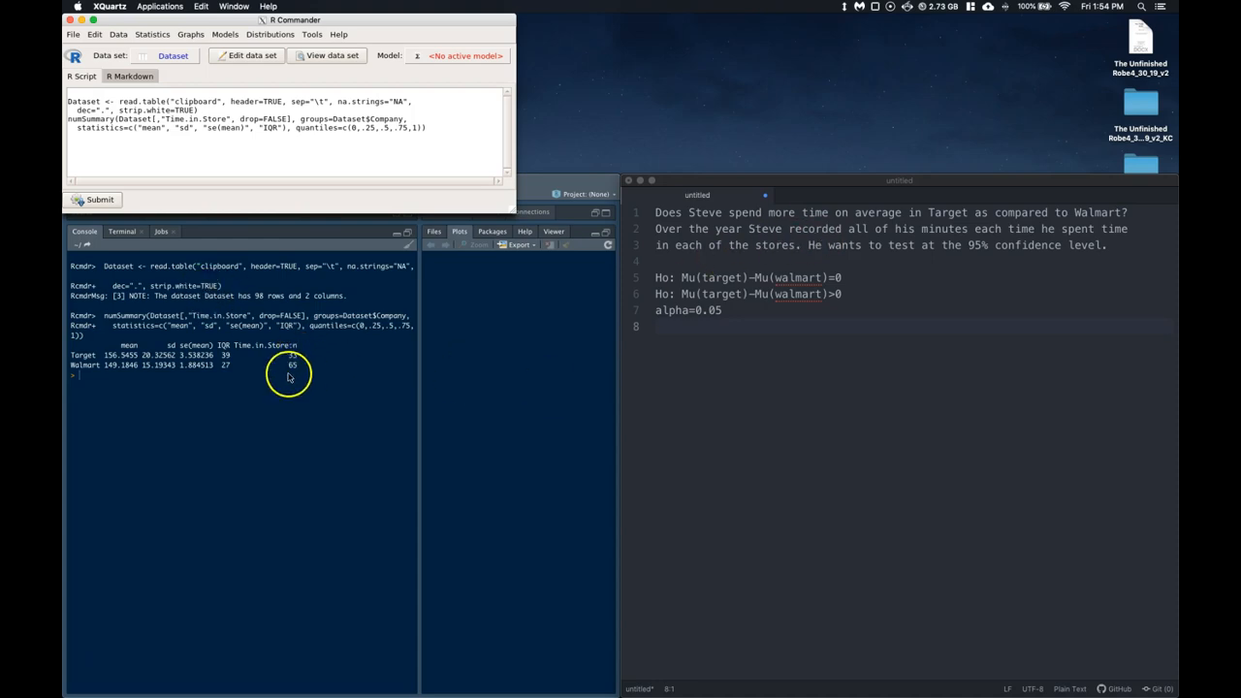
pyautogui.moveTo(291, 350)
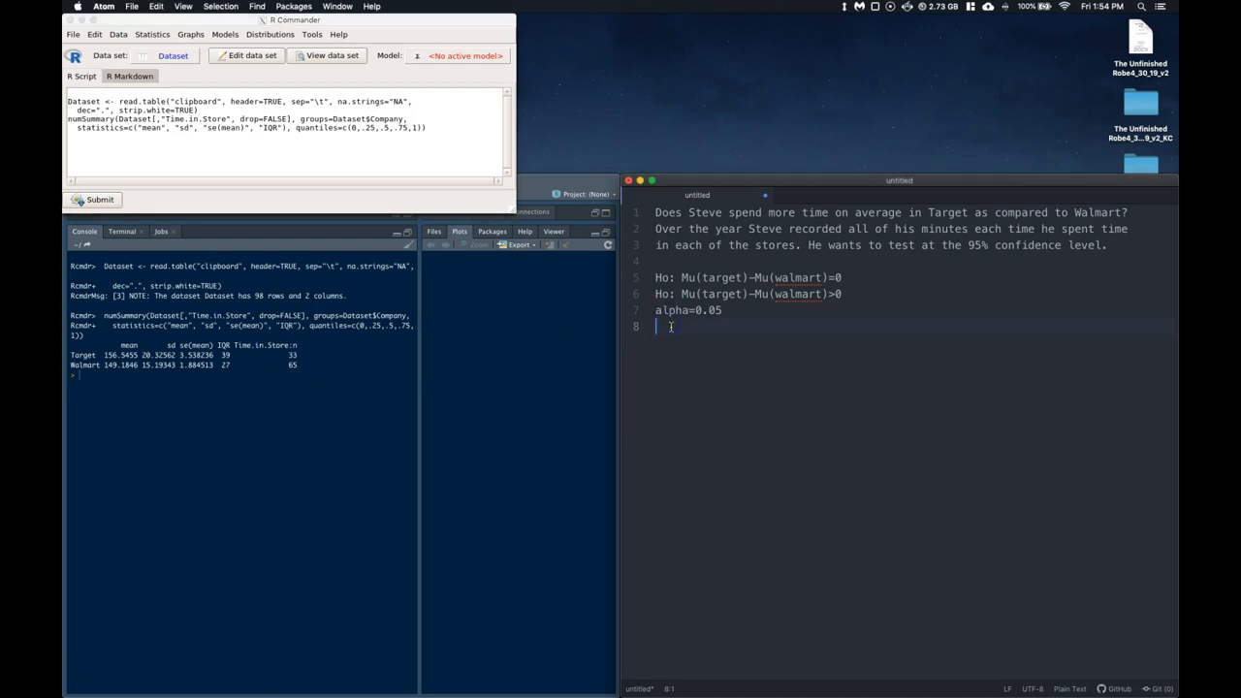
# - Type 'Sample size large enough to support CLT (Target>30 Walmart>30)' in the note
pyautogui.write('Sample size')
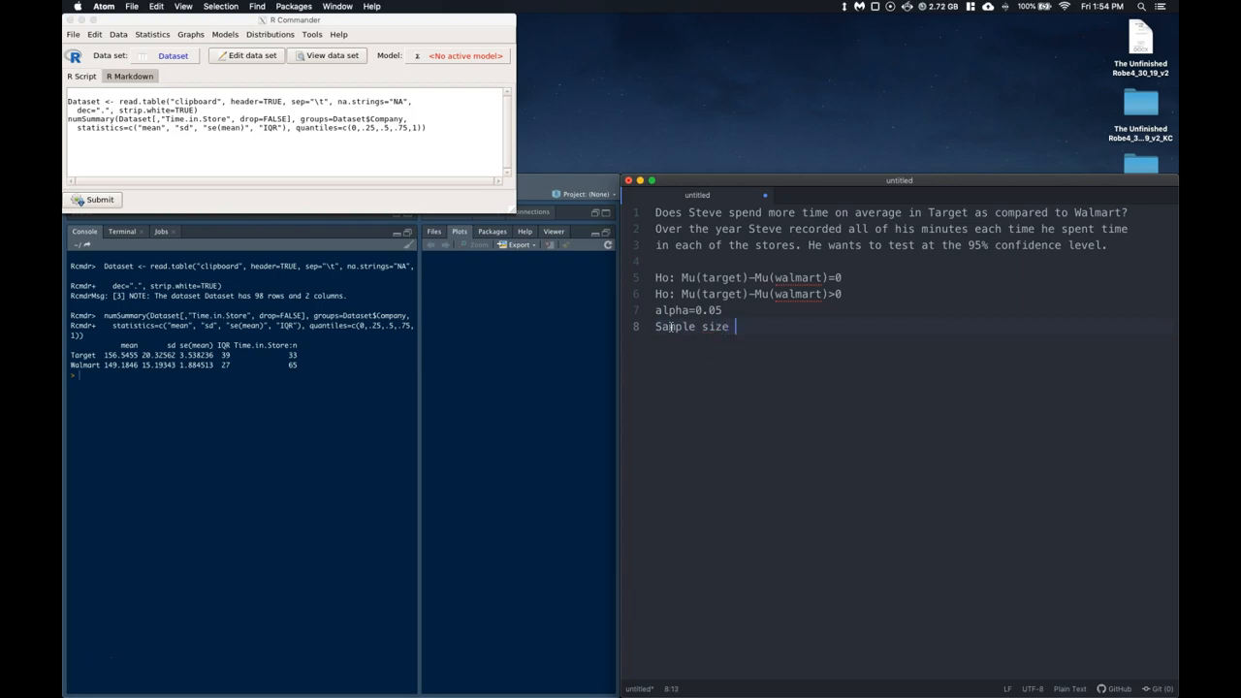
pyautogui.write('large enough to suppo')
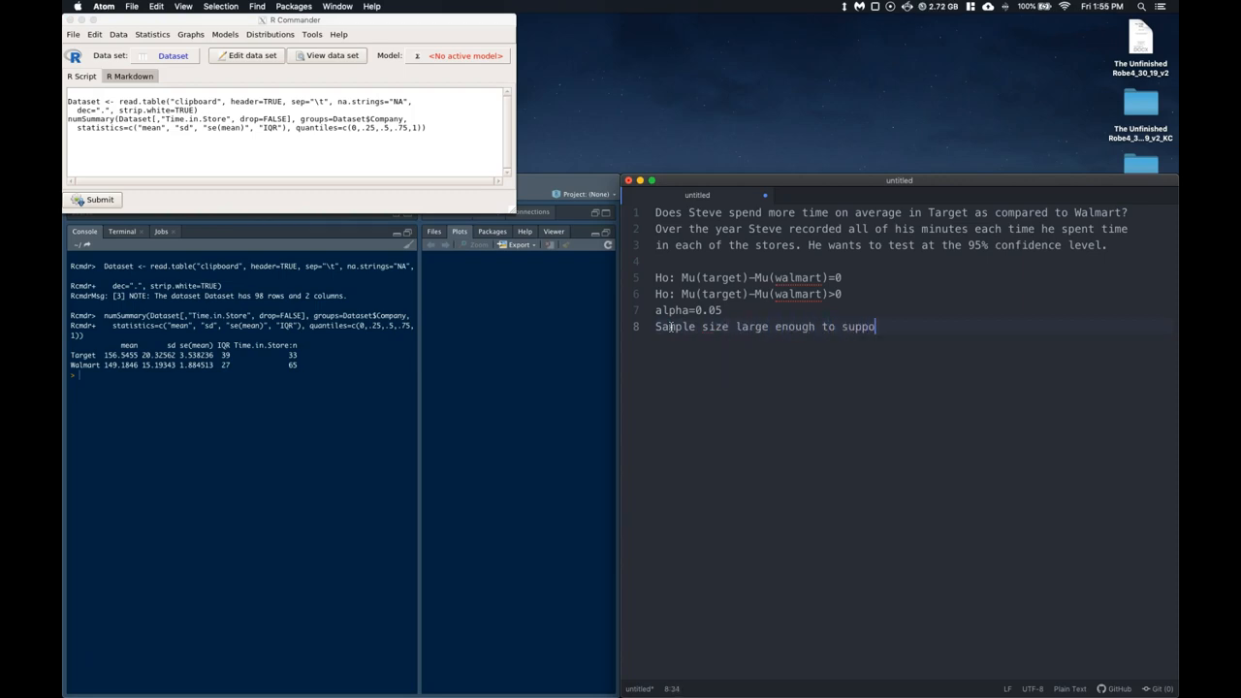
pyautogui.write('rt CLT')
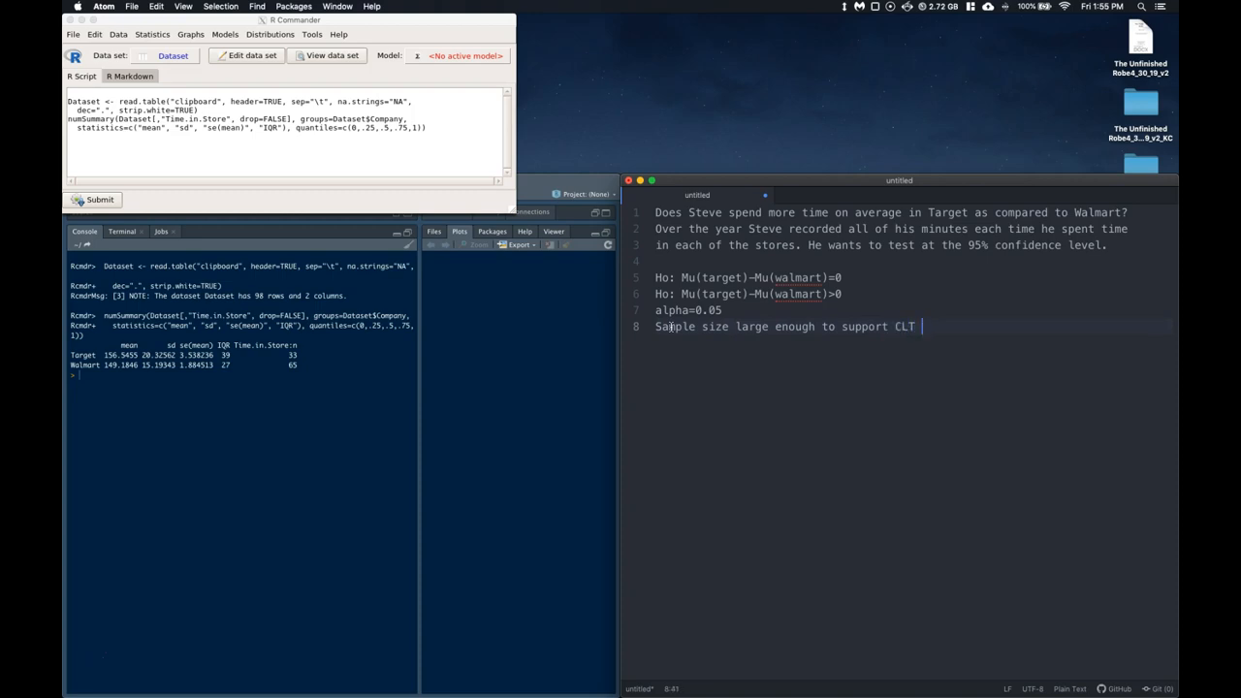
pyautogui.write('(Target)')
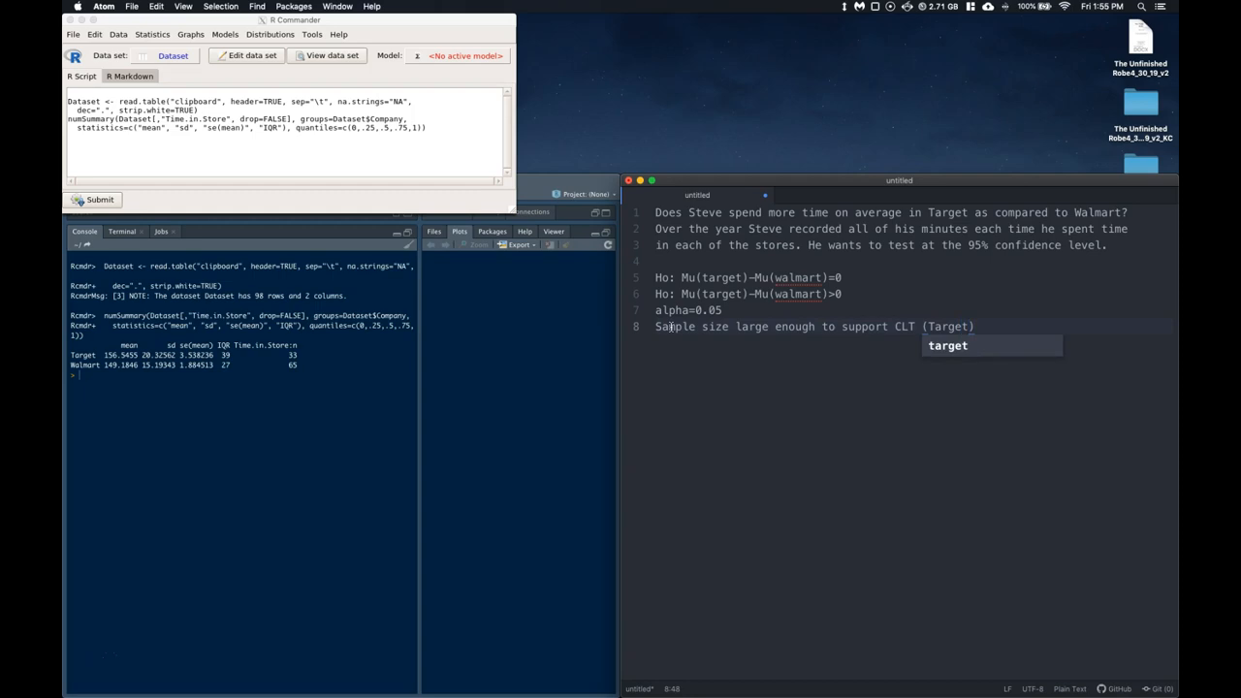
pyautogui.write('>30 Walmart>')
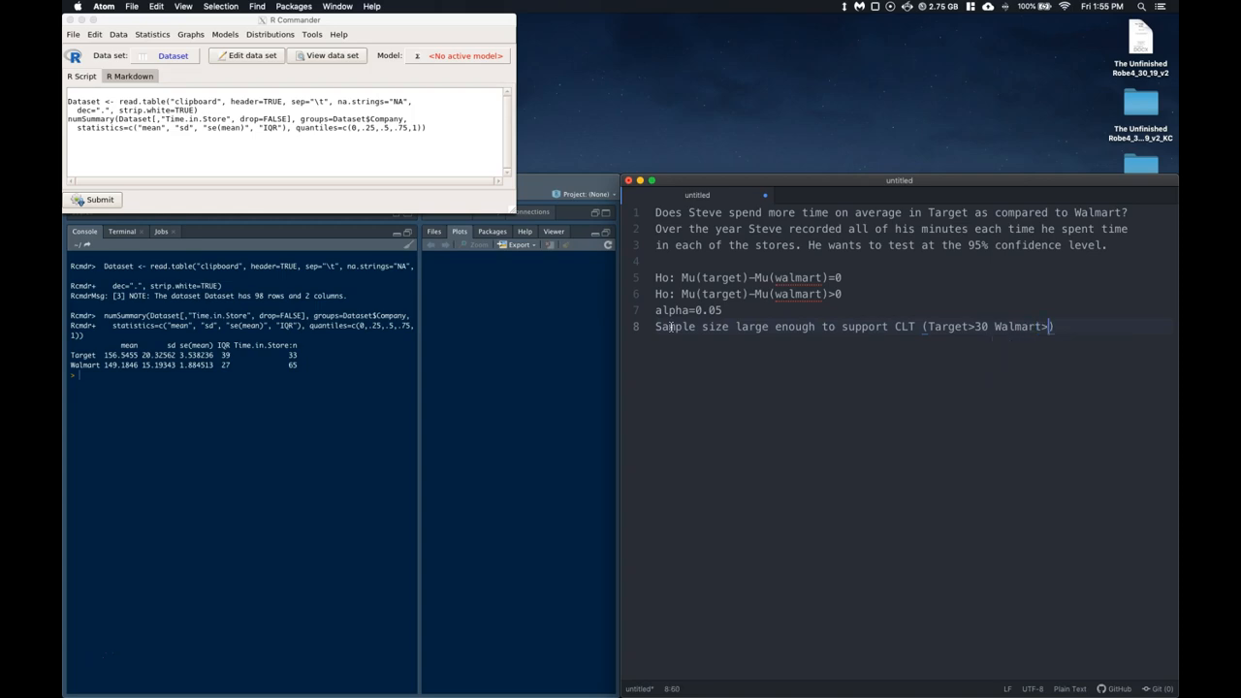
pyautogui.write('30')
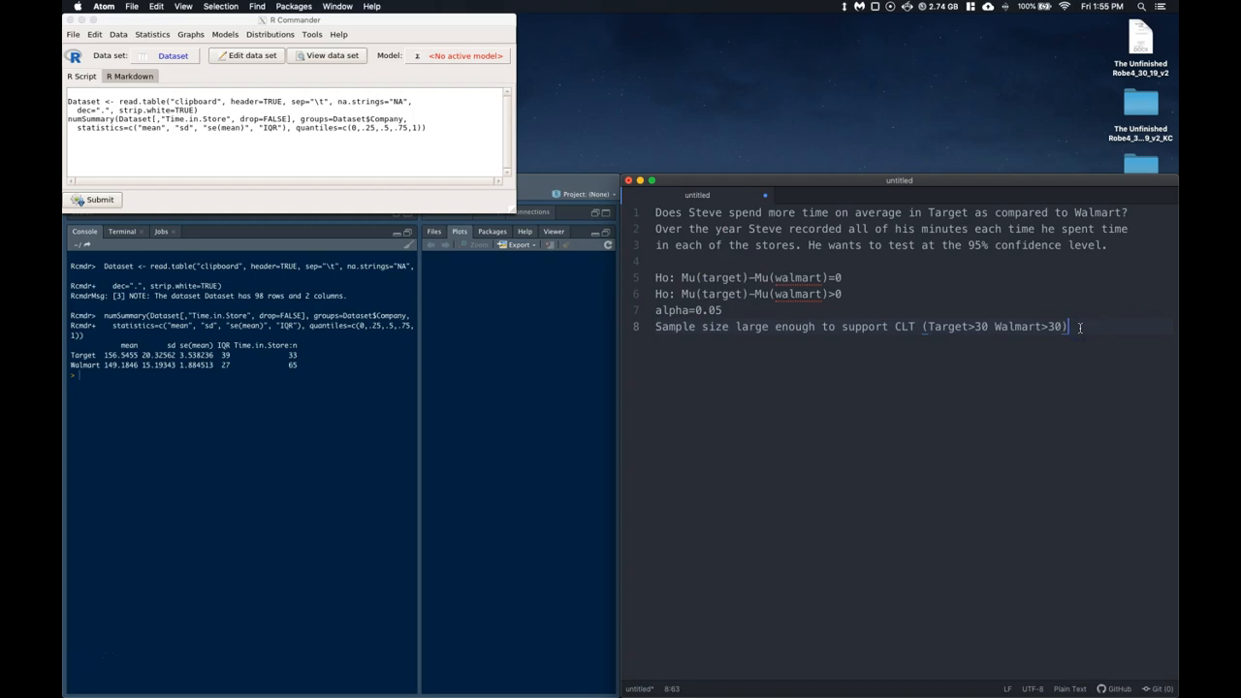
pyautogui.press('enter')
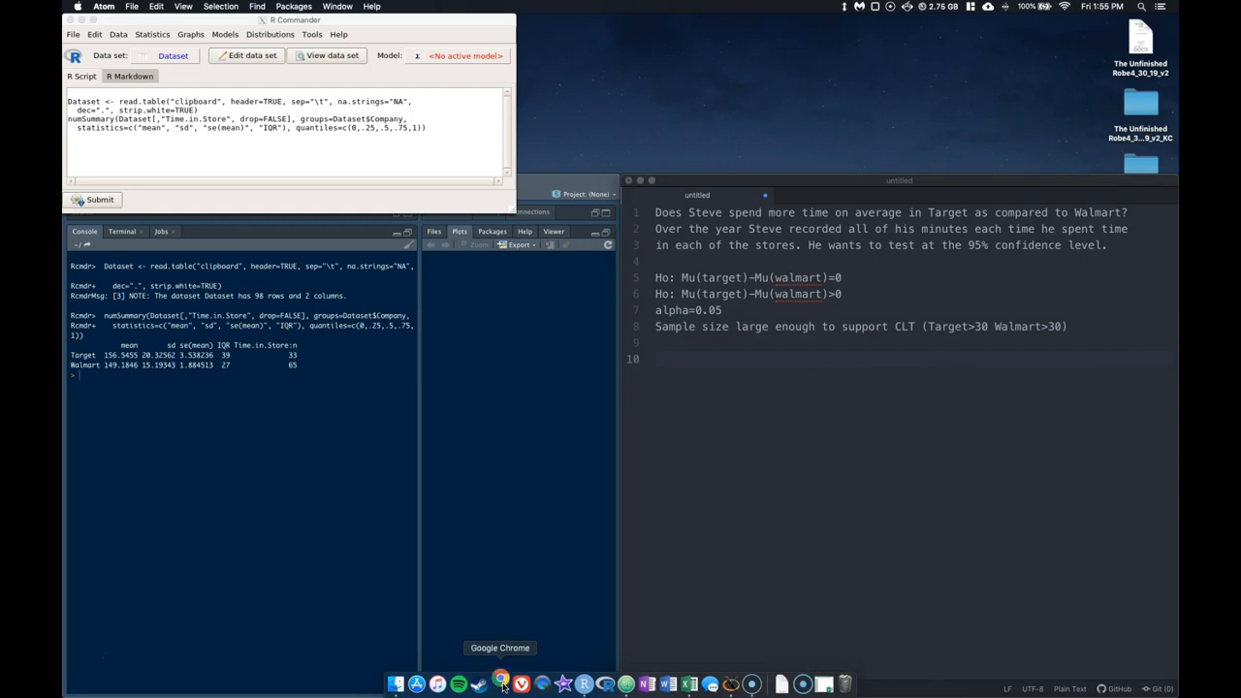
# - Open the Prezi statistics flowchart fullscreen in Chrome to view the two-sample t-test formulas
pyautogui.click(501, 684)
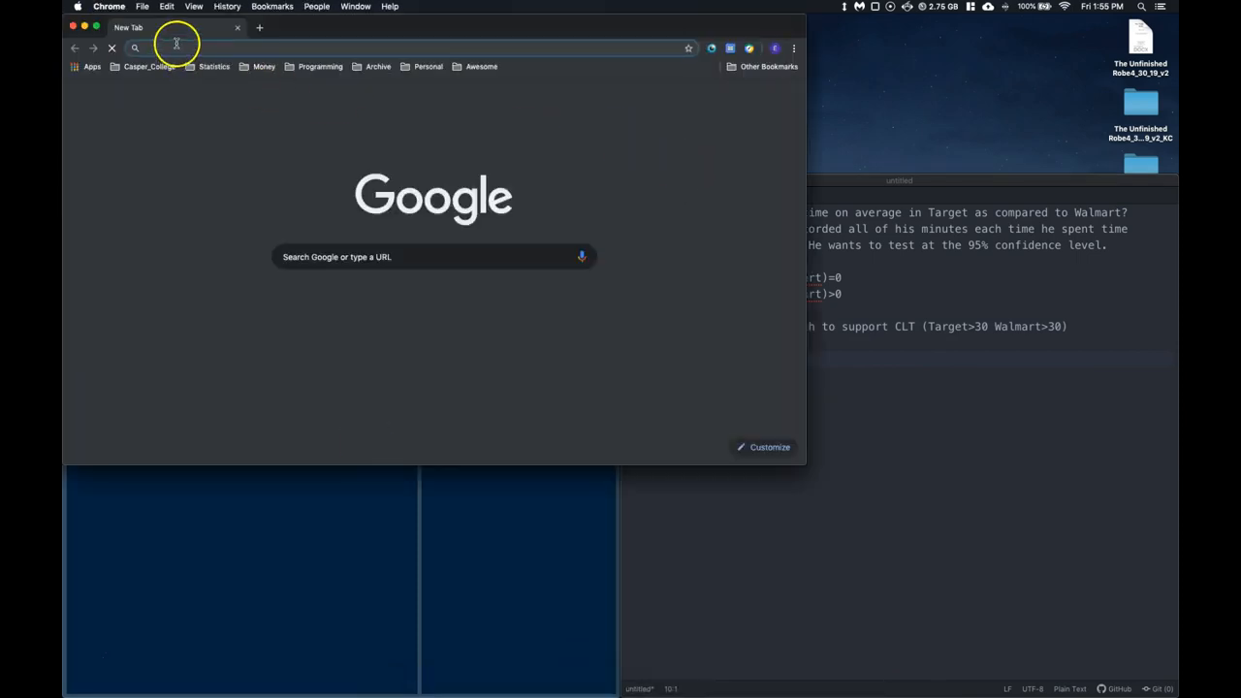
pyautogui.write('prezi.com/2hj-dstamoqp/statistics-flowchart/')
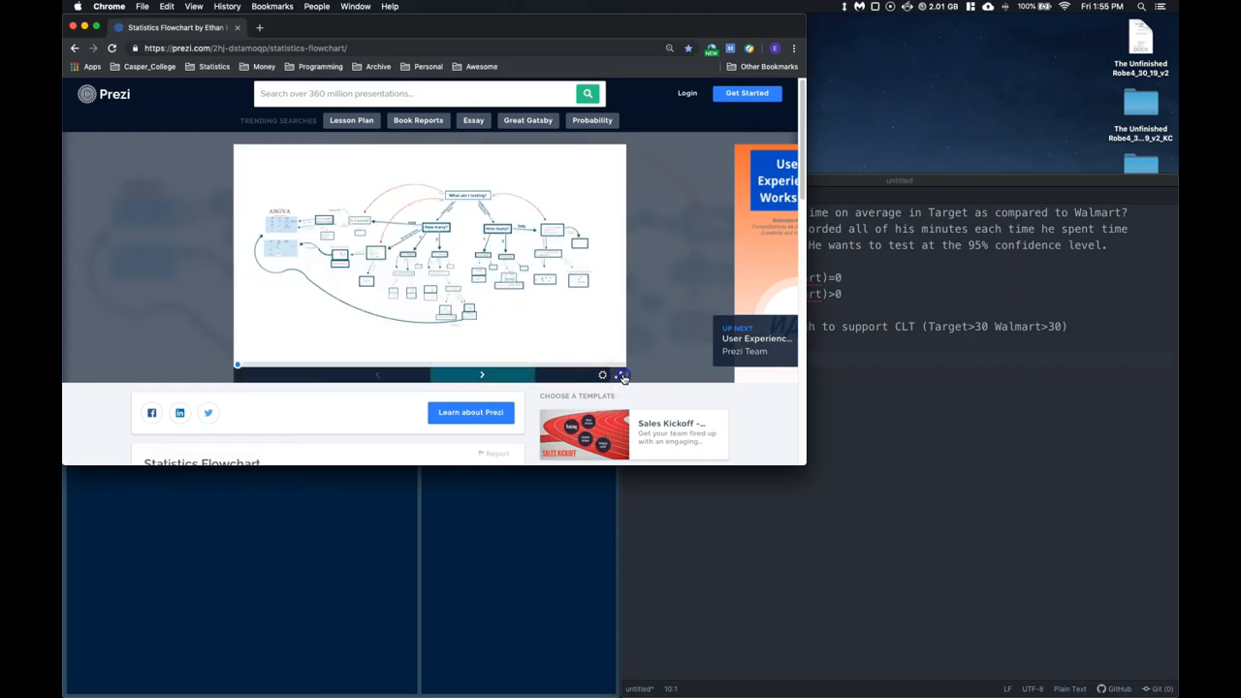
pyautogui.click(621, 375)
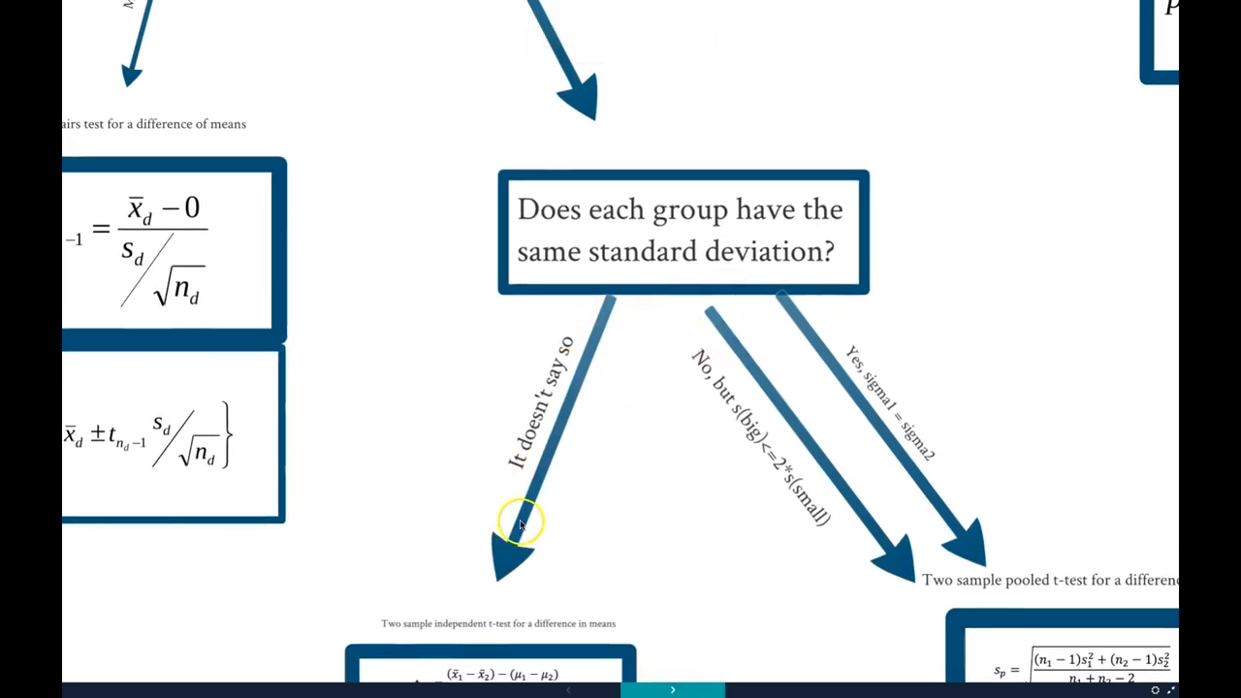
pyautogui.moveTo(834, 376)
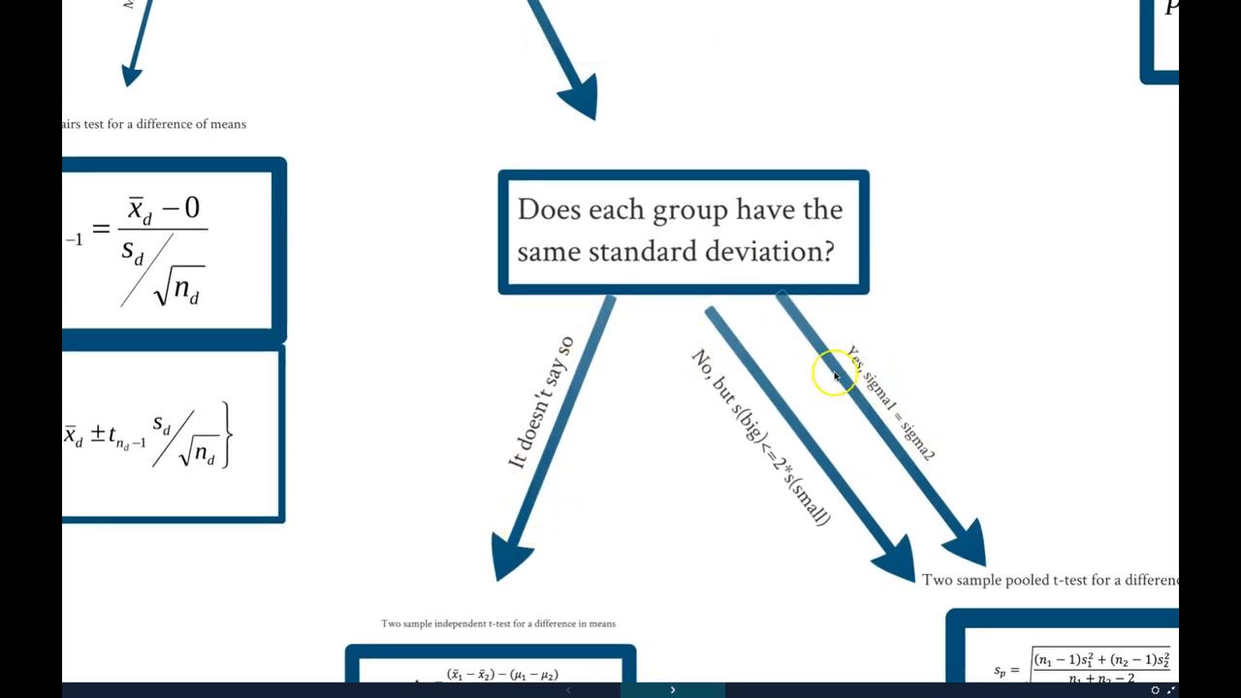
pyautogui.moveTo(727, 388)
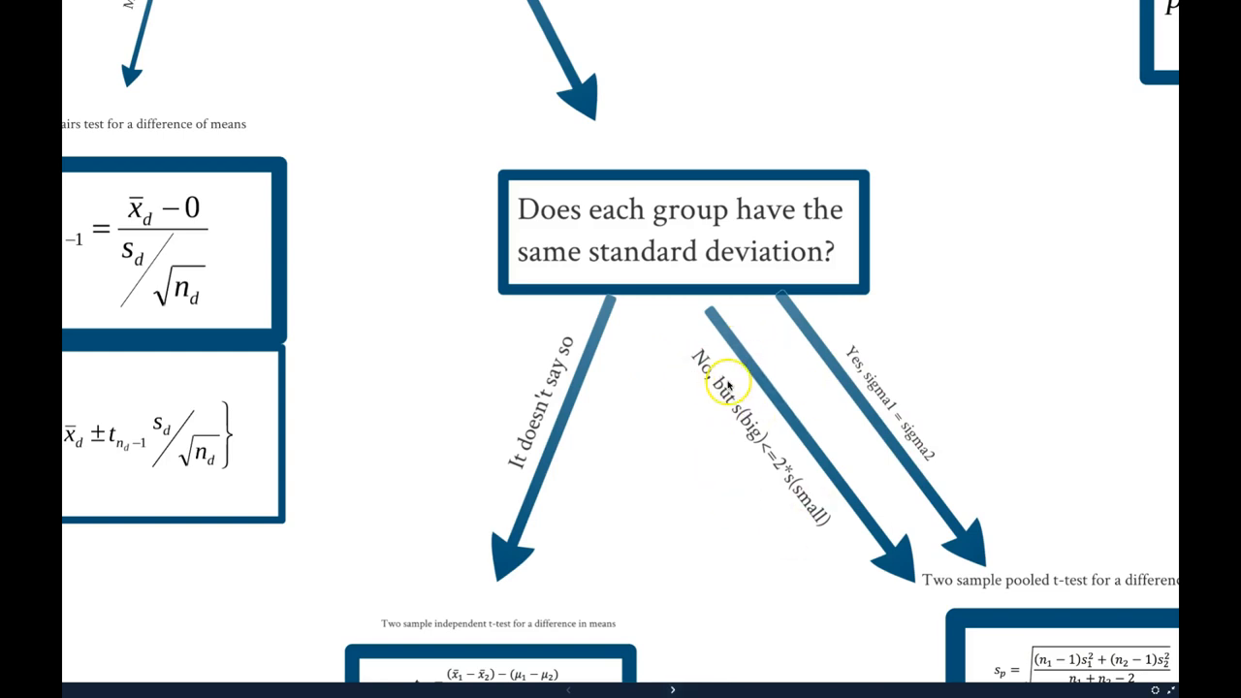
pyautogui.moveTo(790, 476)
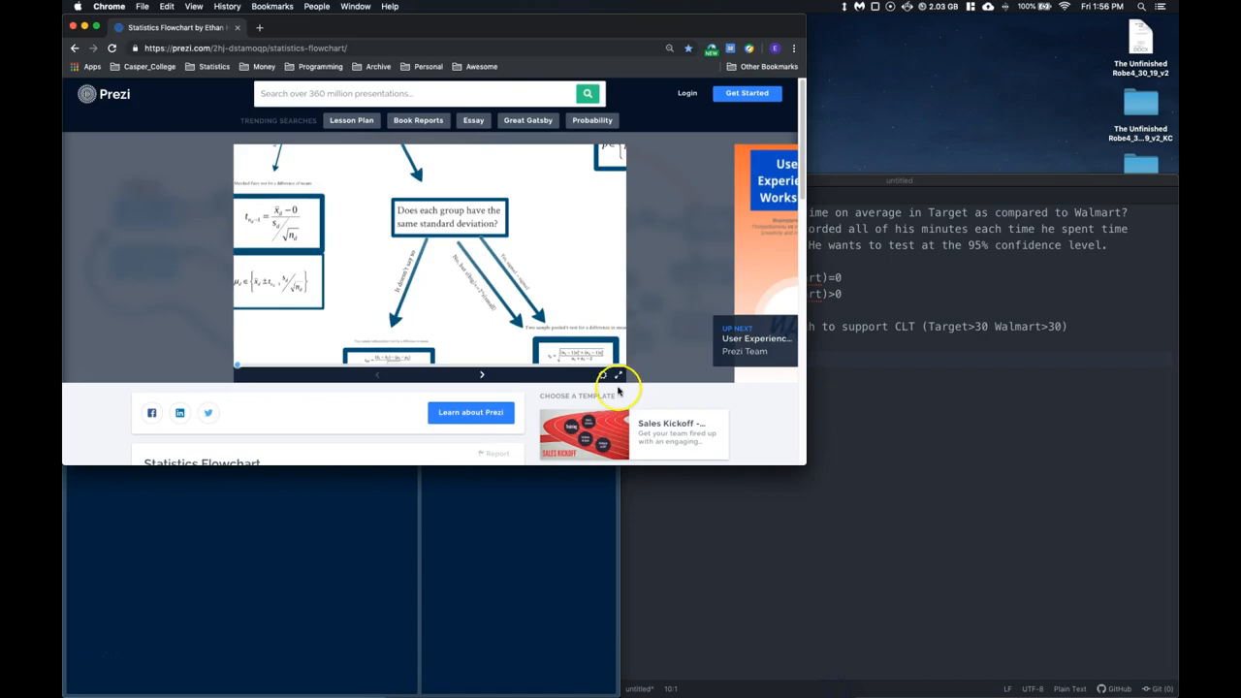
pyautogui.click(618, 376)
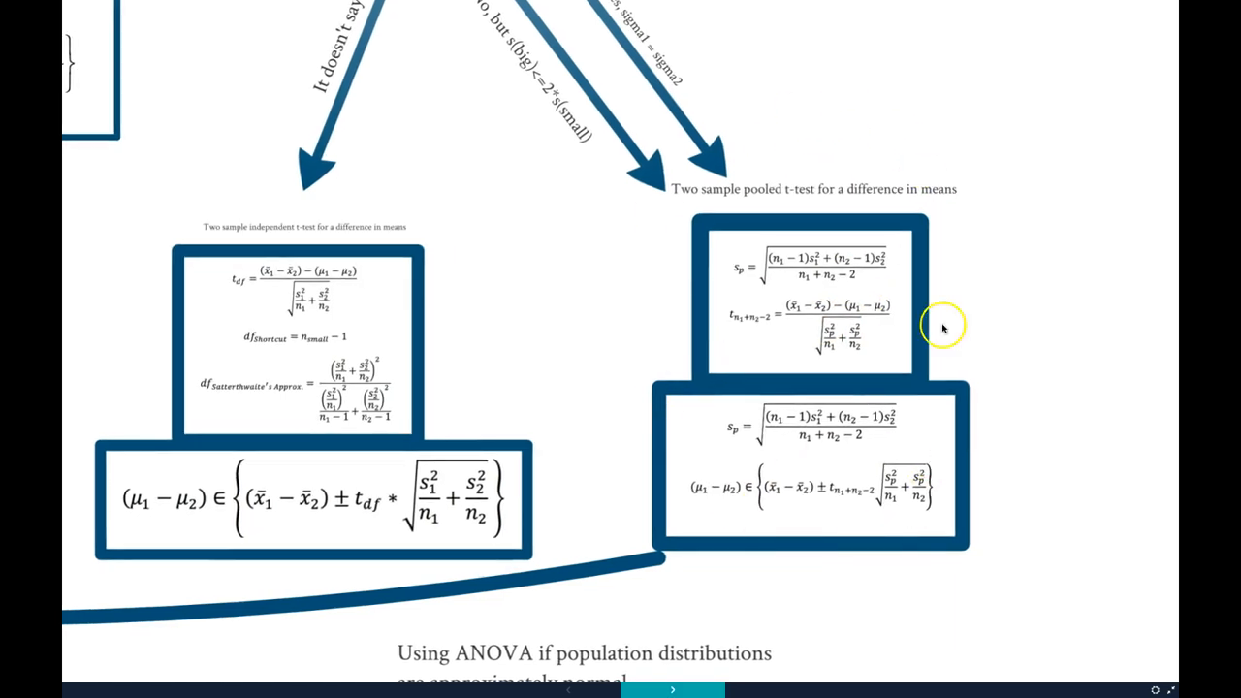
pyautogui.moveTo(810, 524)
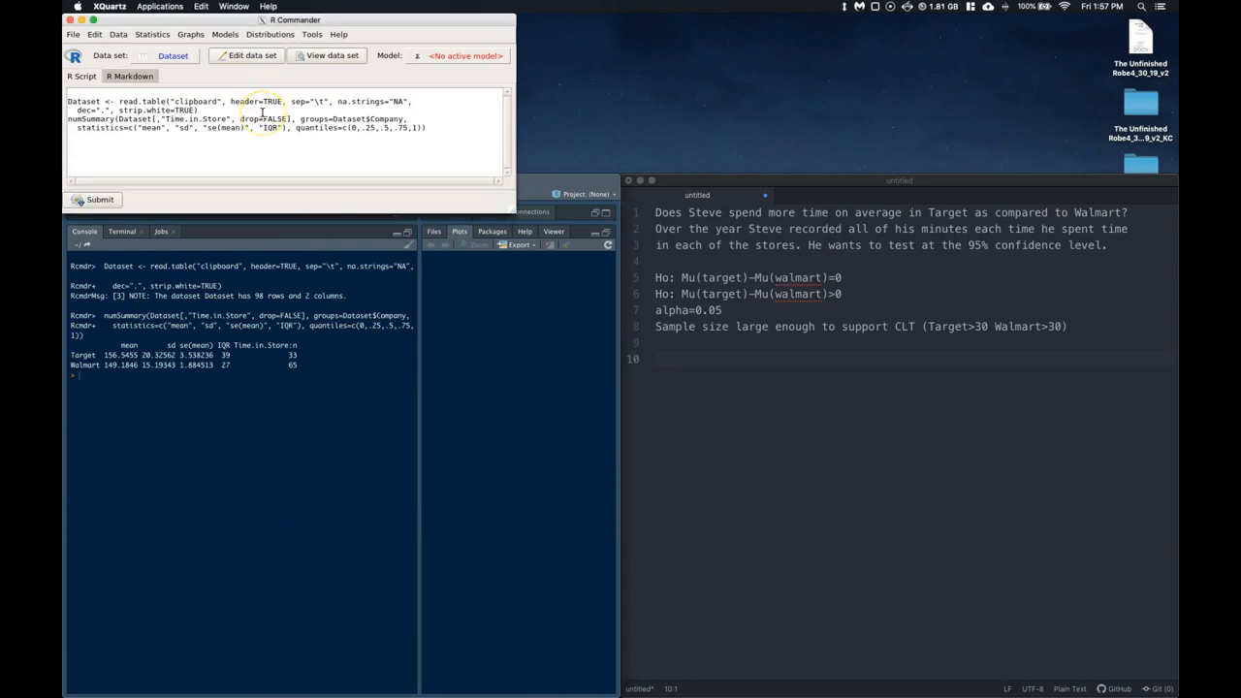
# - Run a pooled, one-sided t-test of Time.in.Store by Company, difference > 0, at 0.95 confidence
pyautogui.click(152, 34)
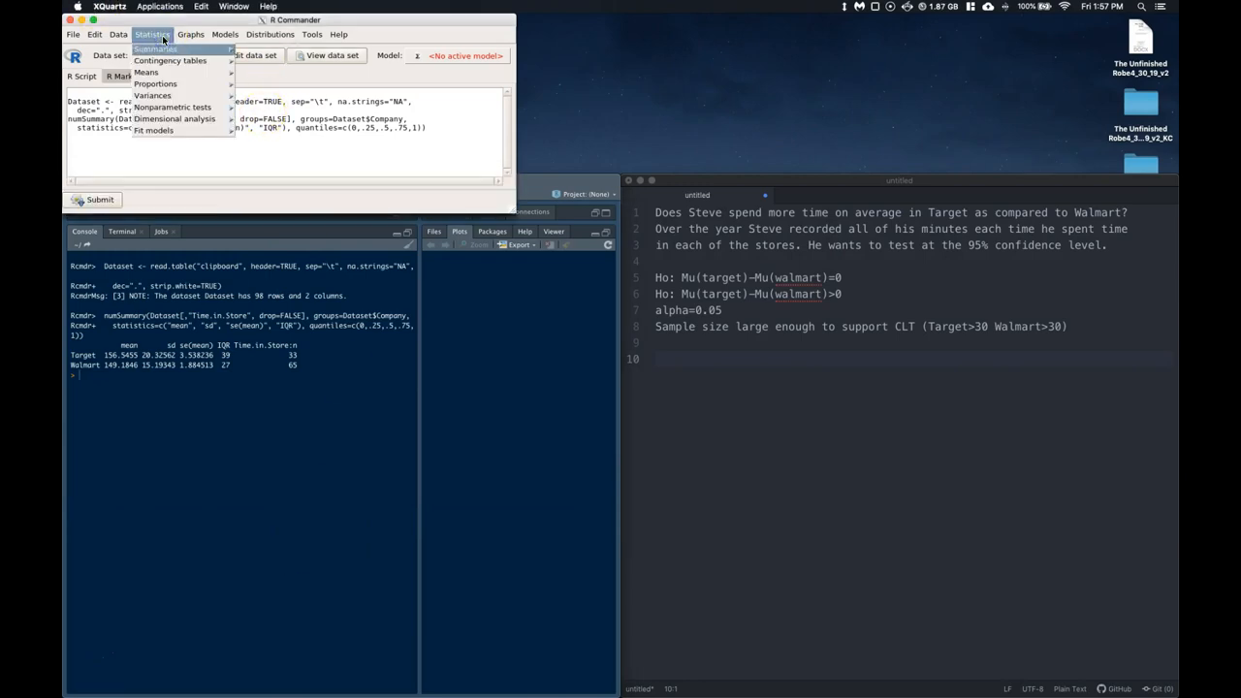
pyautogui.moveTo(169, 60)
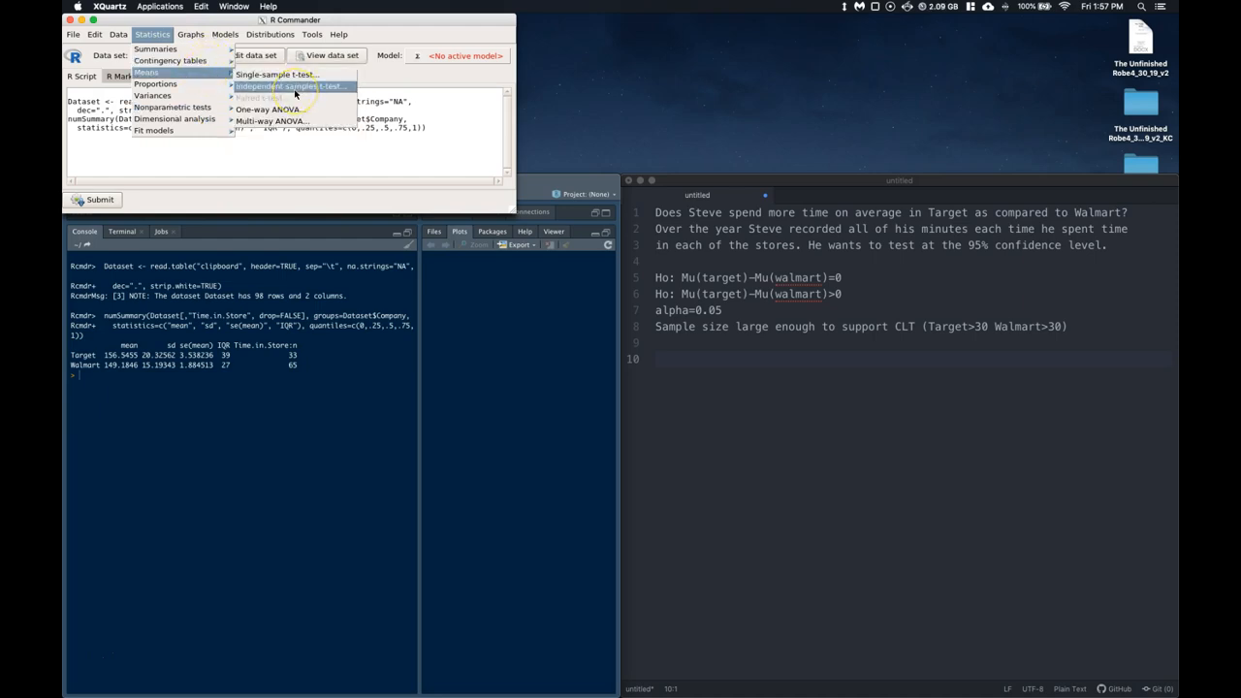
pyautogui.click(290, 87)
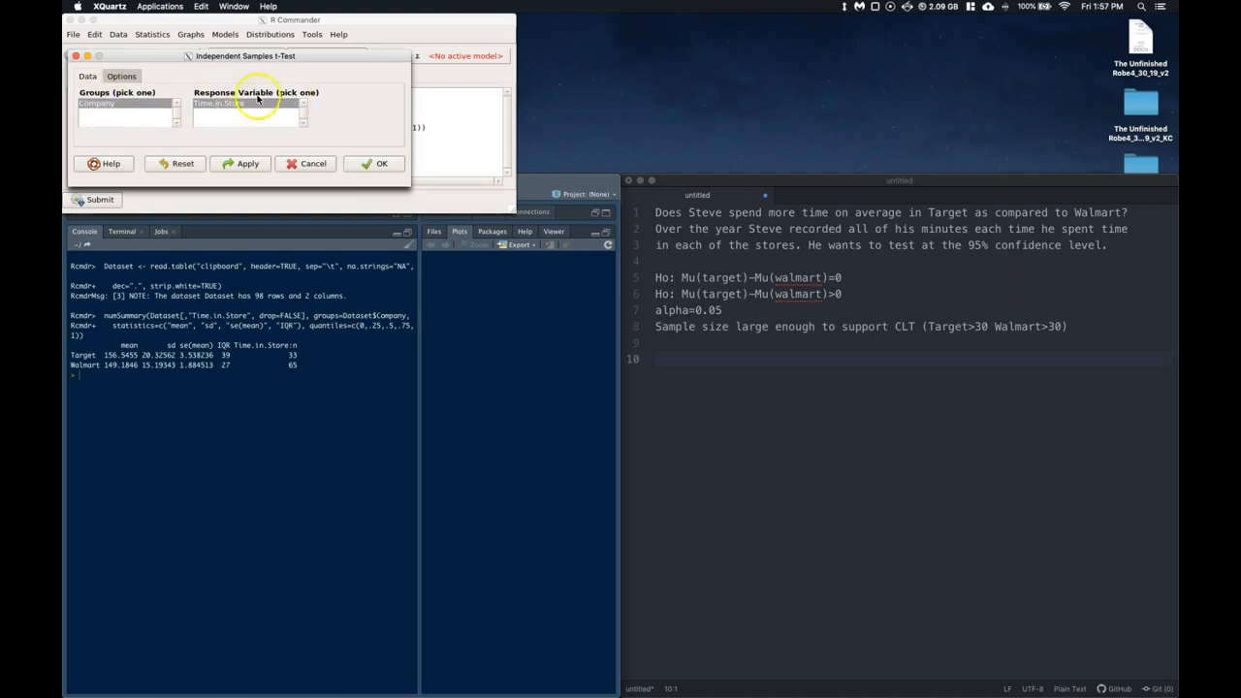
pyautogui.click(122, 76)
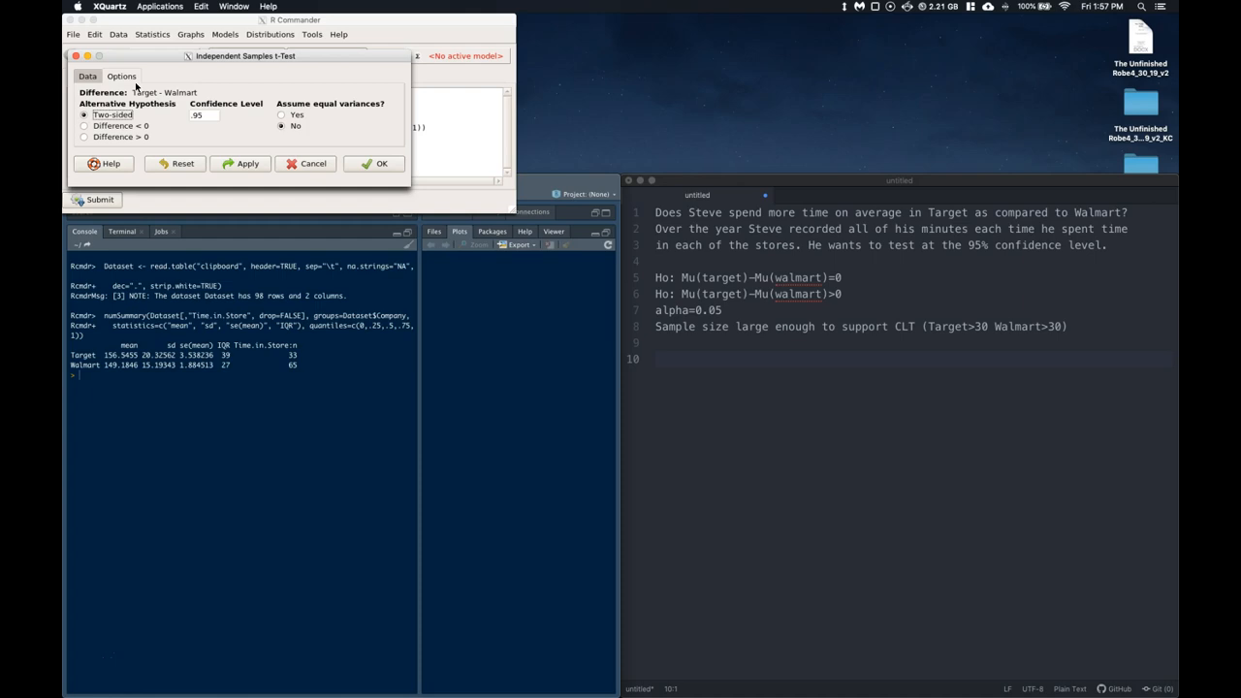
pyautogui.click(203, 115)
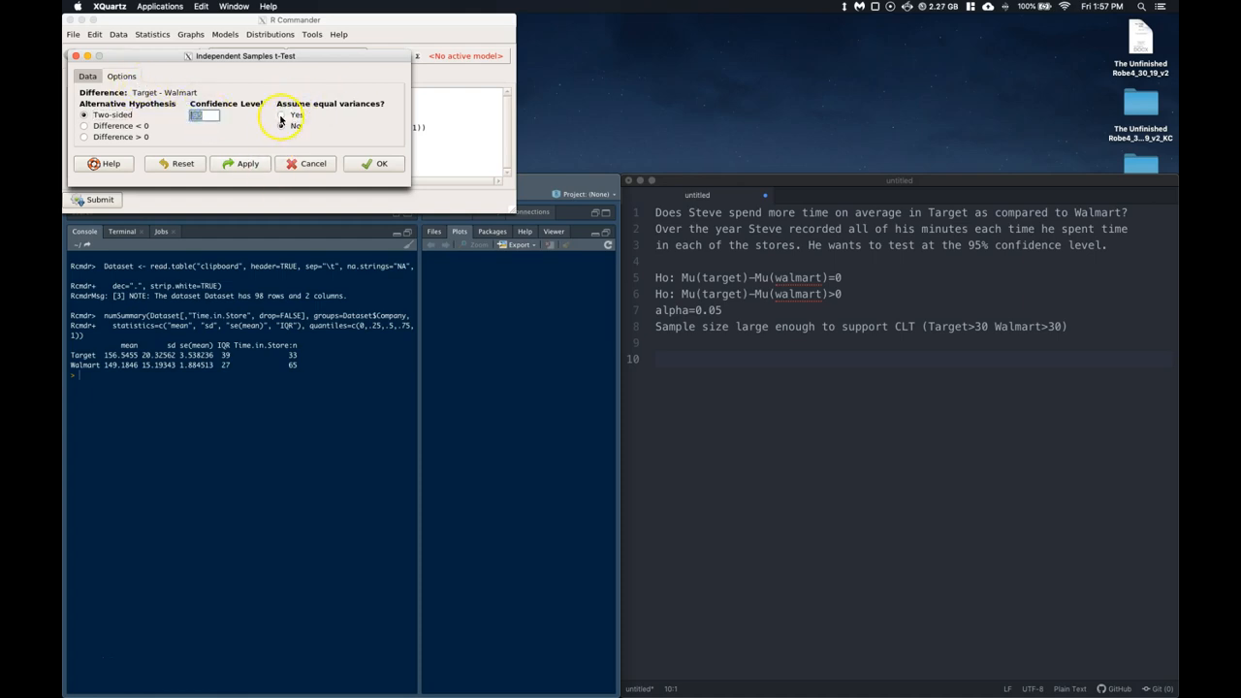
pyautogui.click(281, 114)
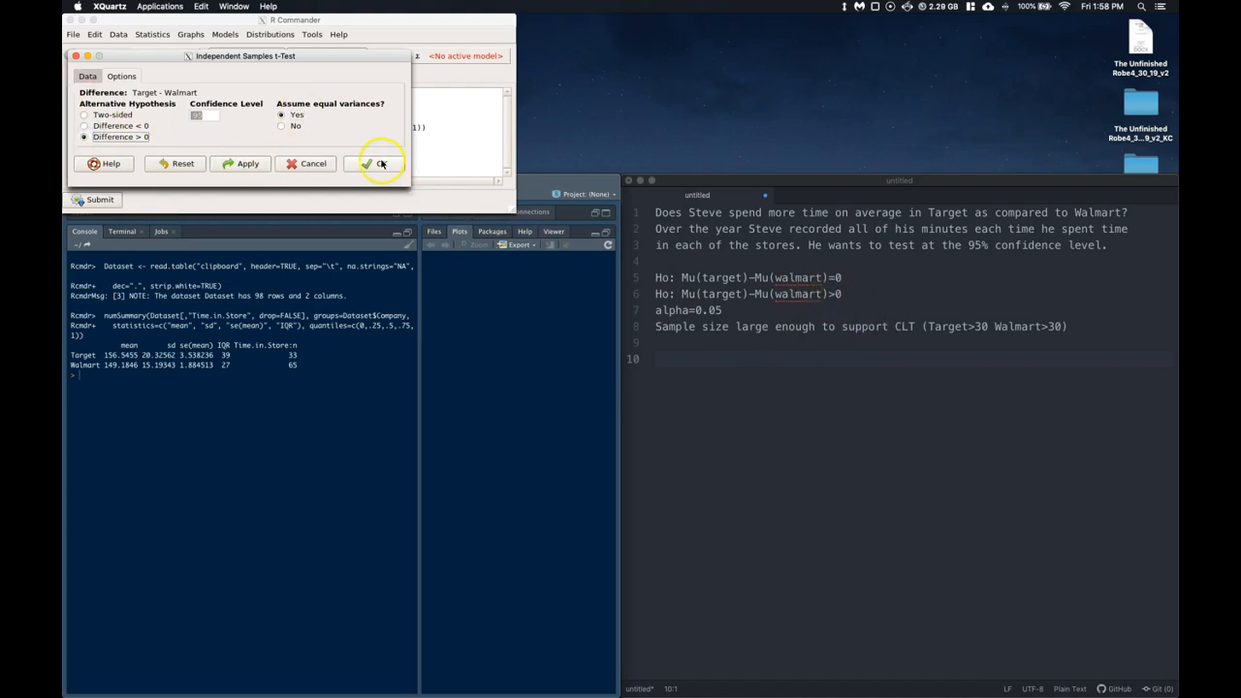
pyautogui.click(378, 163)
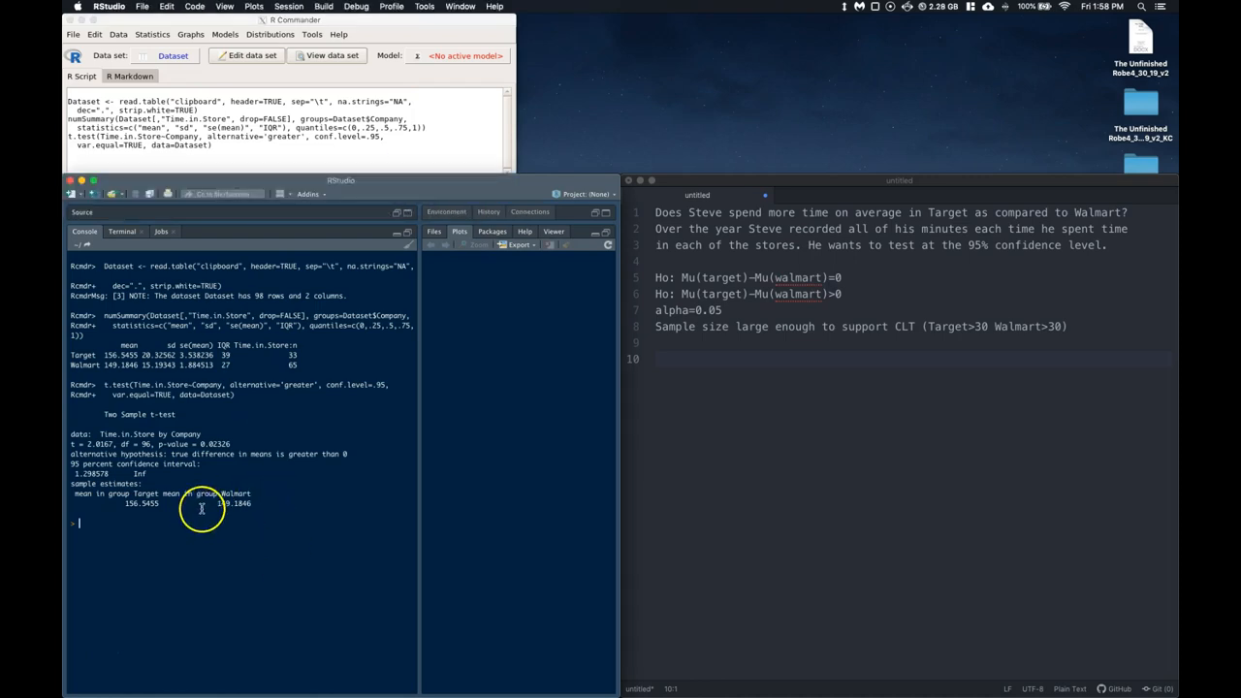
pyautogui.moveTo(203, 506)
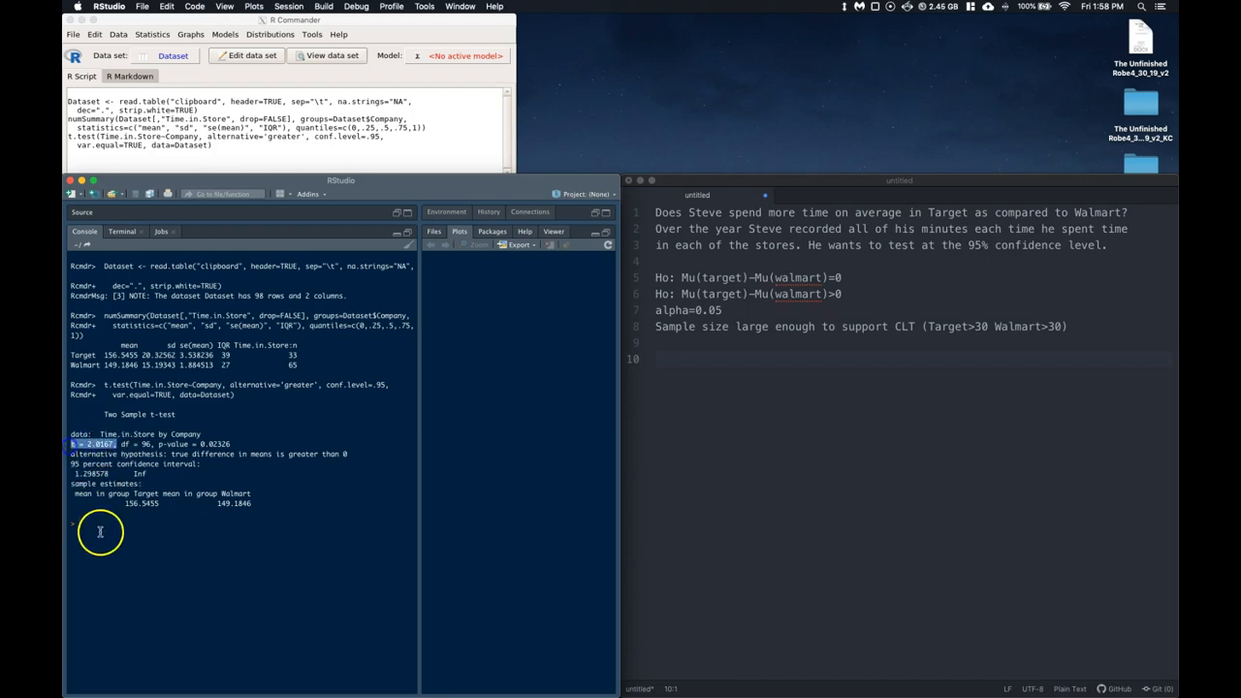
pyautogui.moveTo(70, 445); pyautogui.dragTo(150, 444)
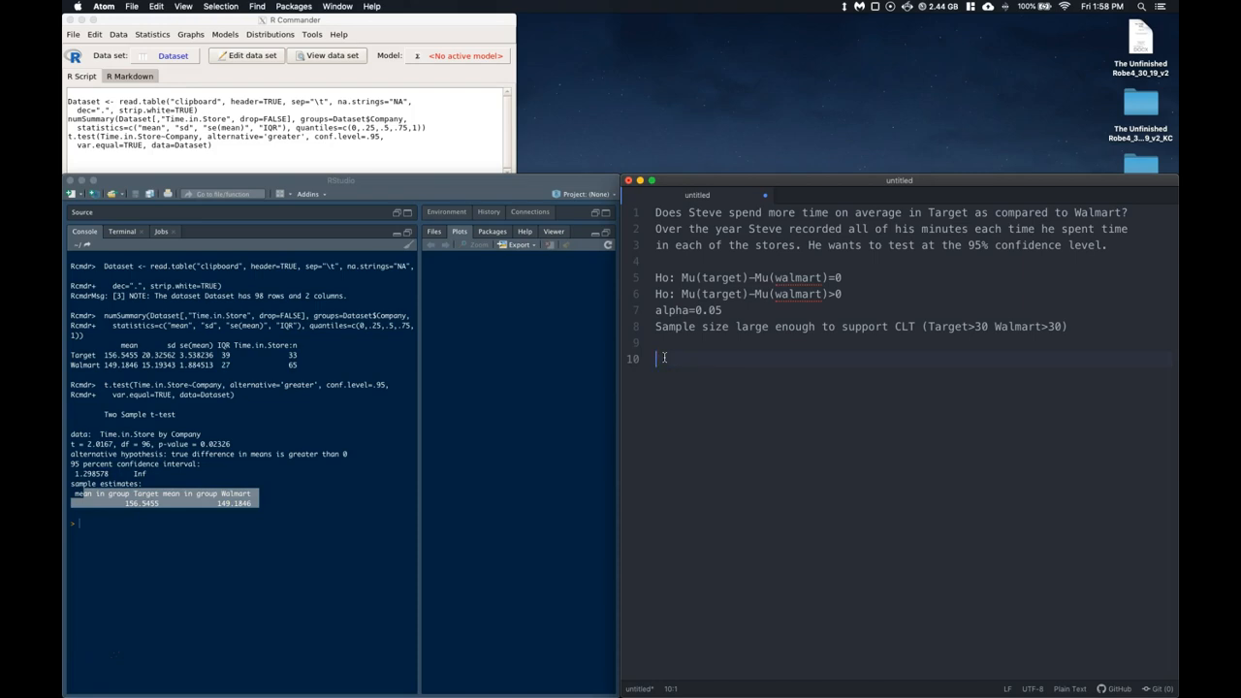
# - Record pvalue=0.02326 and pvalue<alpha in the note
pyautogui.write('pva')
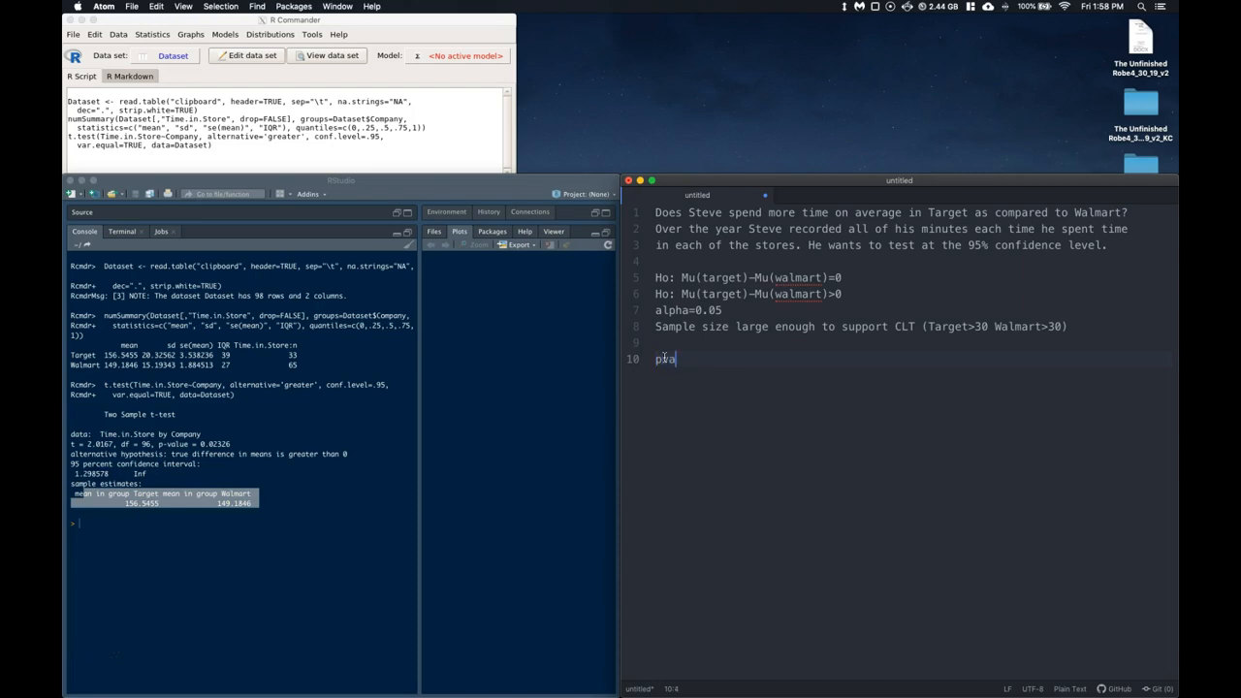
pyautogui.write('value=')
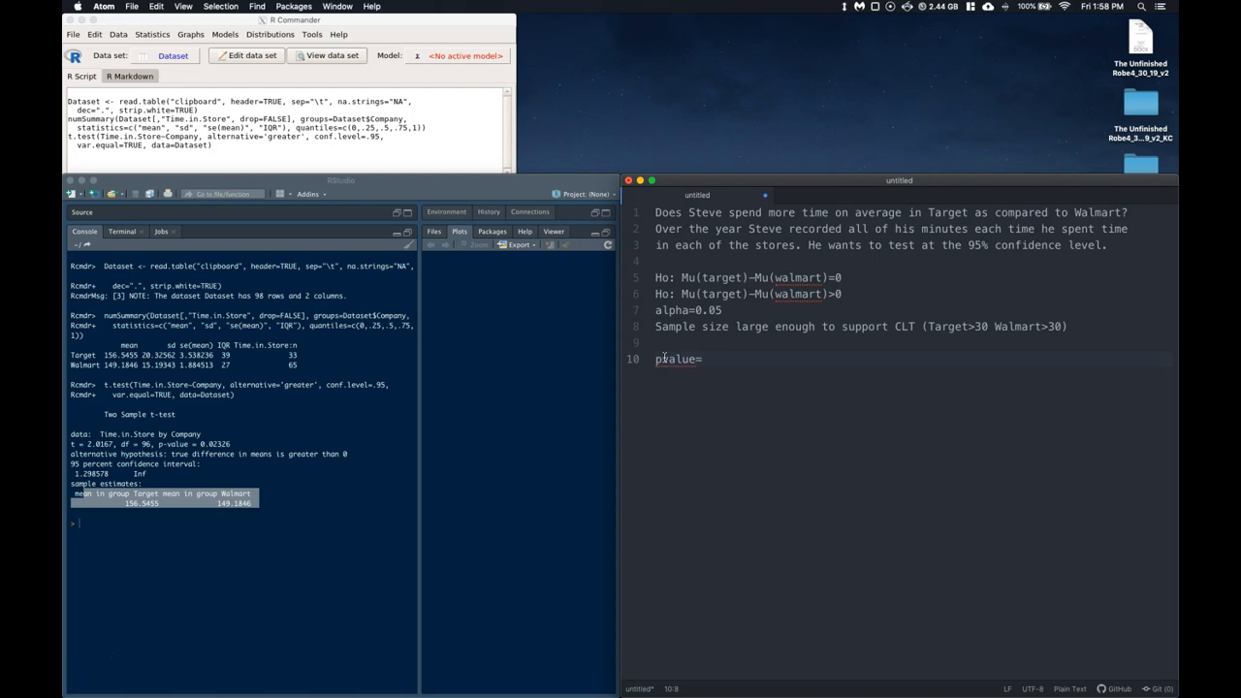
pyautogui.write('0.0')
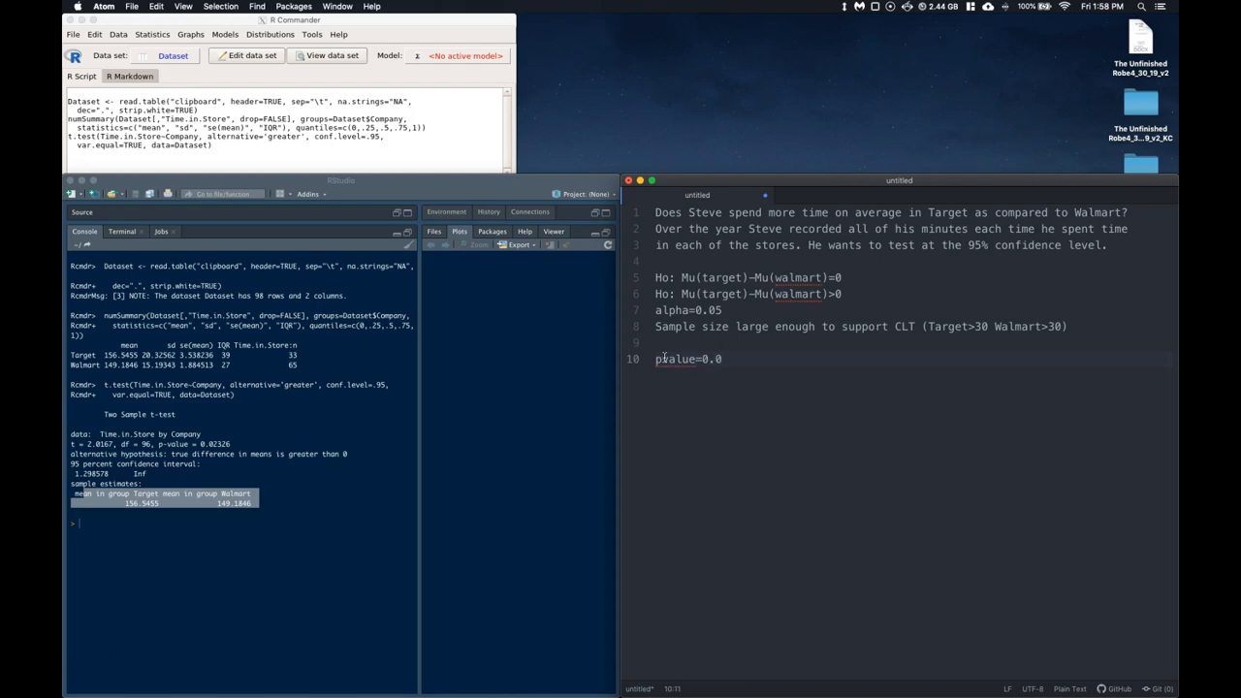
pyautogui.write('23')
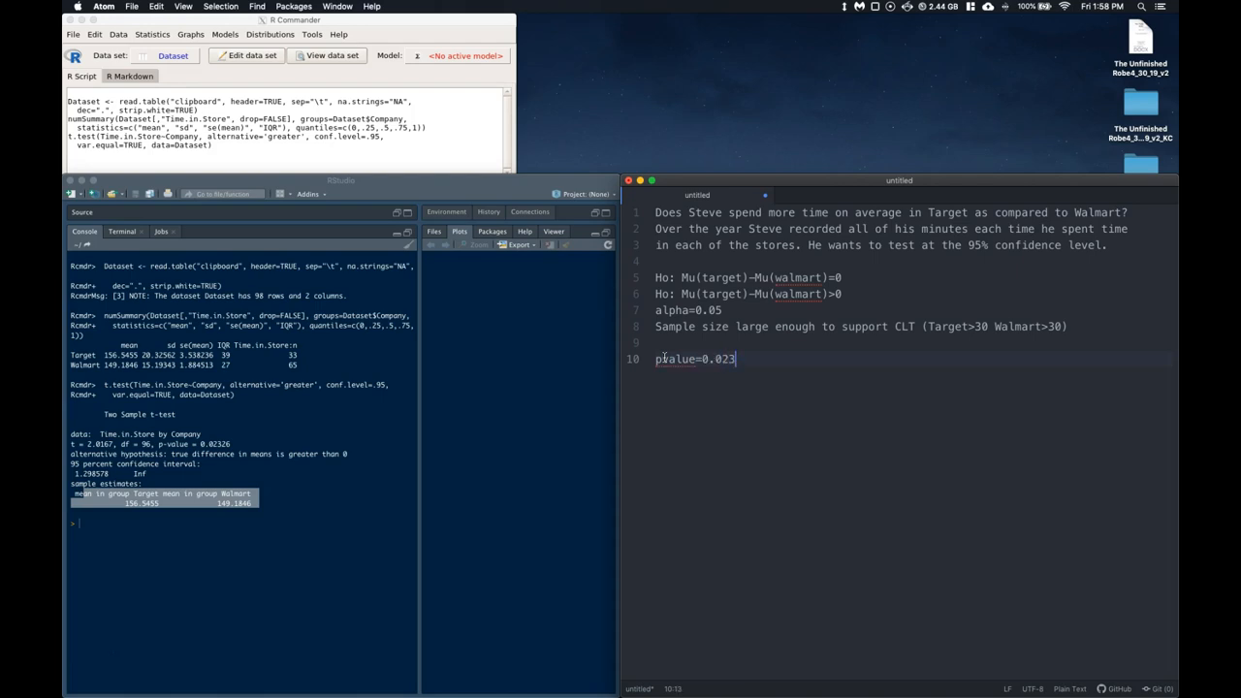
pyautogui.write('26')
pyautogui.write('pvalue')
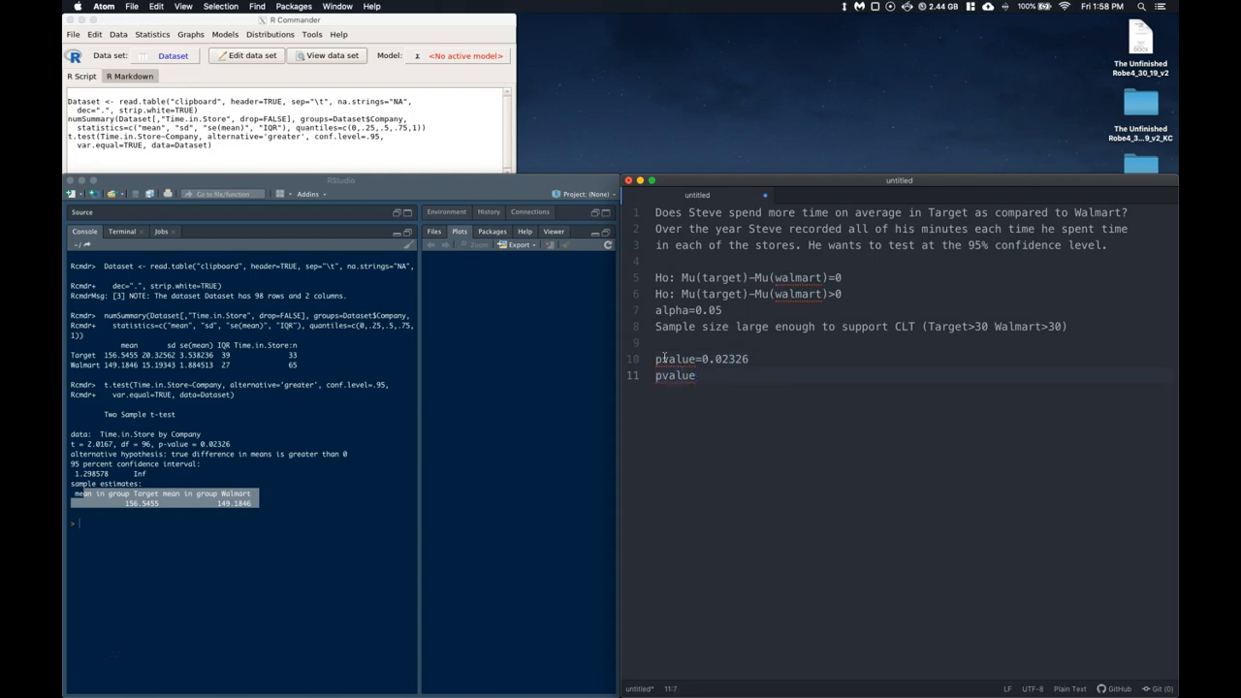
pyautogui.write('<alpha')
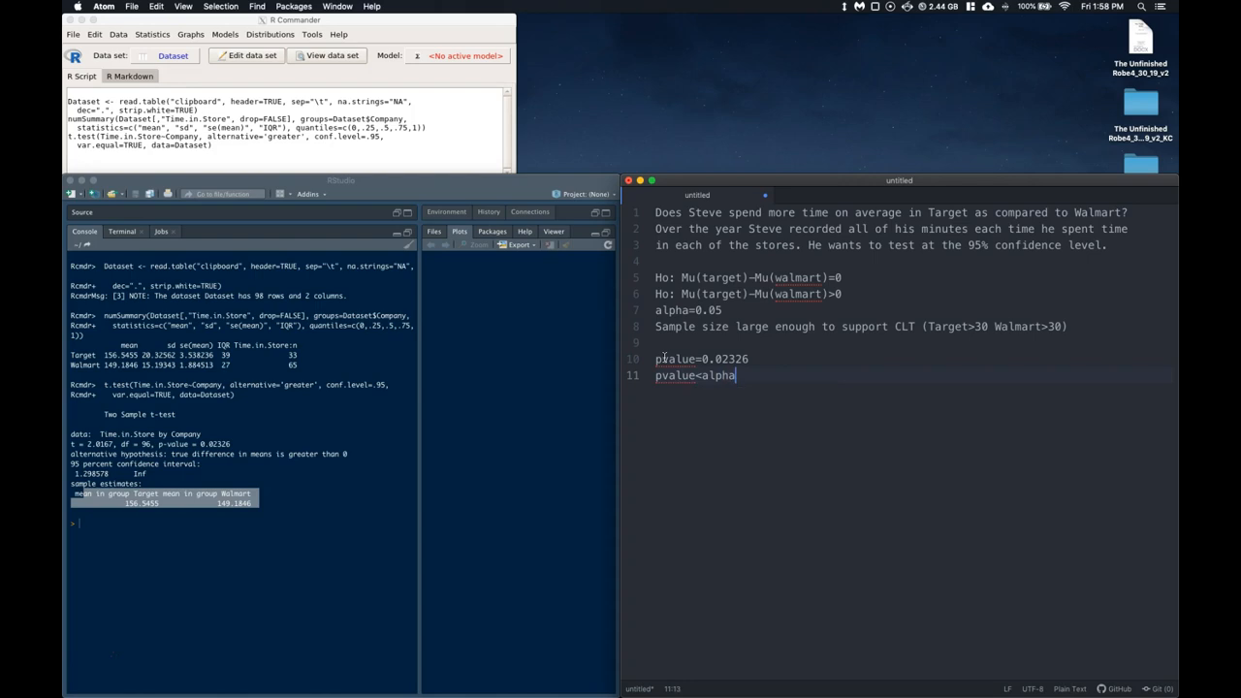
# - Add 'significant results Therefore we Reject the null' on a new line
pyautogui.write('s')
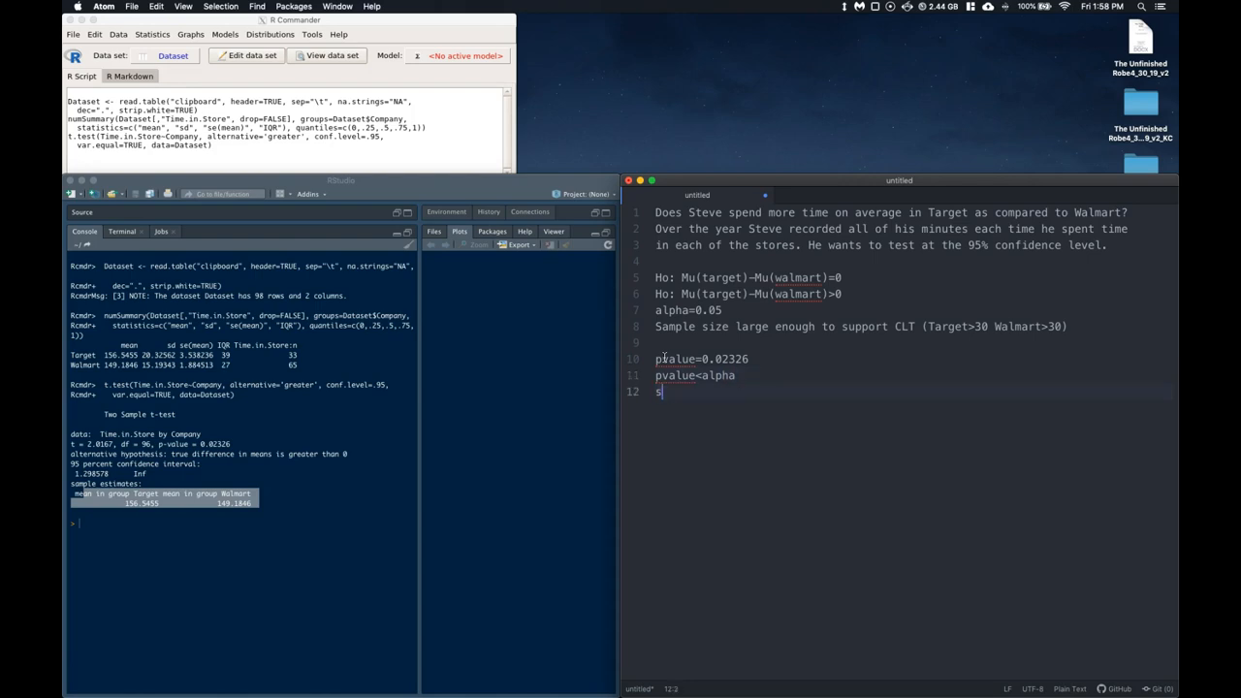
pyautogui.write('ignificant results')
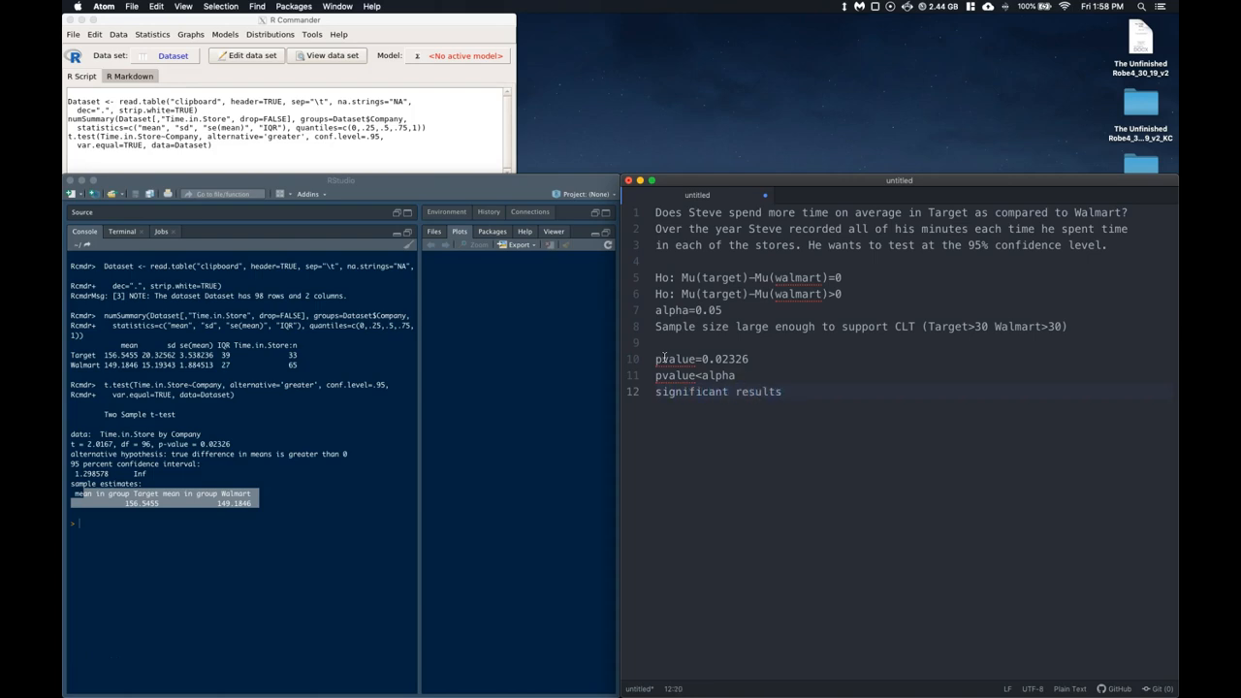
pyautogui.write('There')
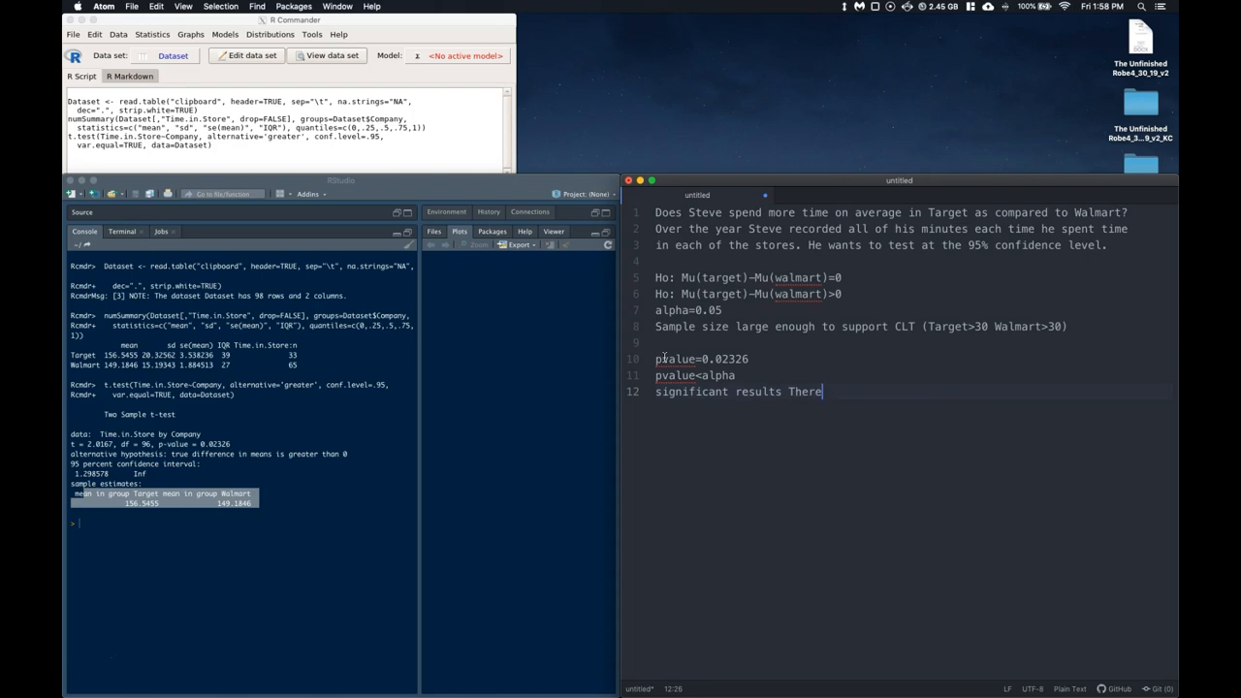
pyautogui.write('fore')
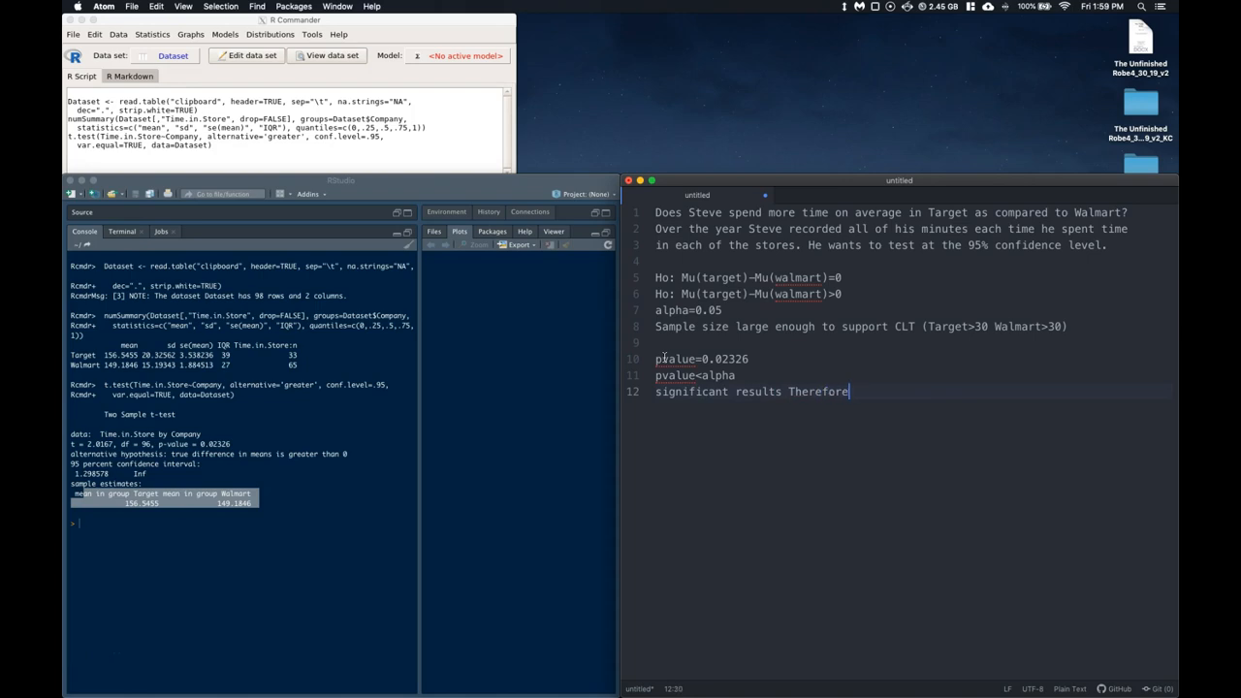
pyautogui.write('we Reject the null')
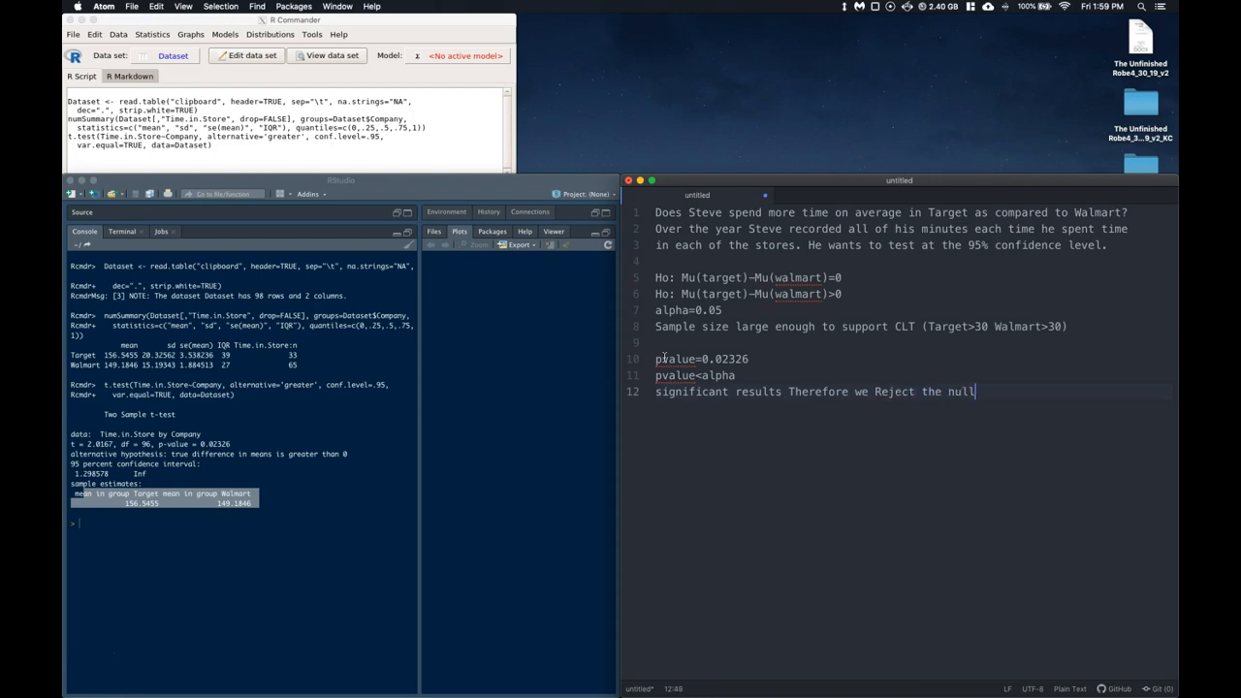
# - Paste the confidence bounds and form '1.298578 < Mu(target)-Mu(walmart) < Inf'
pyautogui.press('enter')
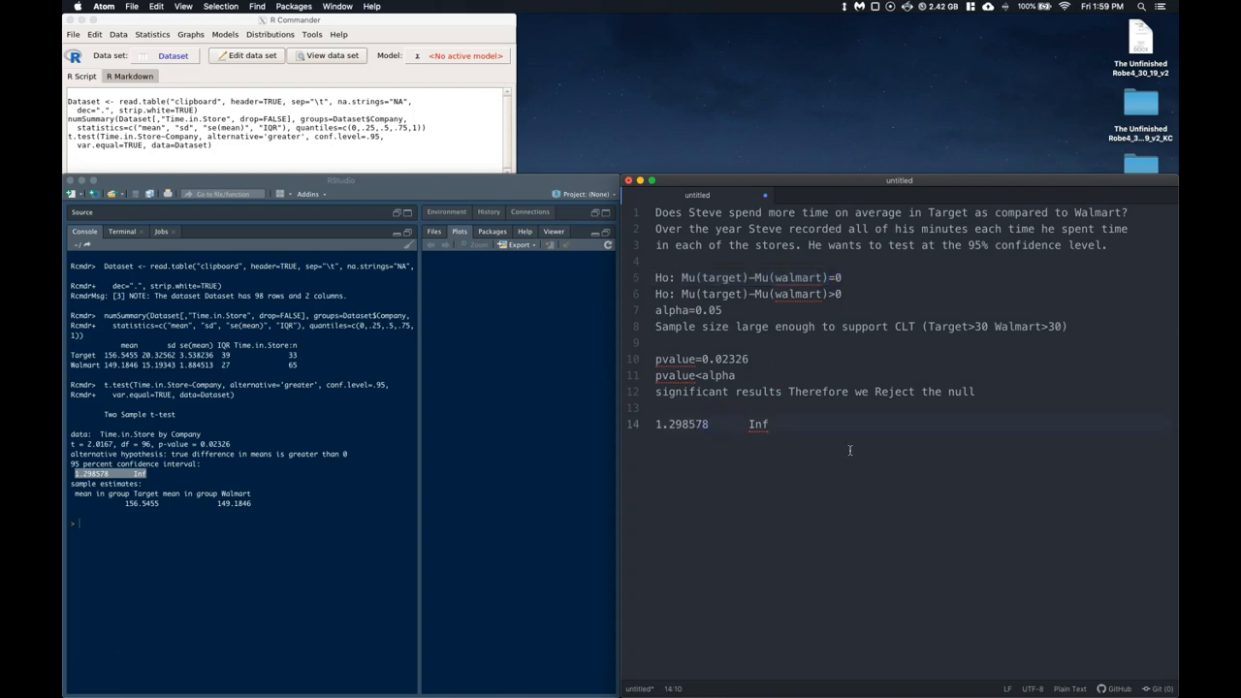
pyautogui.write('<')
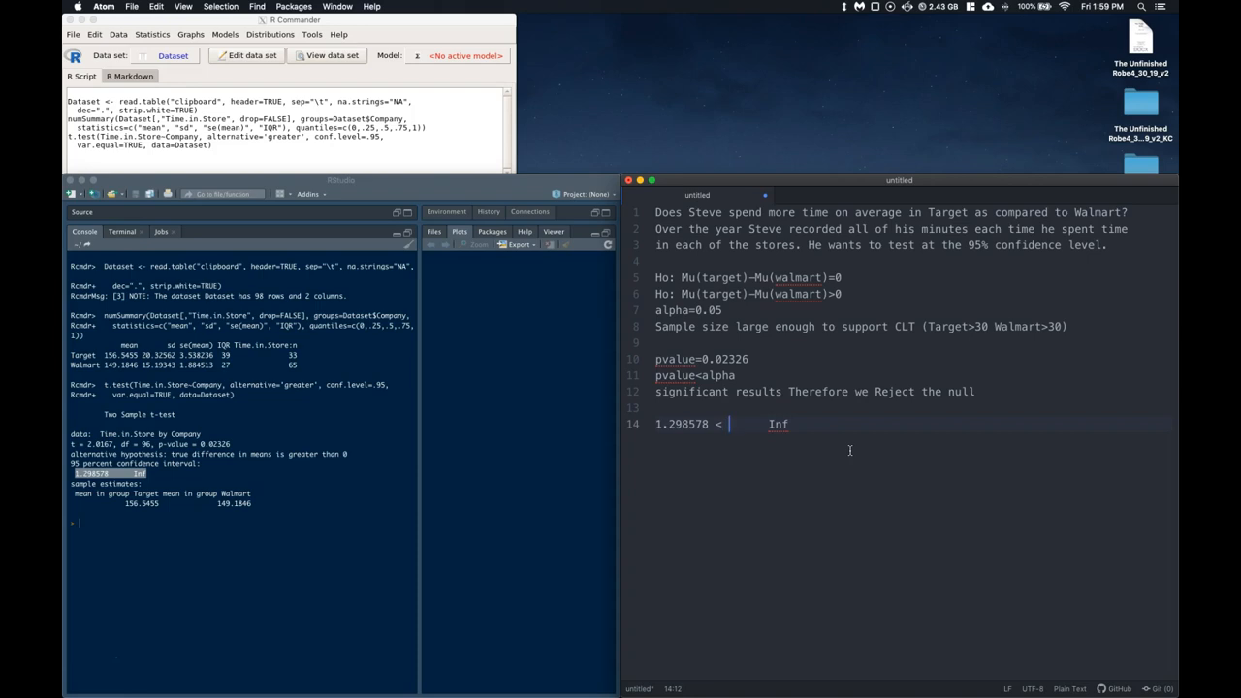
pyautogui.write('Mu(target)-Mu(walmart)')
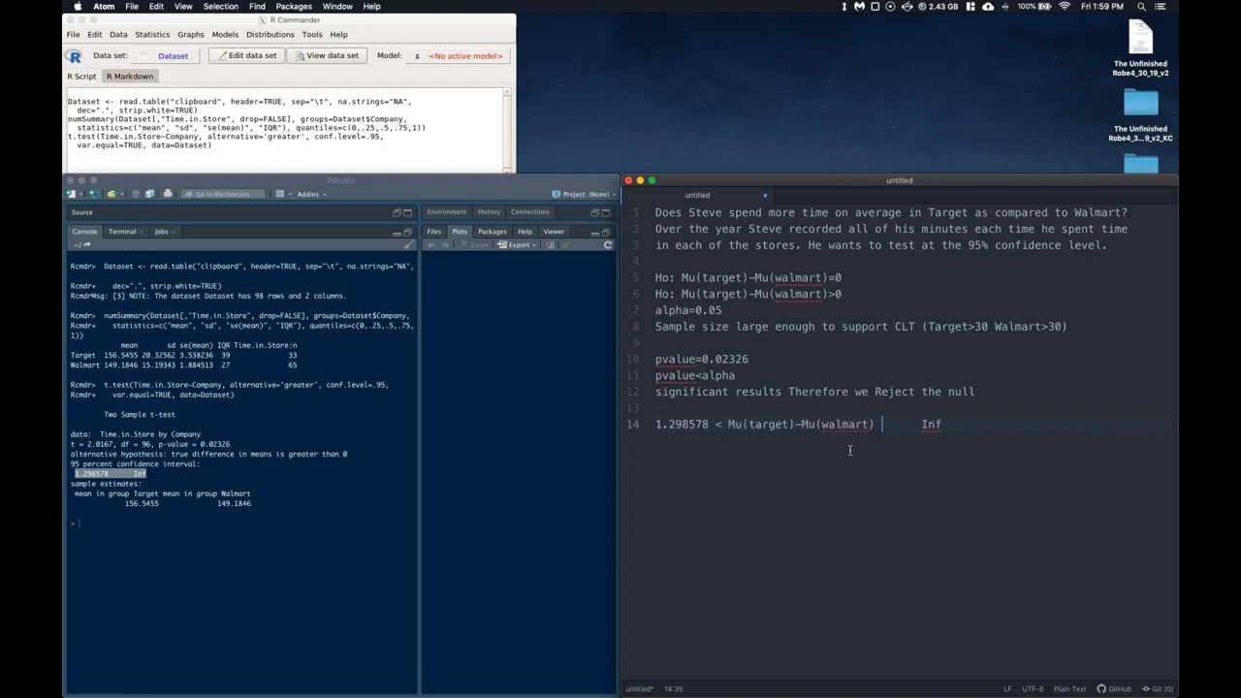
pyautogui.write('<')
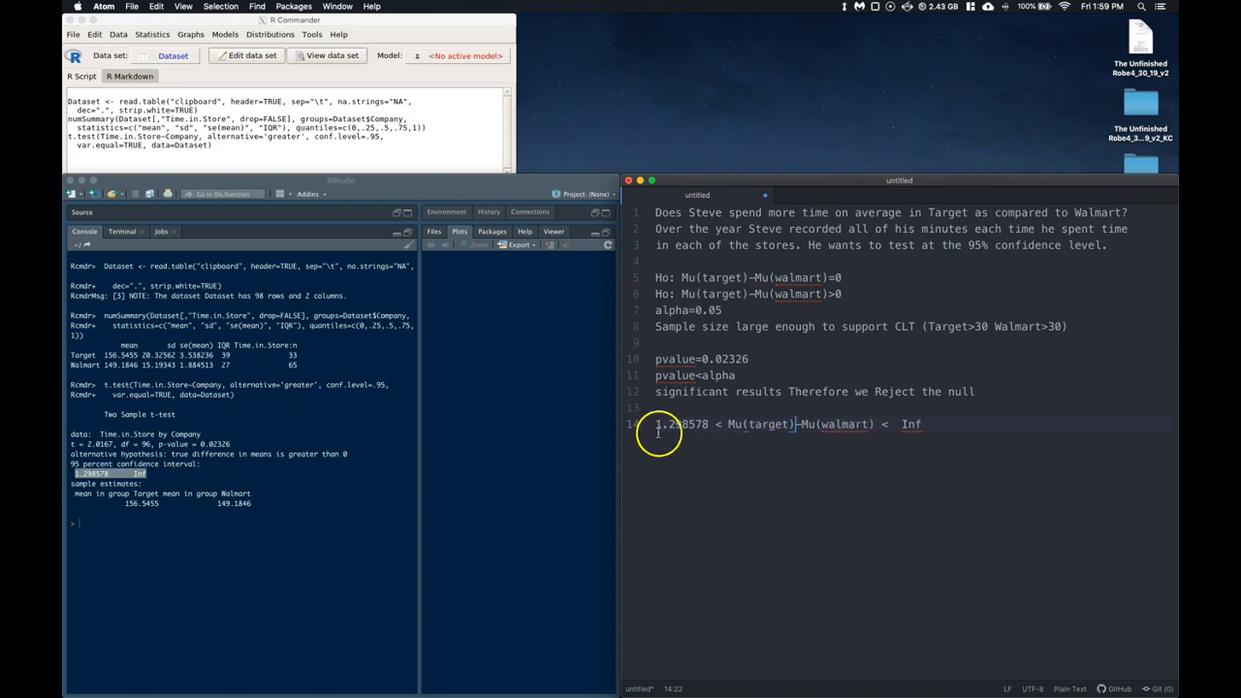
pyautogui.moveTo(839, 423)
pyautogui.write('We')
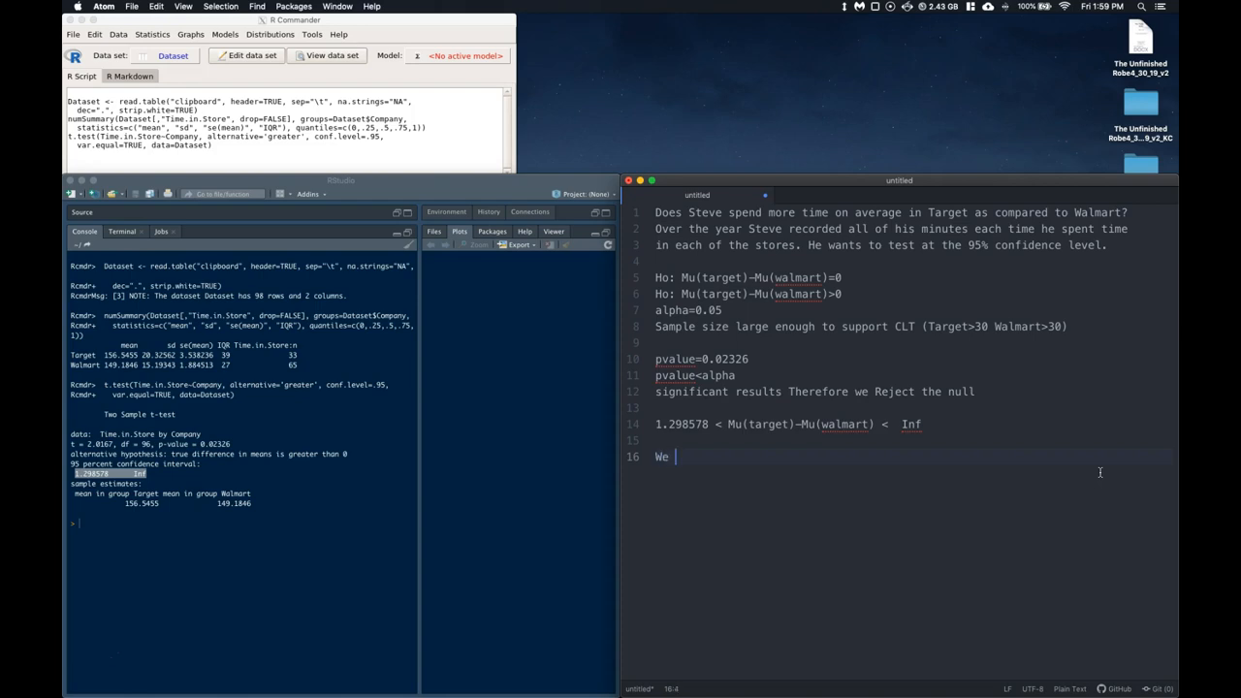
# - Type that Steve has sufficient evidence at alpha 0.05 to reject equal time in Target and Walmart
pyautogui.write('Steve collecte')
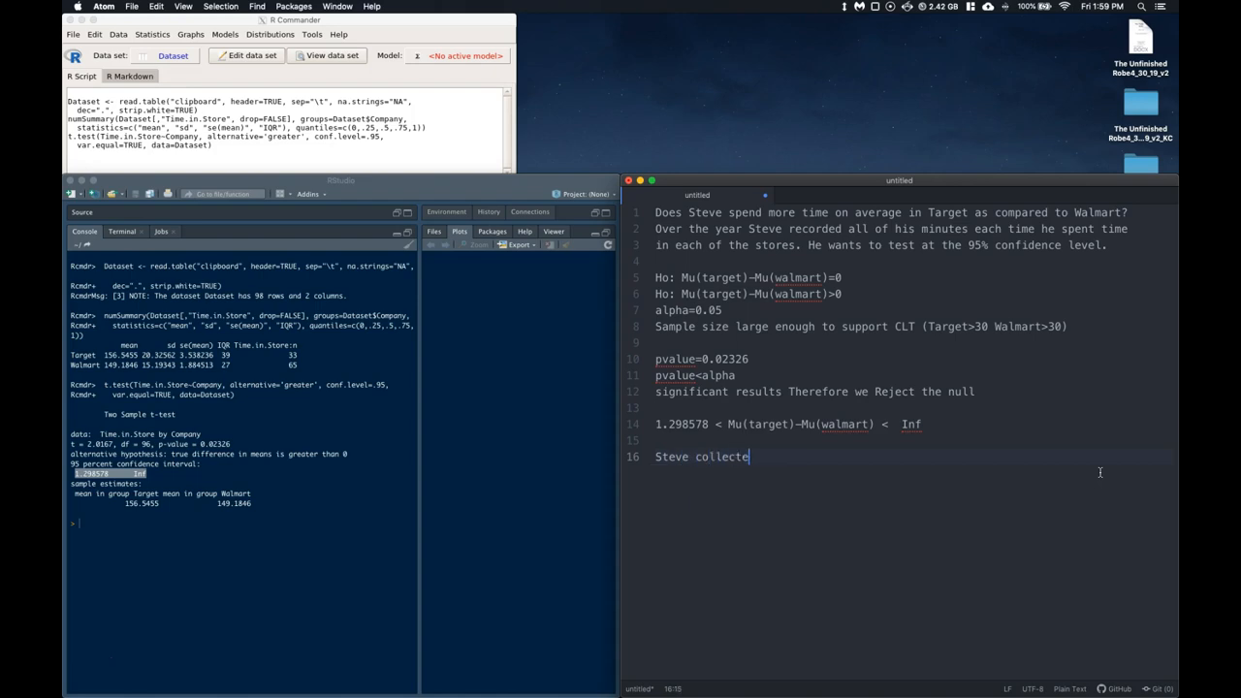
pyautogui.write('d sufficient')
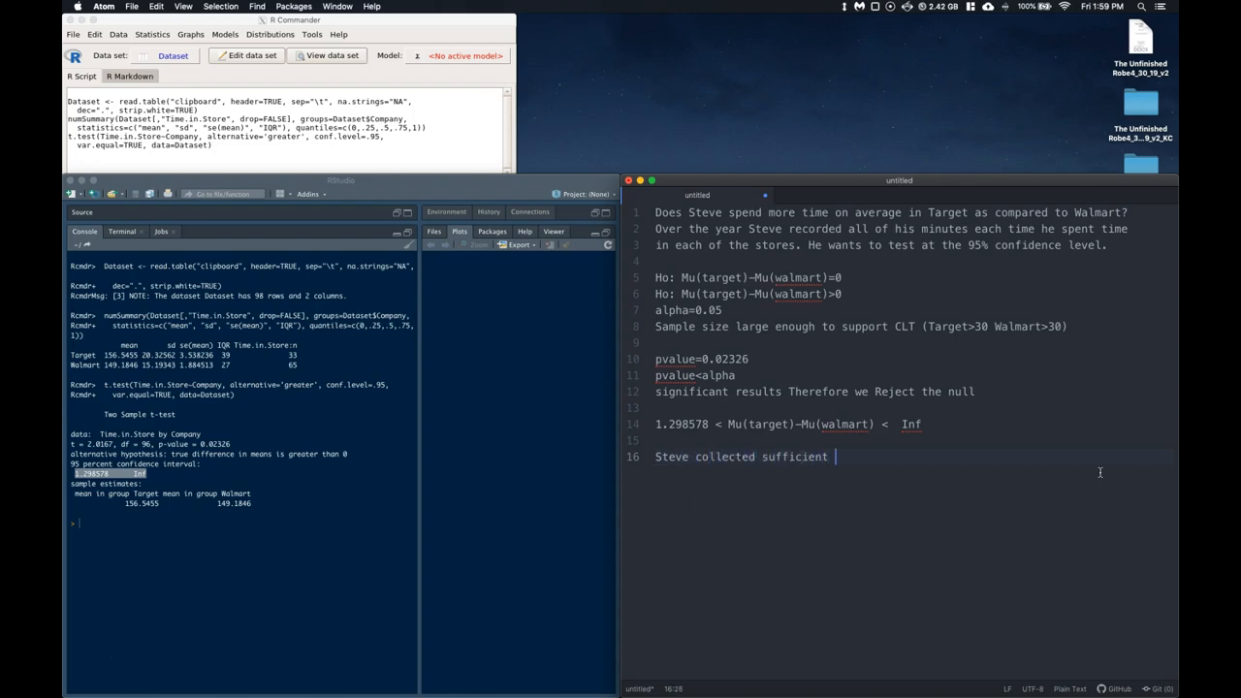
pyautogui.write('evidence at the')
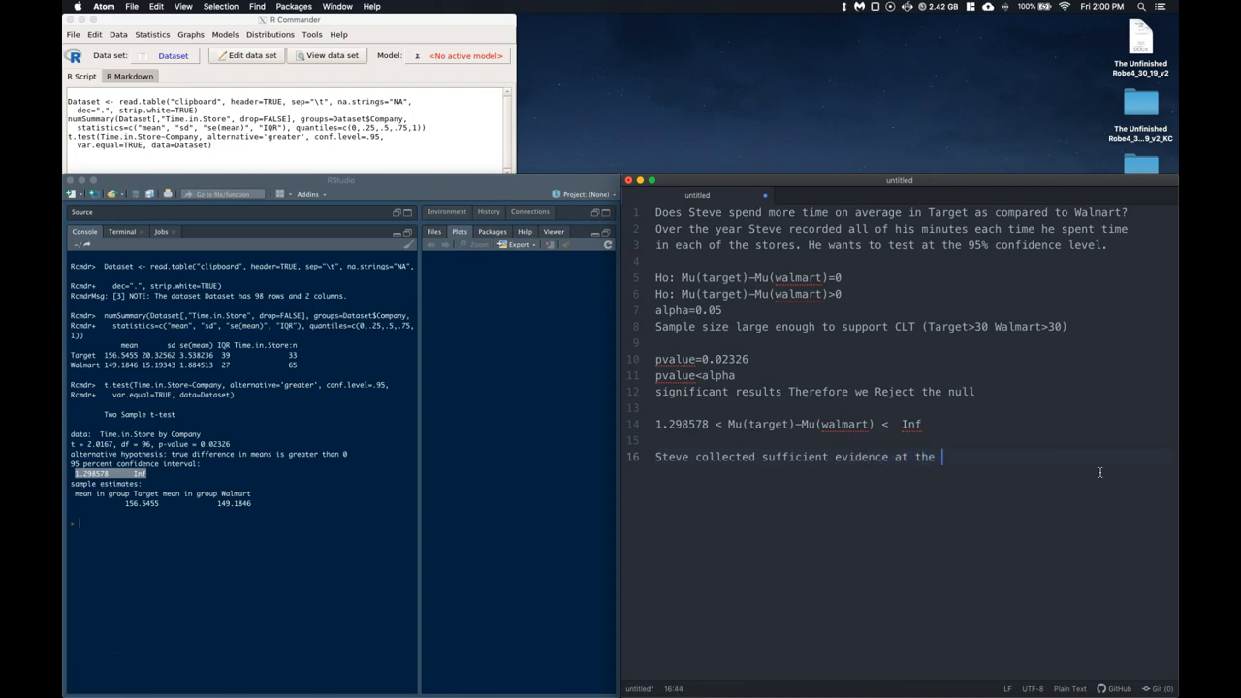
pyautogui.write('alpha level of')
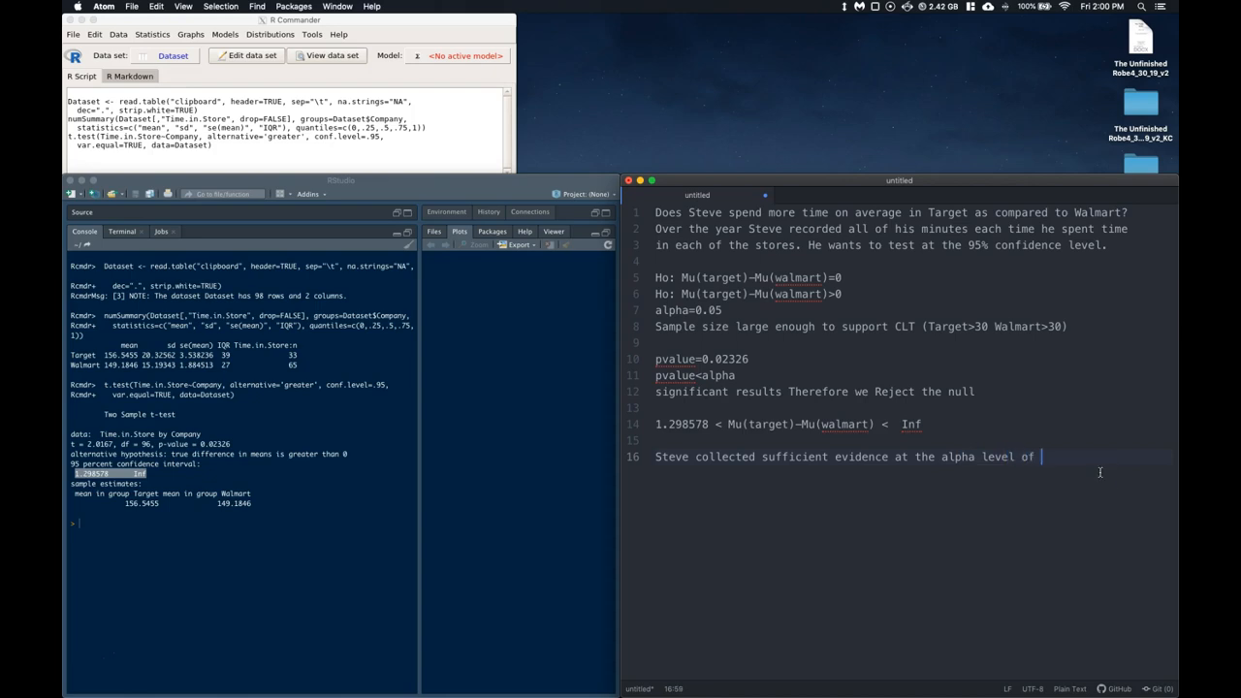
pyautogui.write('0.05 to')
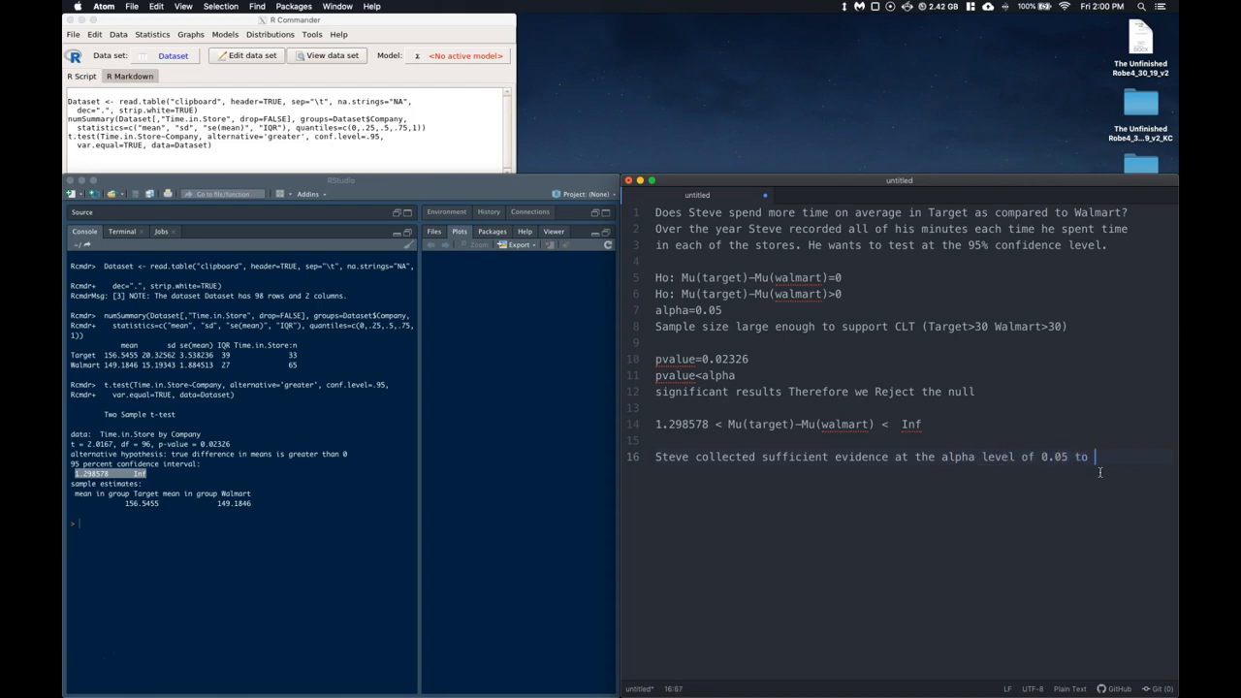
pyautogui.write('reject the')
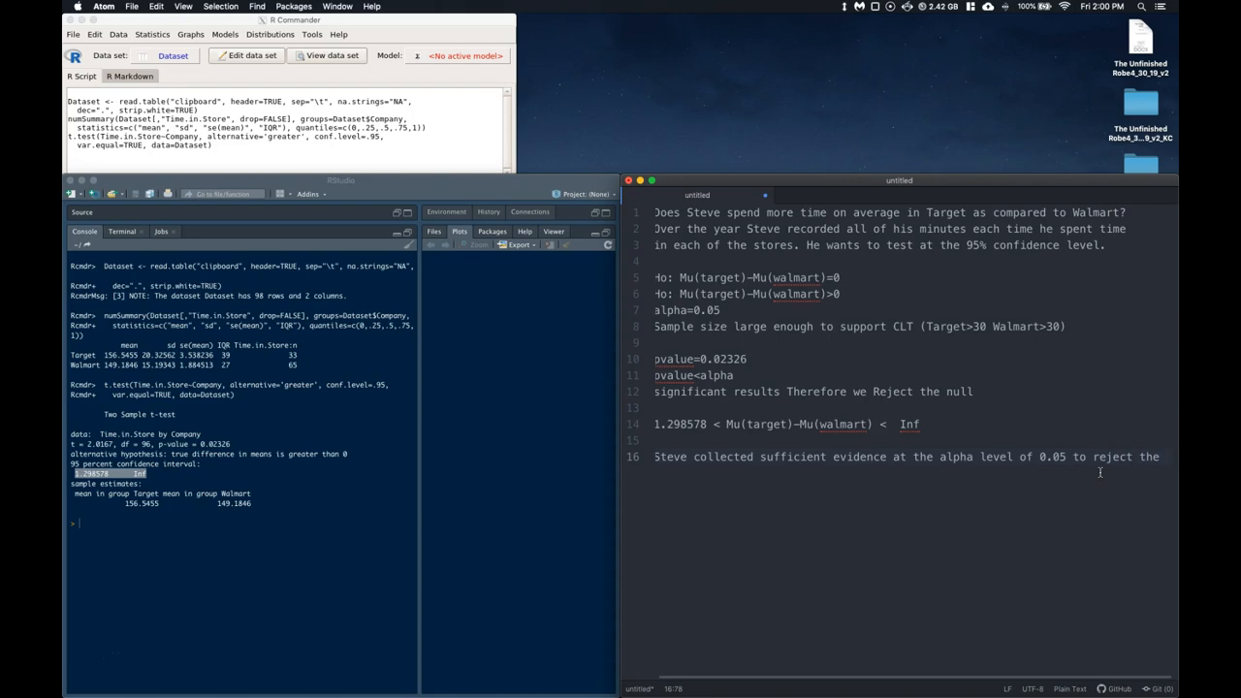
pyautogui.write('claim that he spends the same a')
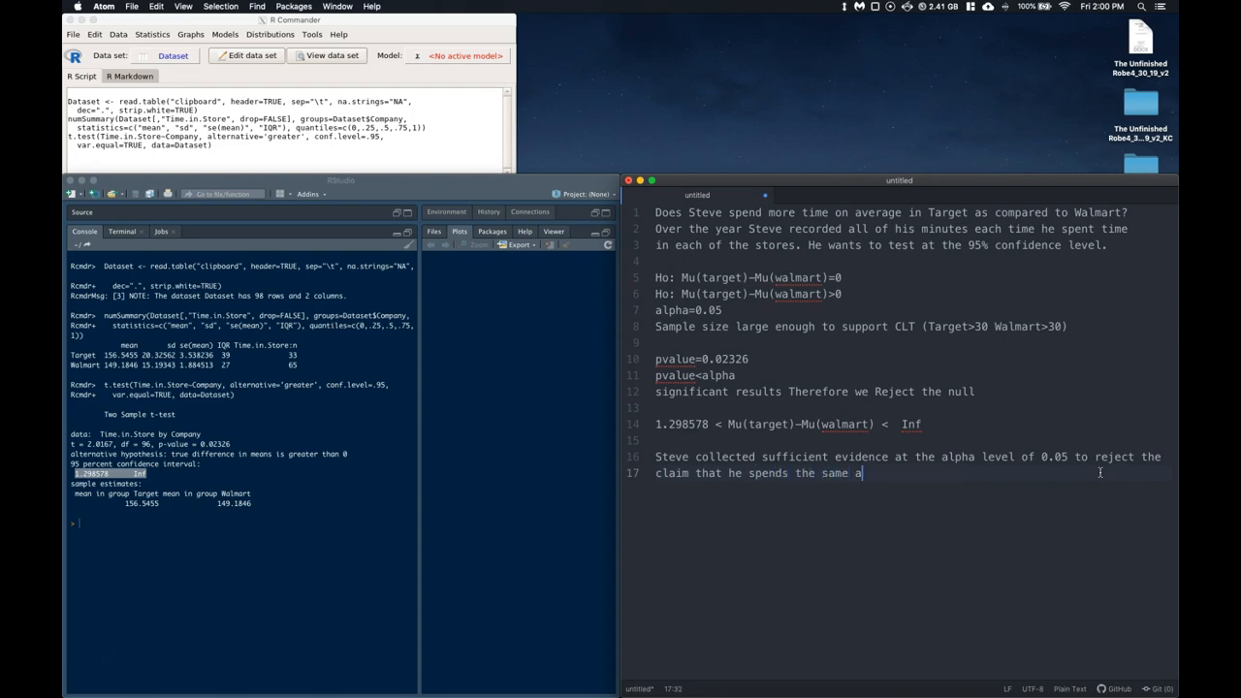
pyautogui.write('mount of time in Target and Wa')
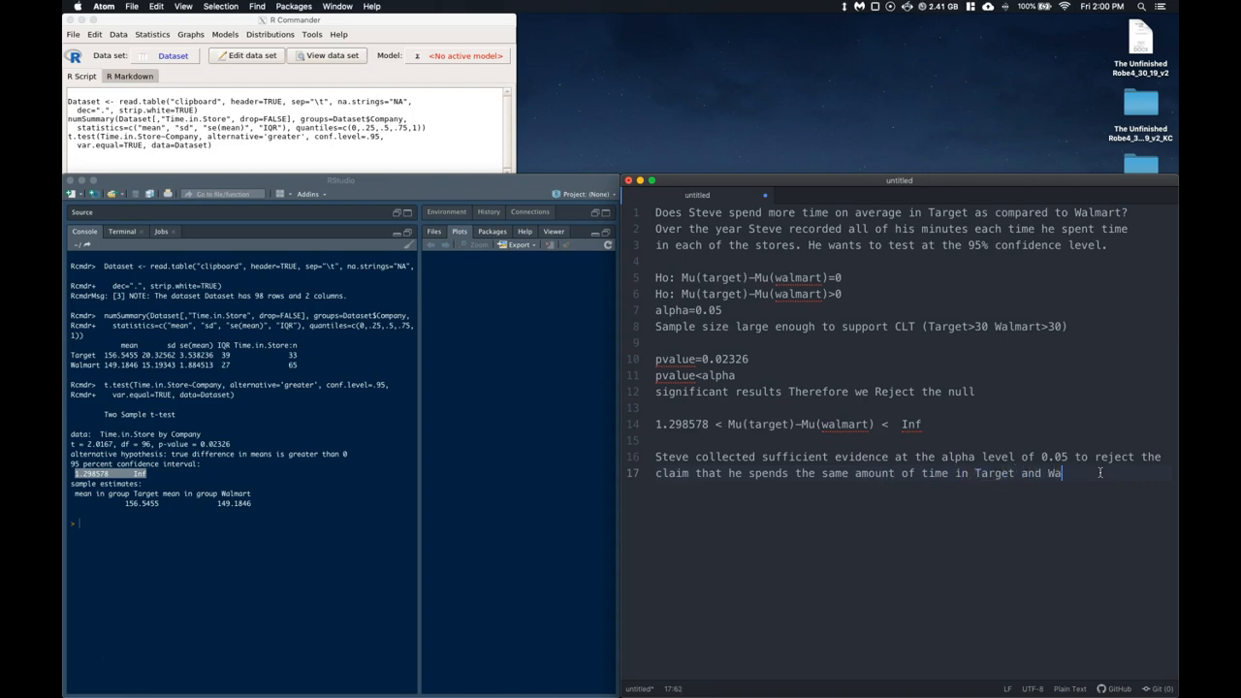
pyautogui.write('lmart')
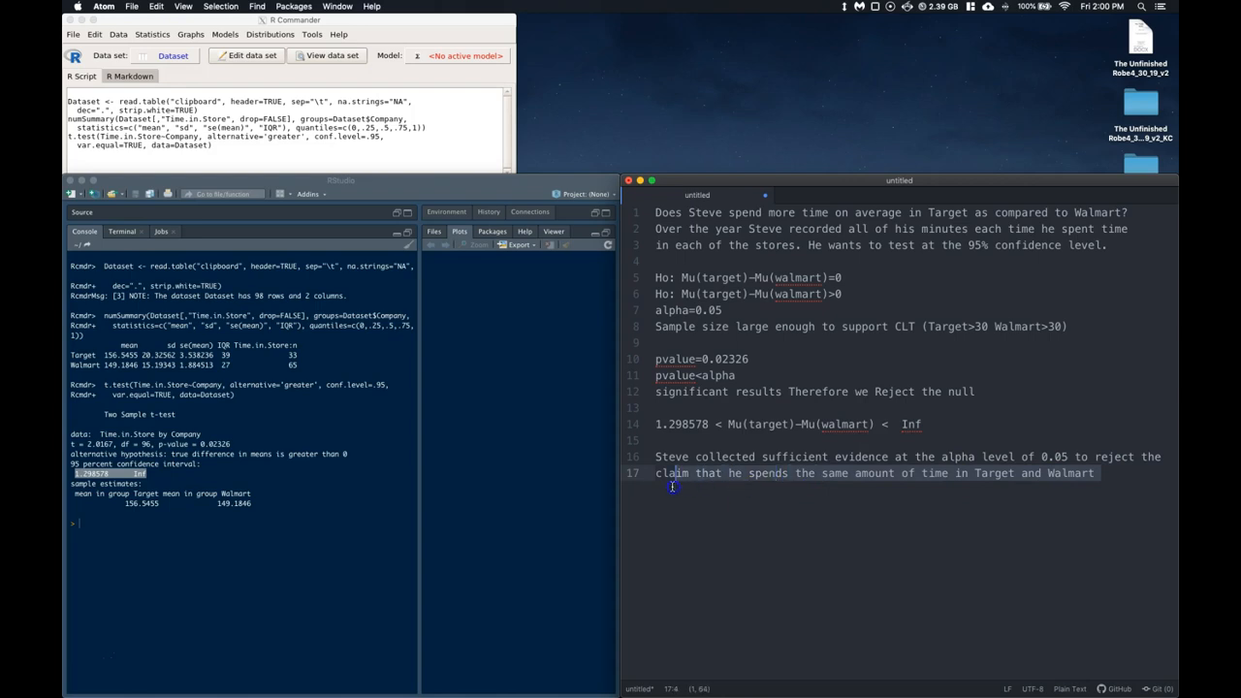
# - Revise the conclusion to claim true mean time in Target exceeds that of Walmart
pyautogui.click(656, 474)
pyautogui.write('claim that the true mean')
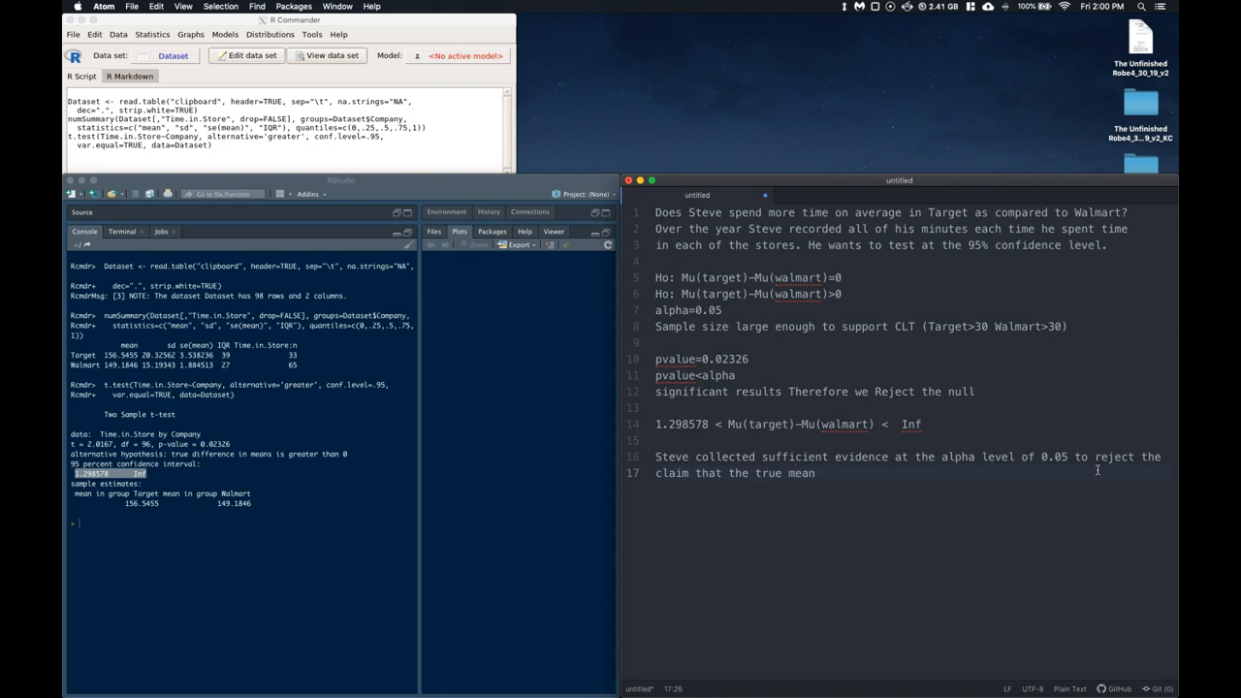
pyautogui.write('time spent in')
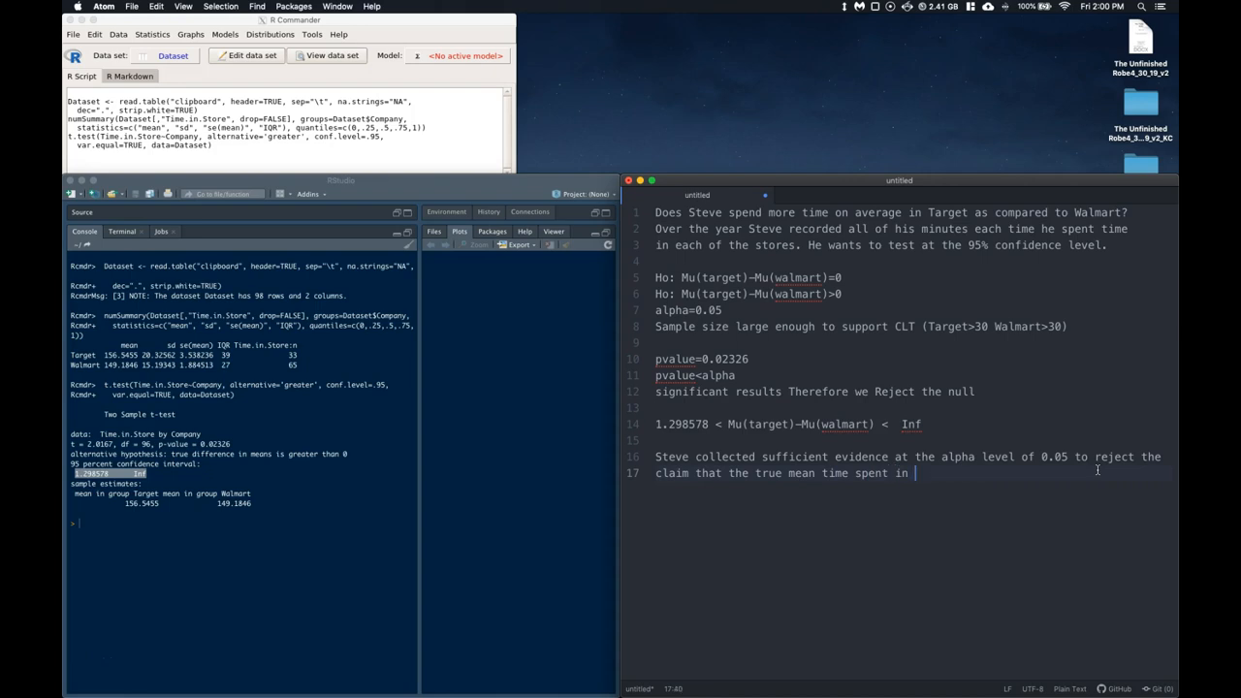
pyautogui.write('target i')
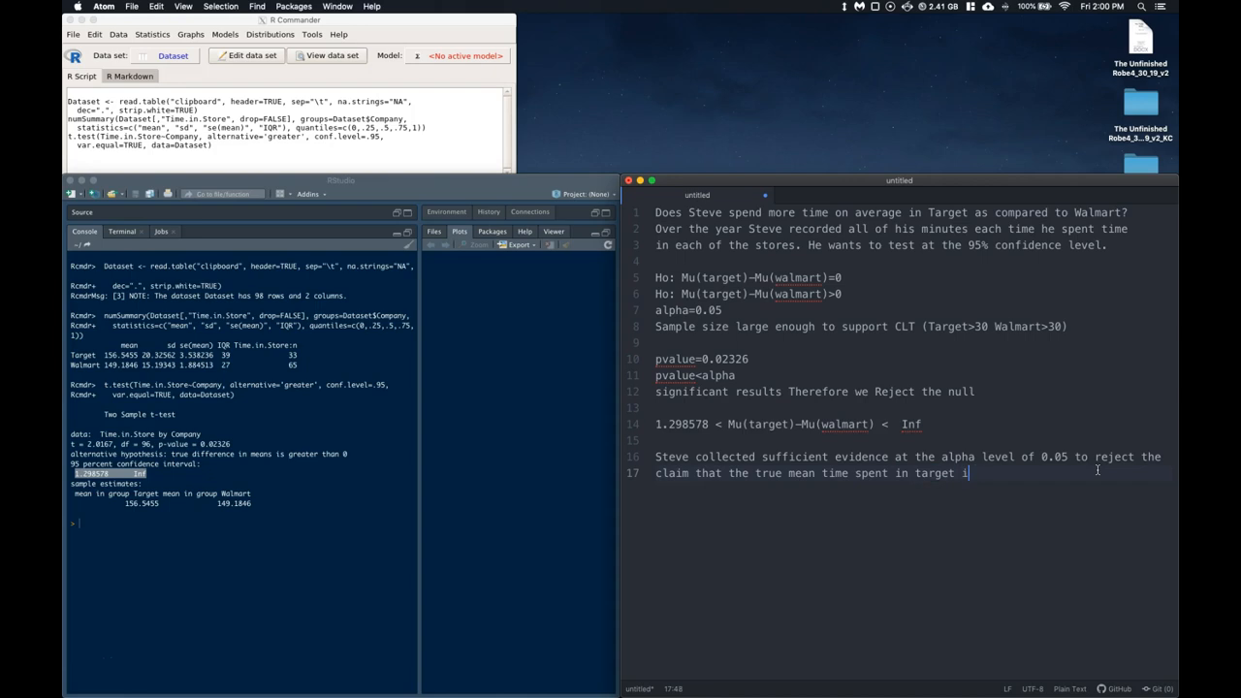
pyautogui.write('s the same as that for')
pyautogui.write('walmart')
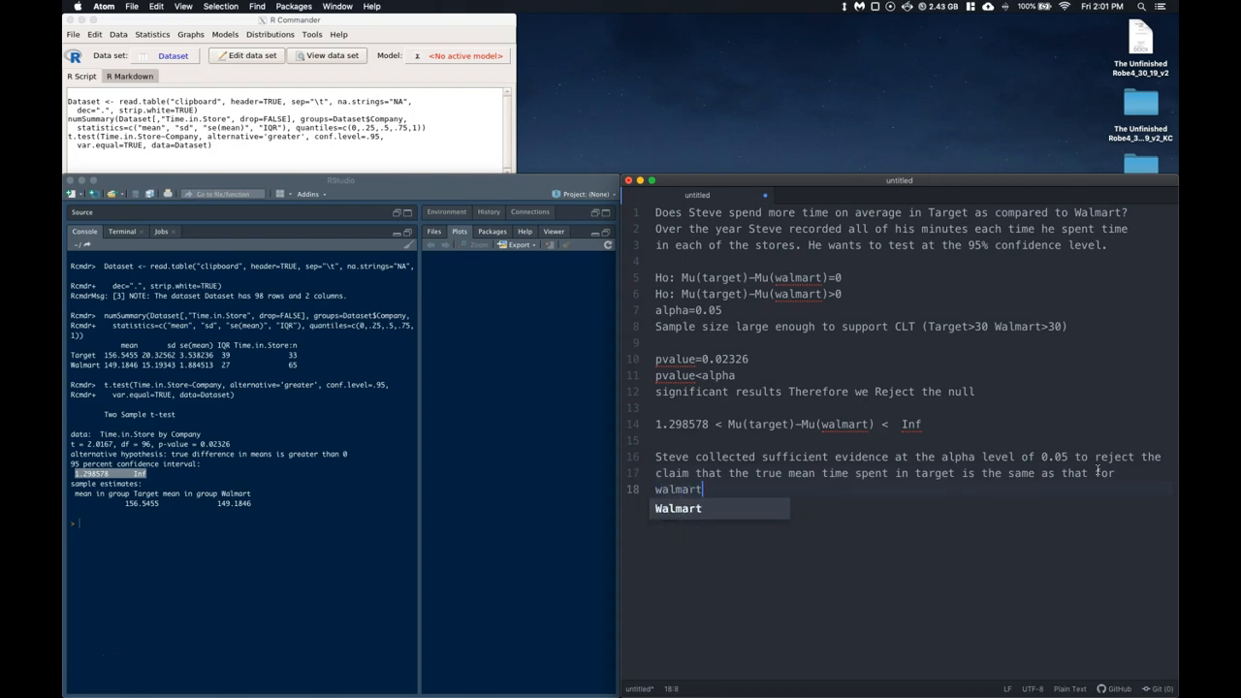
pyautogui.write('and instead')
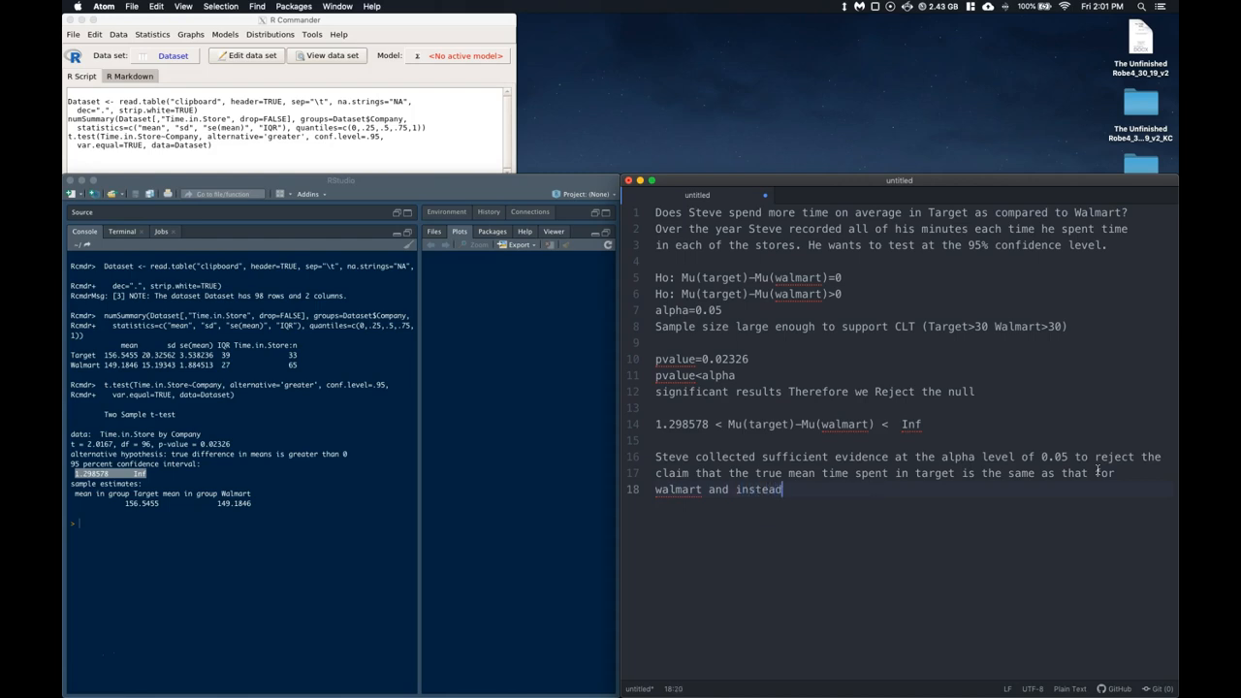
pyautogui.write('claim that the')
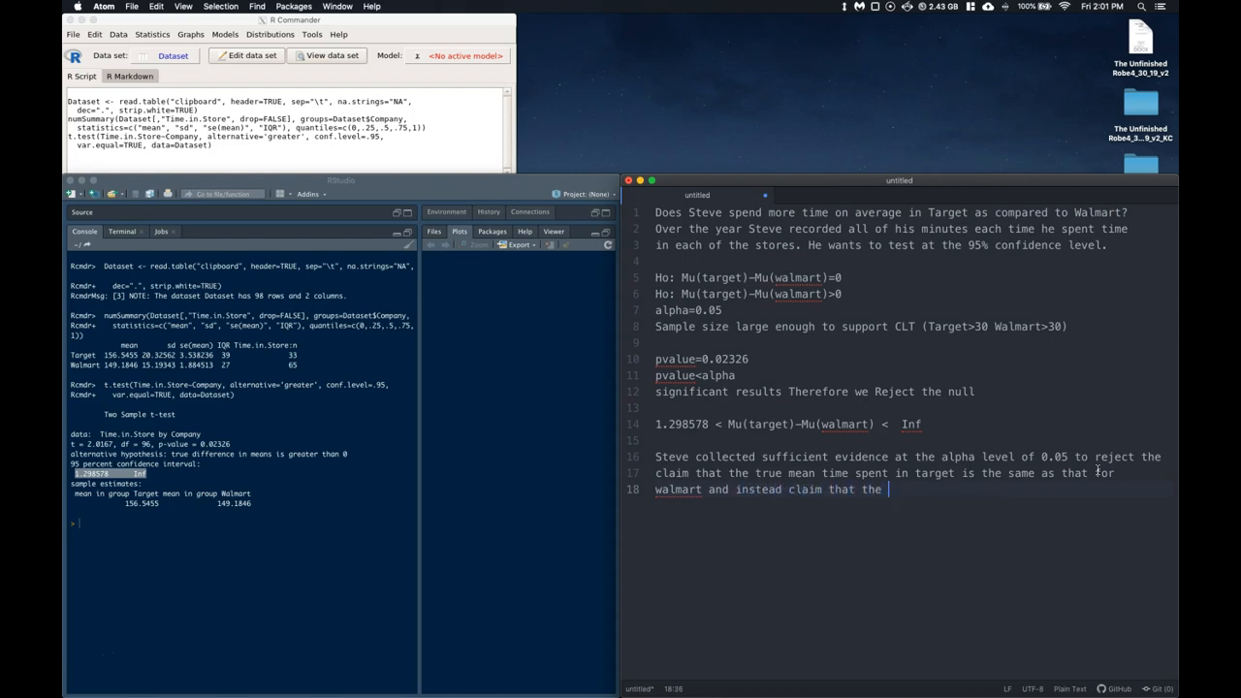
pyautogui.write('true mean amount')
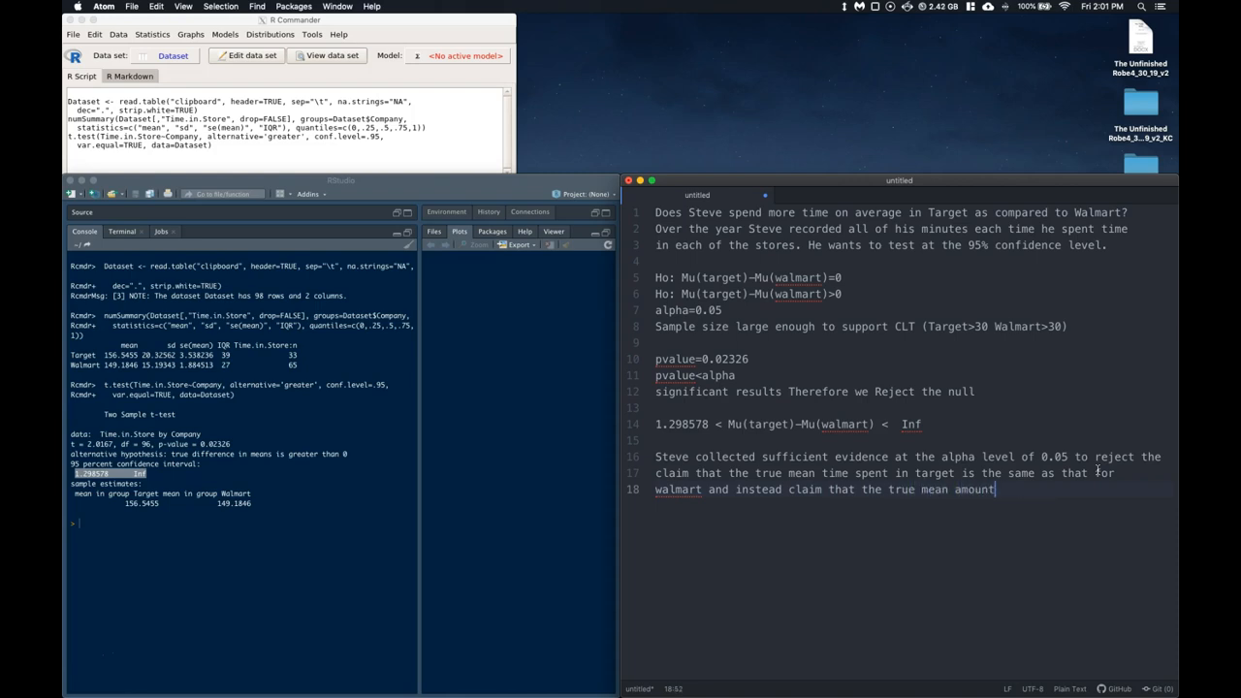
pyautogui.write('of time spent in')
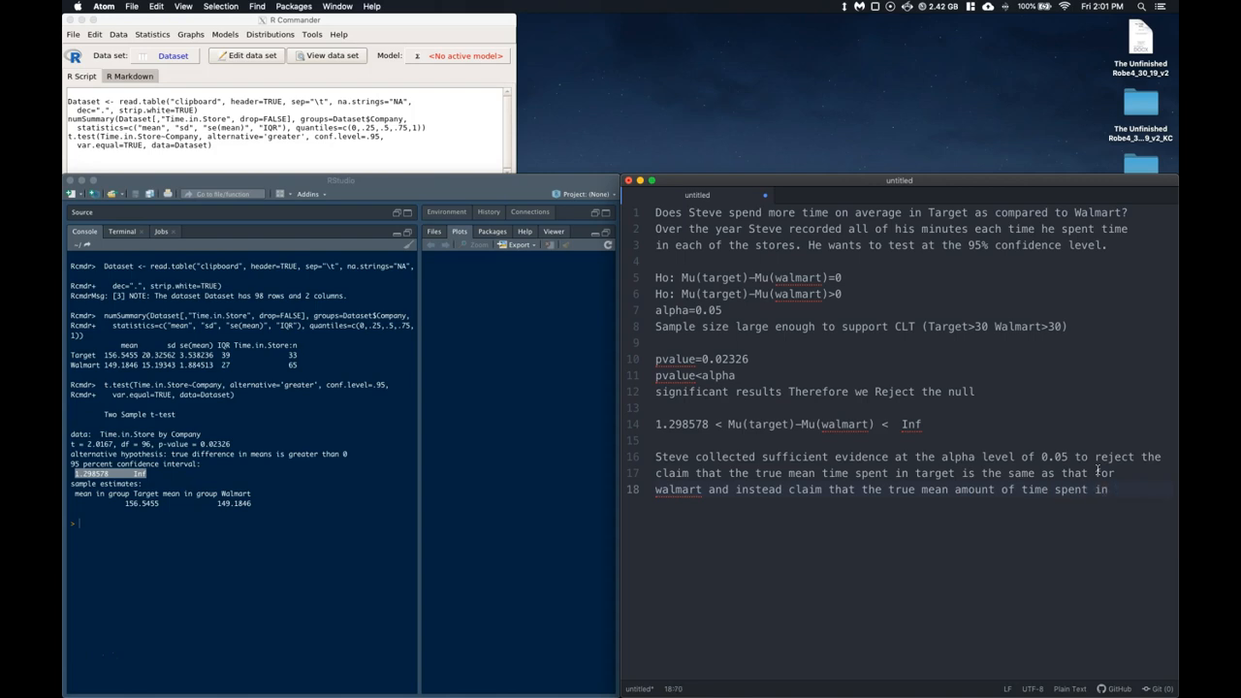
pyautogui.write('target')
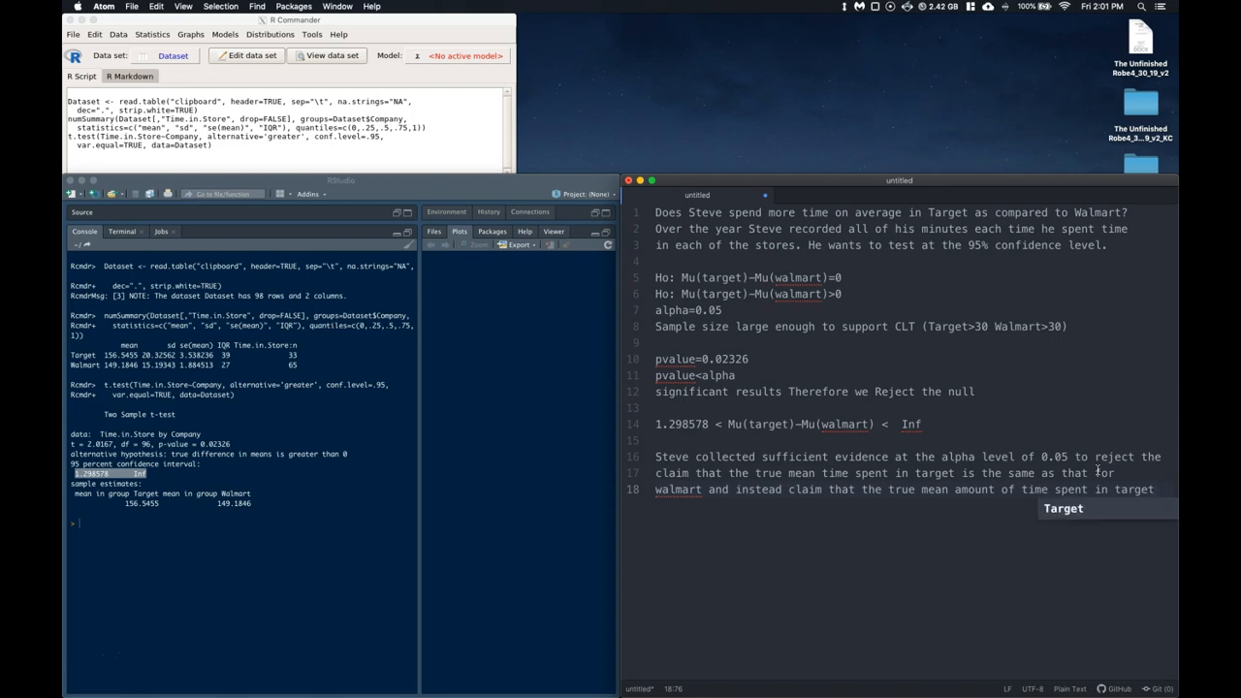
pyautogui.write('is greater than that of wa')
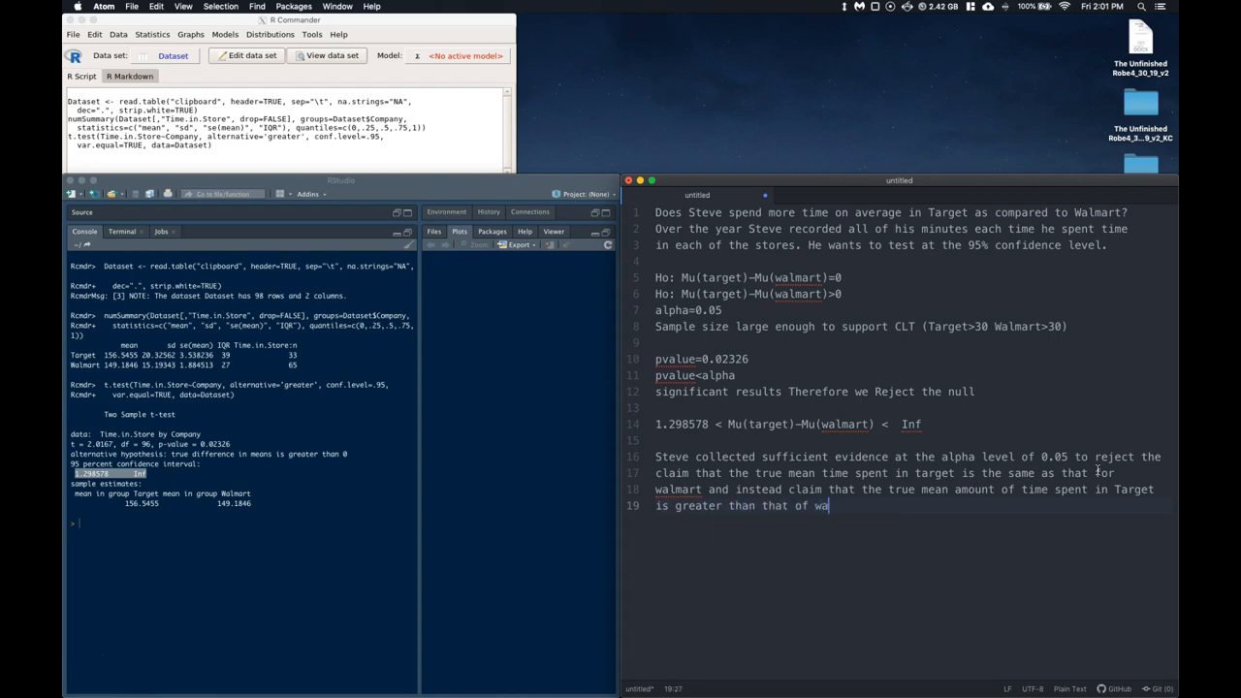
pyautogui.write('lmart .')
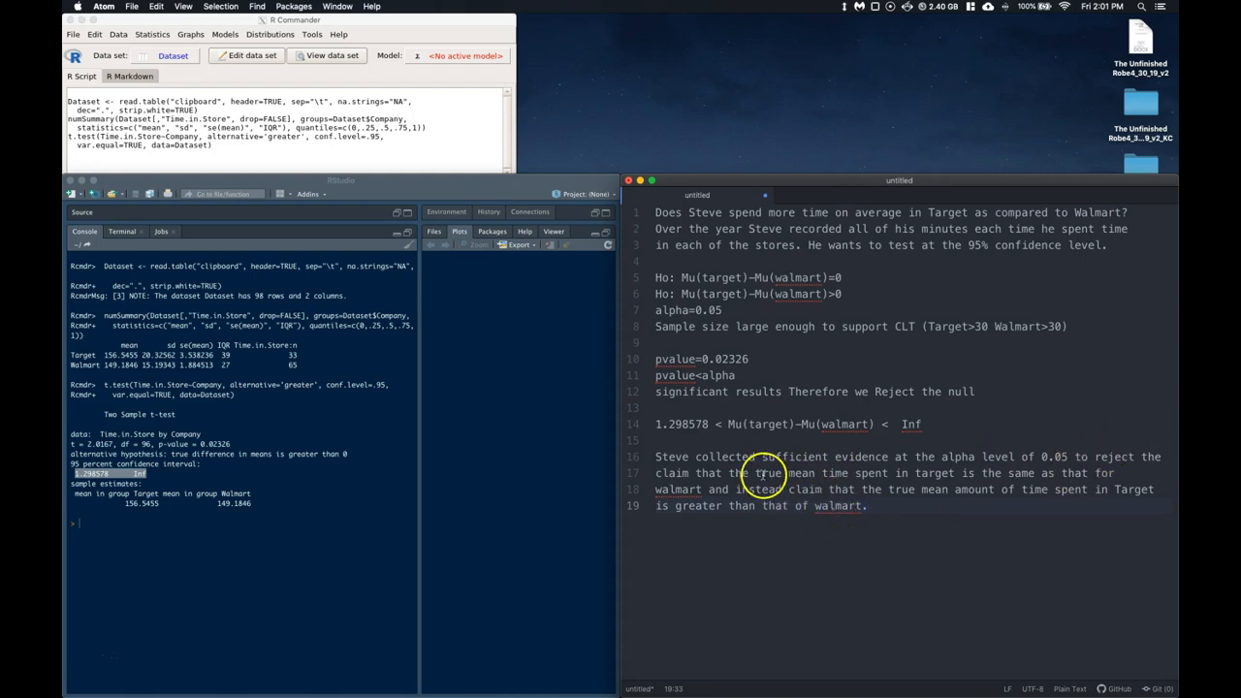
# - Select 'true mean' and end the conclusion with 'for Steve's shopping habits.'
pyautogui.doubleClick(786, 474)
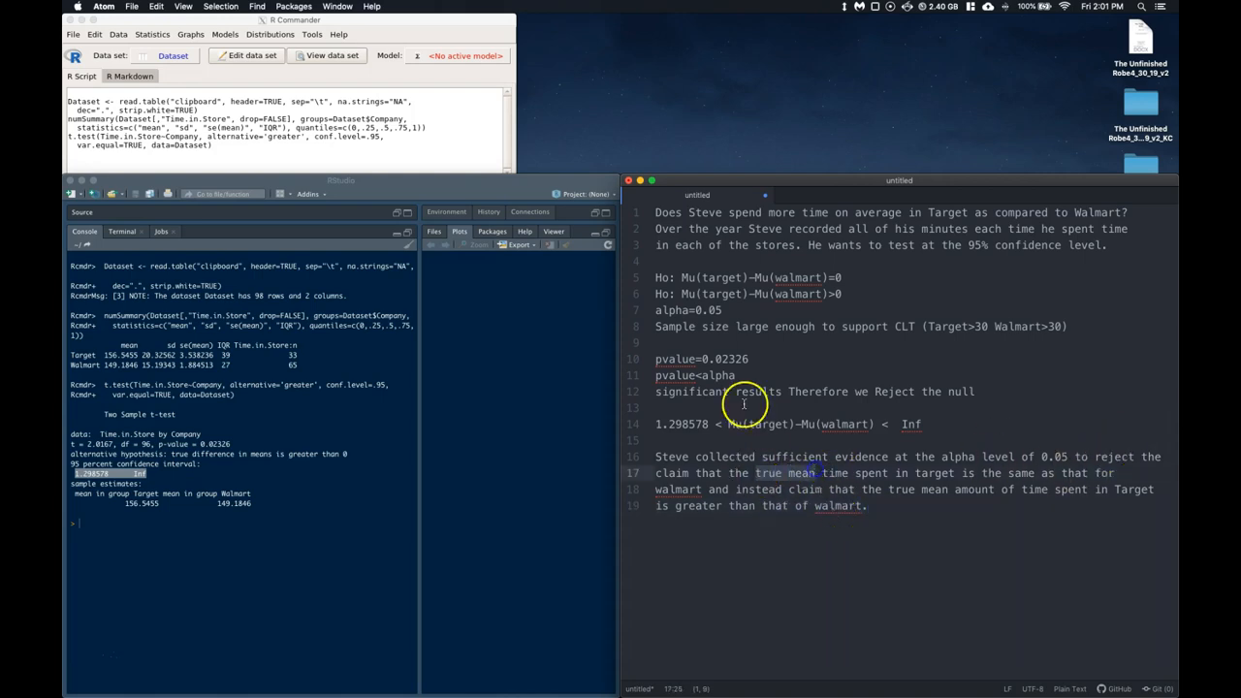
pyautogui.moveTo(881, 521)
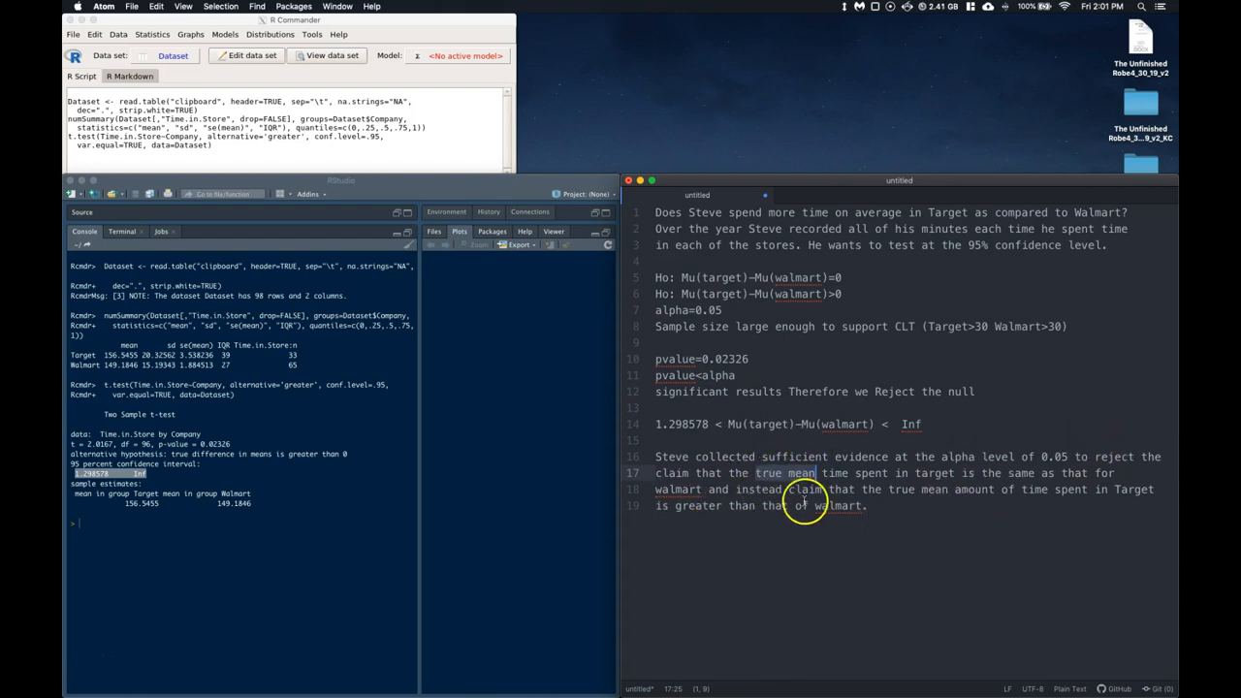
pyautogui.moveTo(1033, 488)
pyautogui.write(' for ')
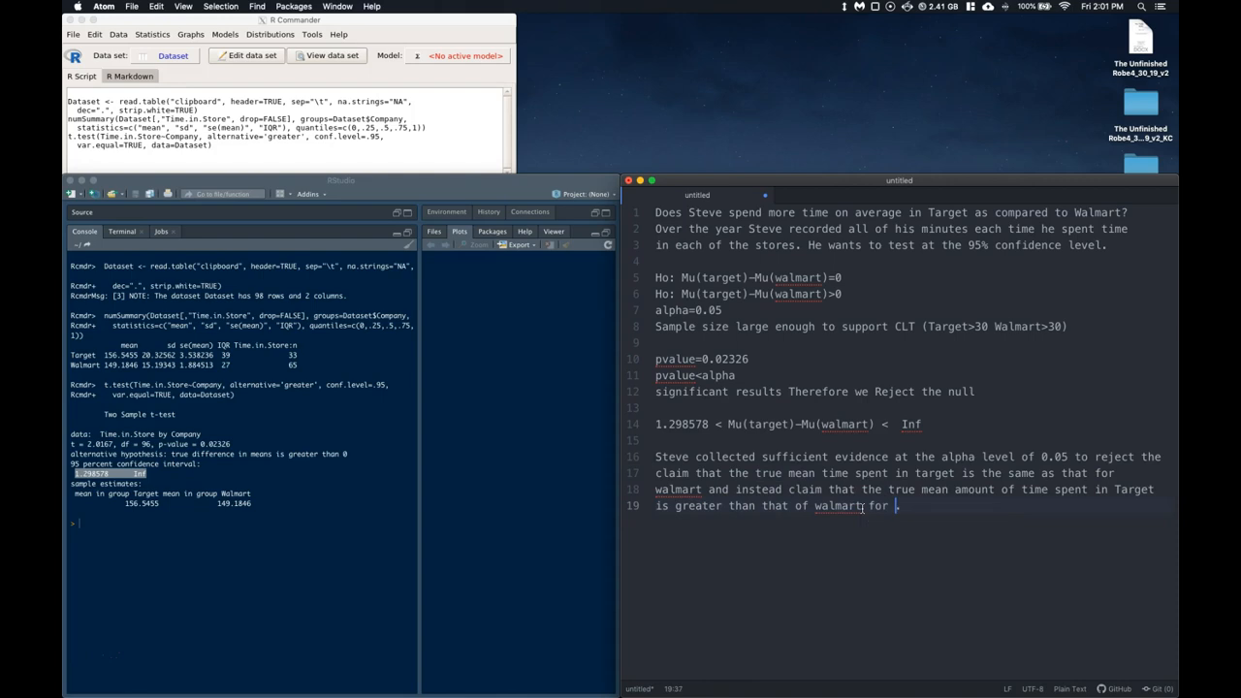
pyautogui.write('his')
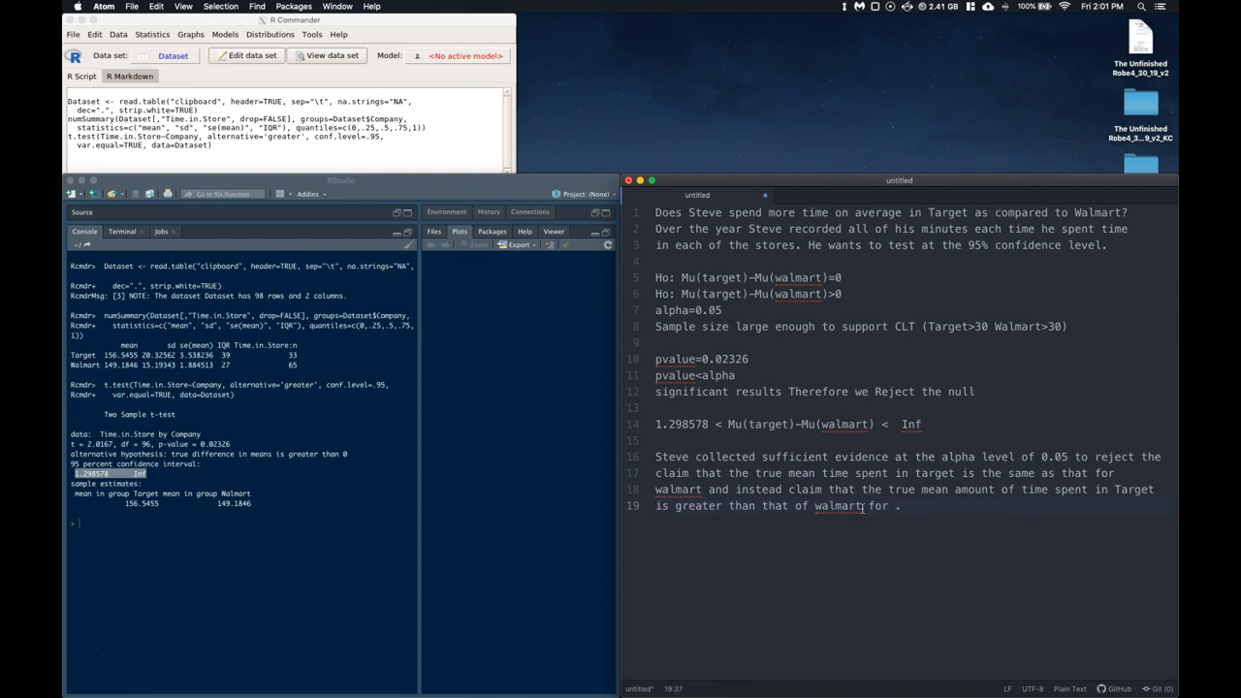
pyautogui.write('Steve')
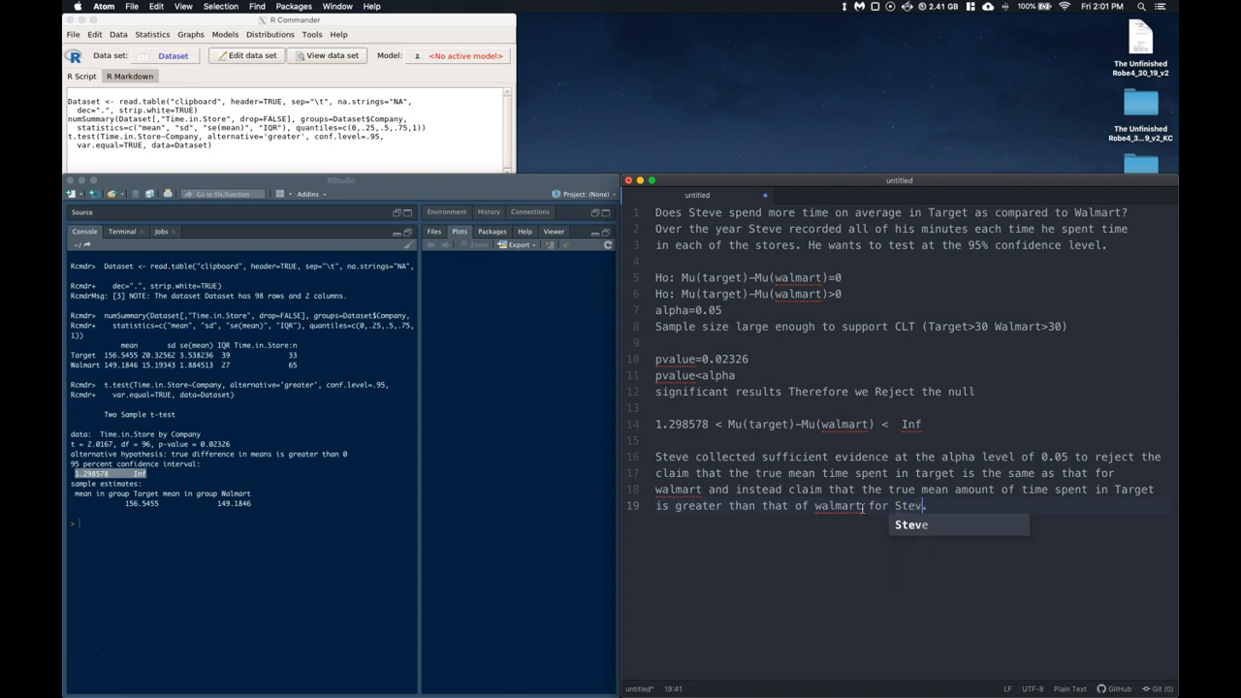
pyautogui.write("'s s")
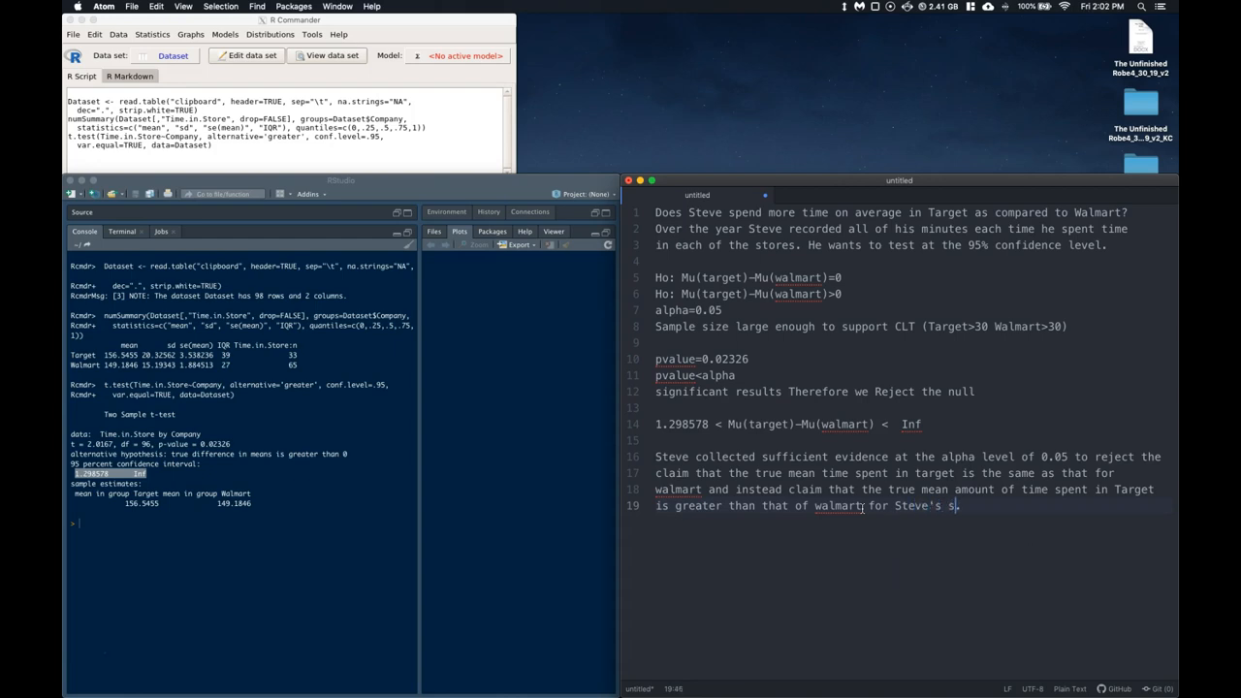
pyautogui.write('hopping hap')
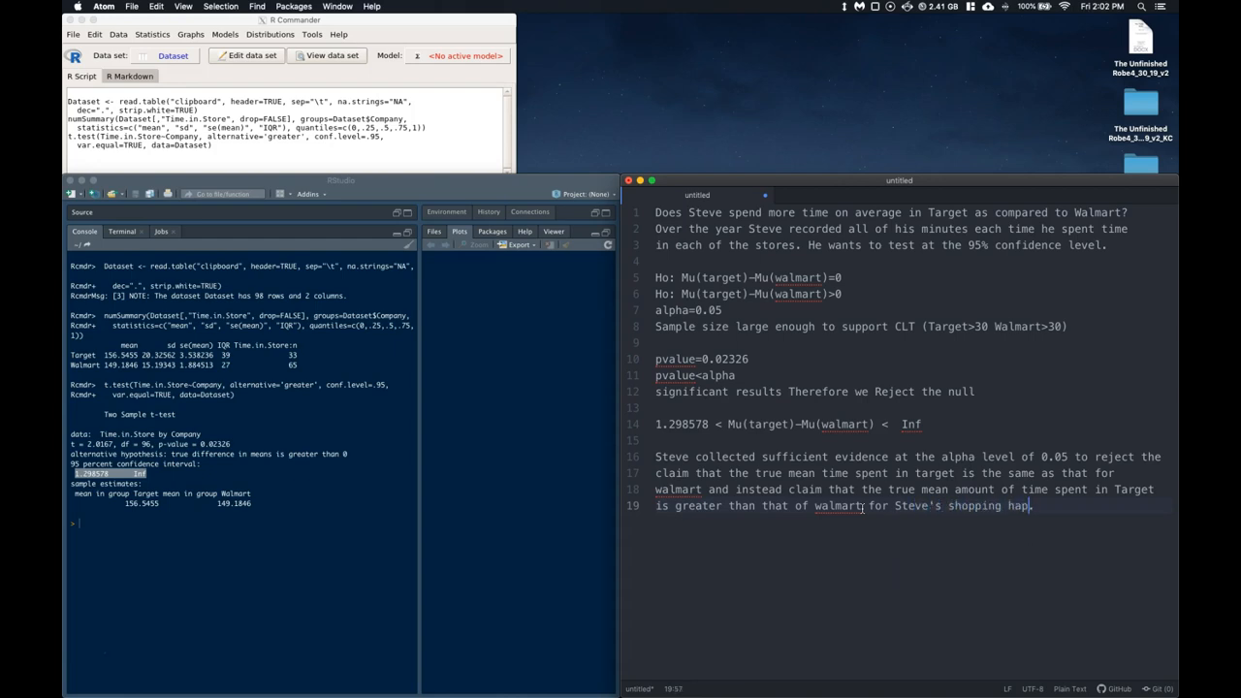
pyautogui.write('bits.')
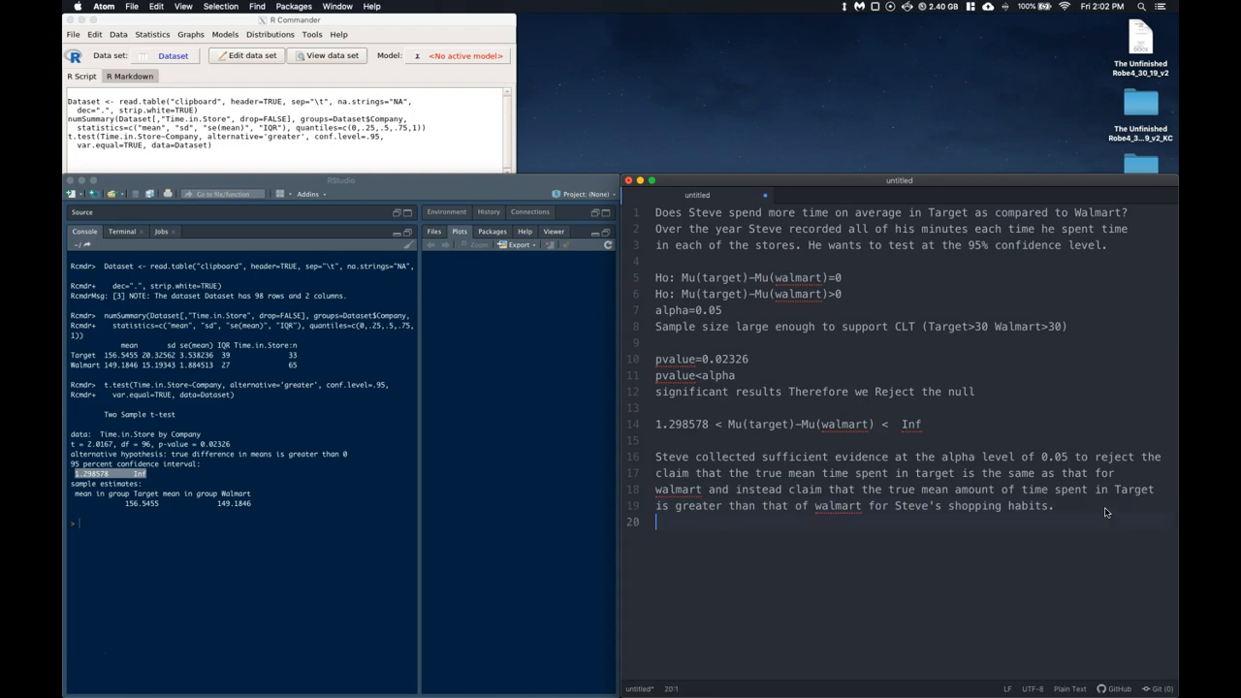
# - Begin the interpretation: 'Steve is 95% confident the true mean amount...'
pyautogui.write('WE')
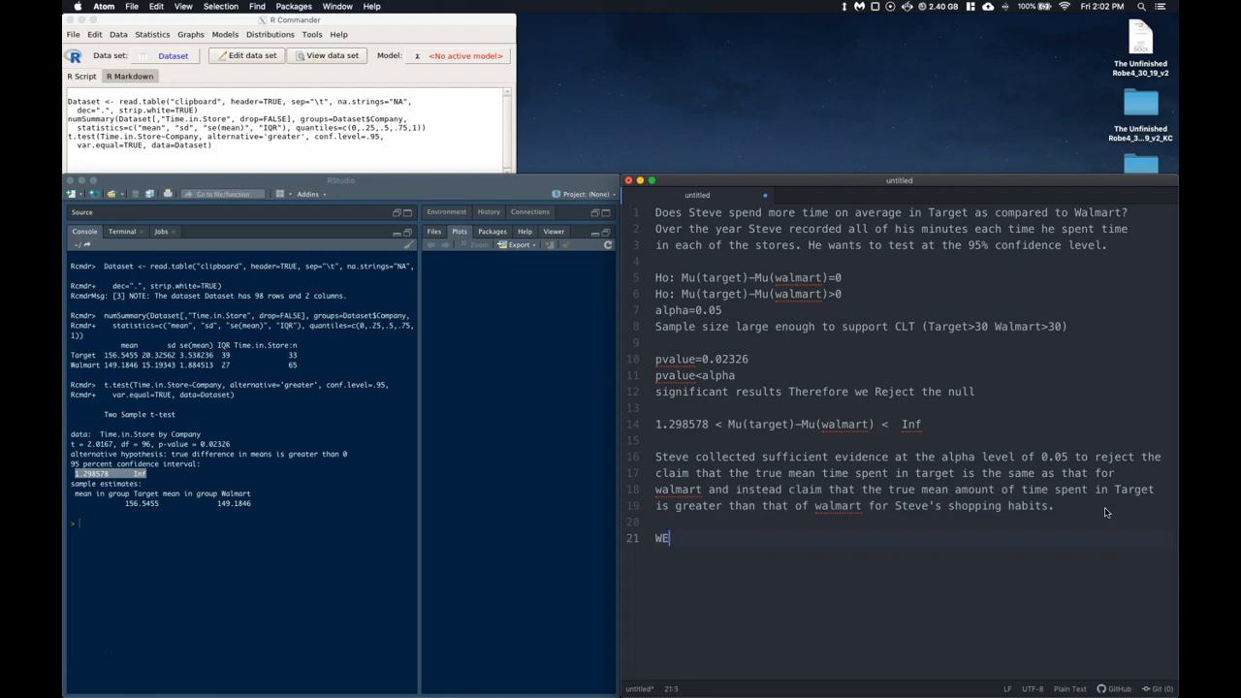
pyautogui.write('Steve')
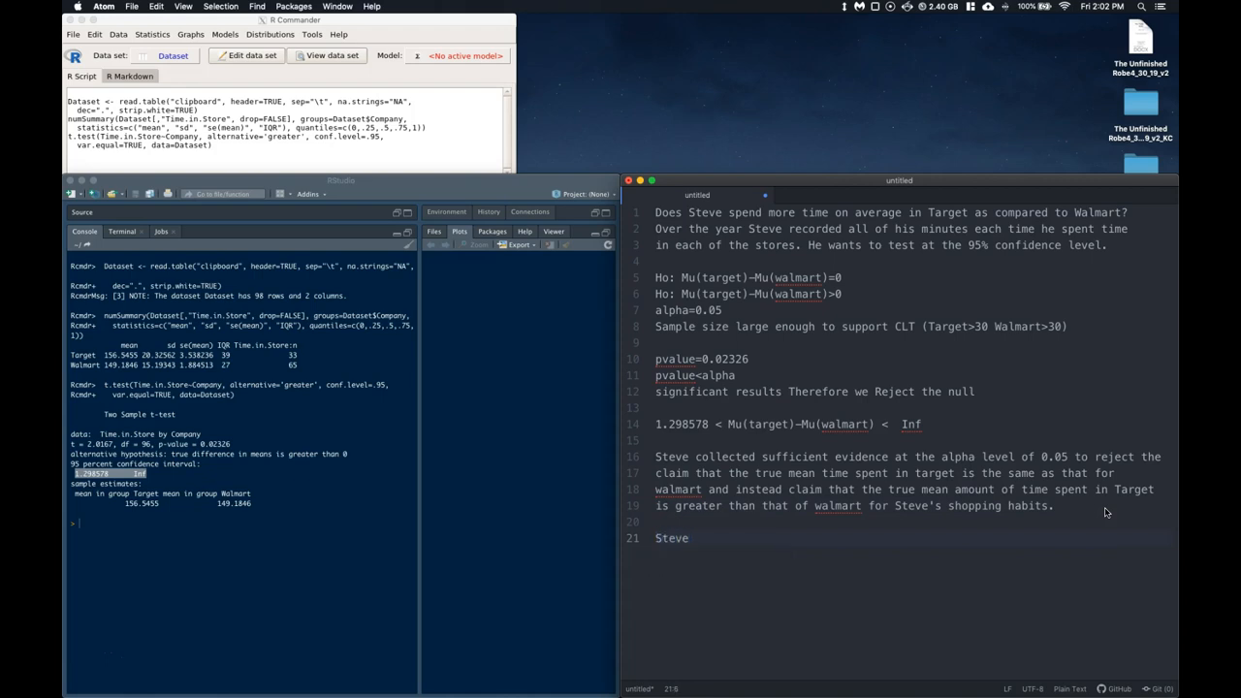
pyautogui.write('is 95% confident that the t')
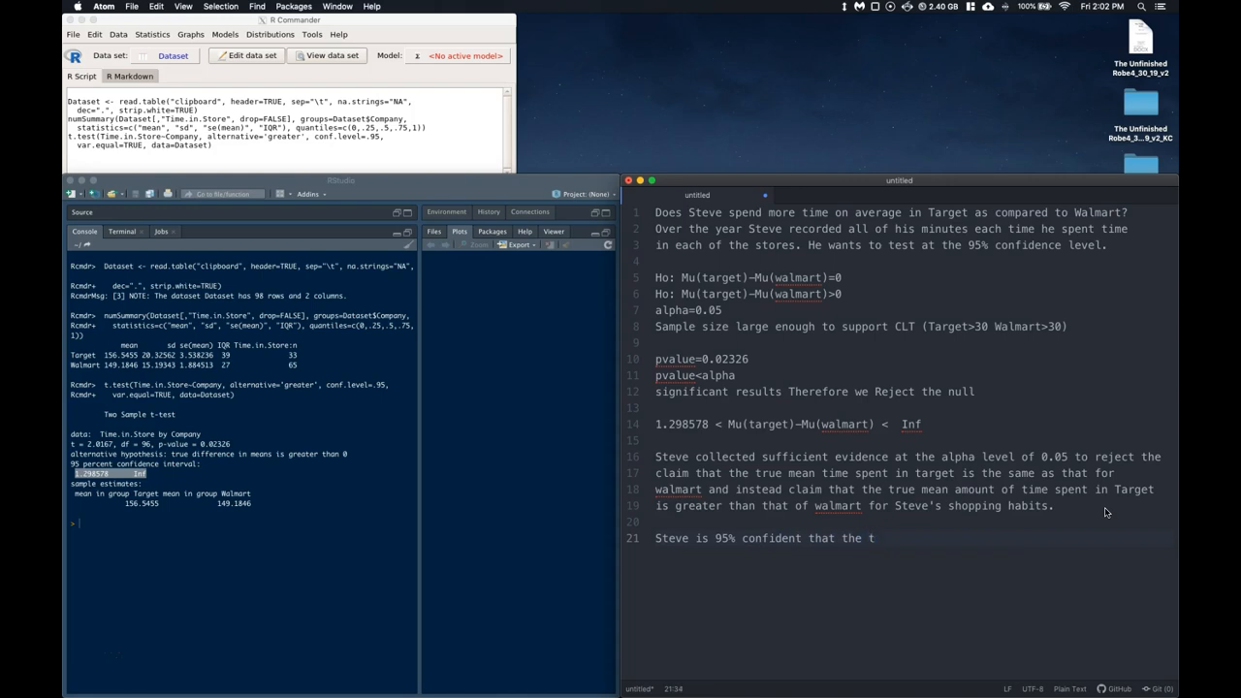
pyautogui.write('rue mean')
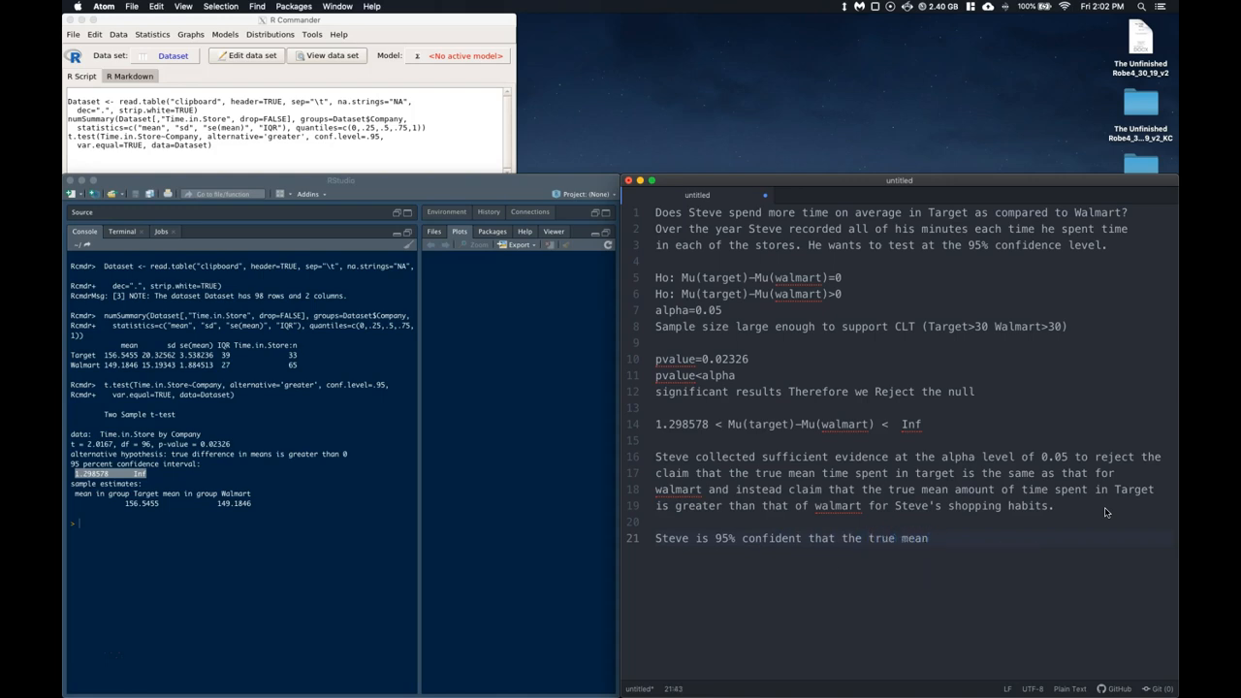
pyautogui.write('amout')
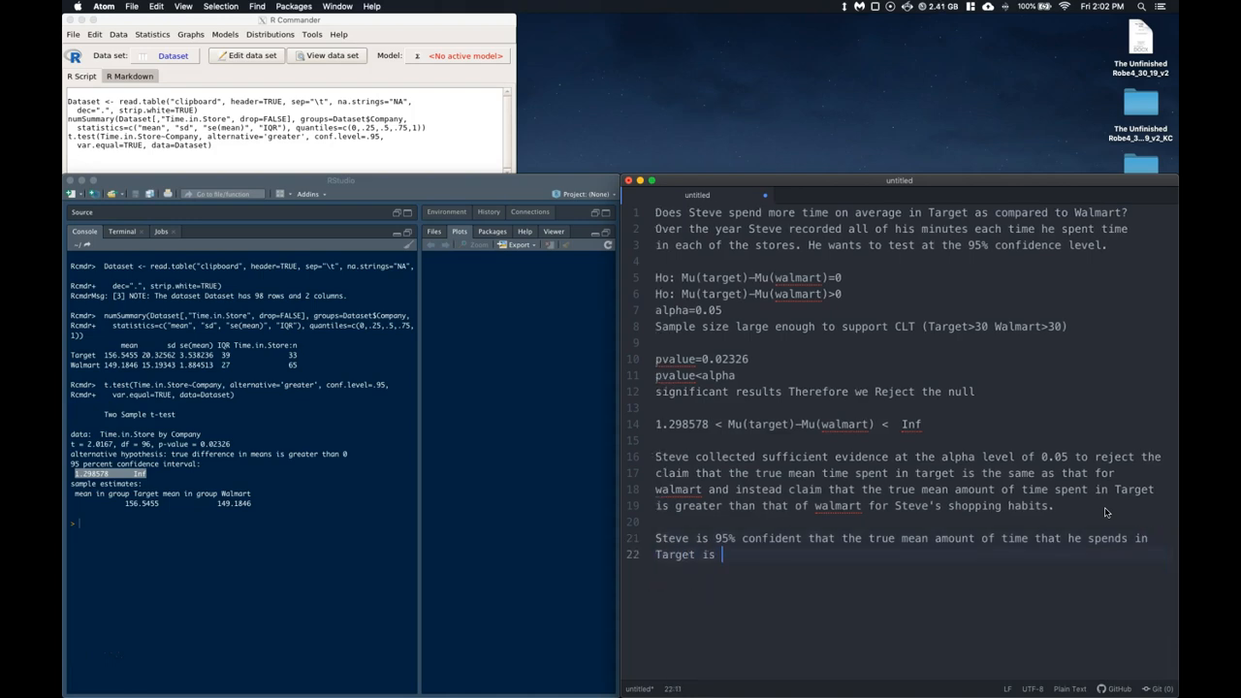
# - Finish with 'at least 1.299 minutes longer than he spends in Walmart.'
pyautogui.write('at least')
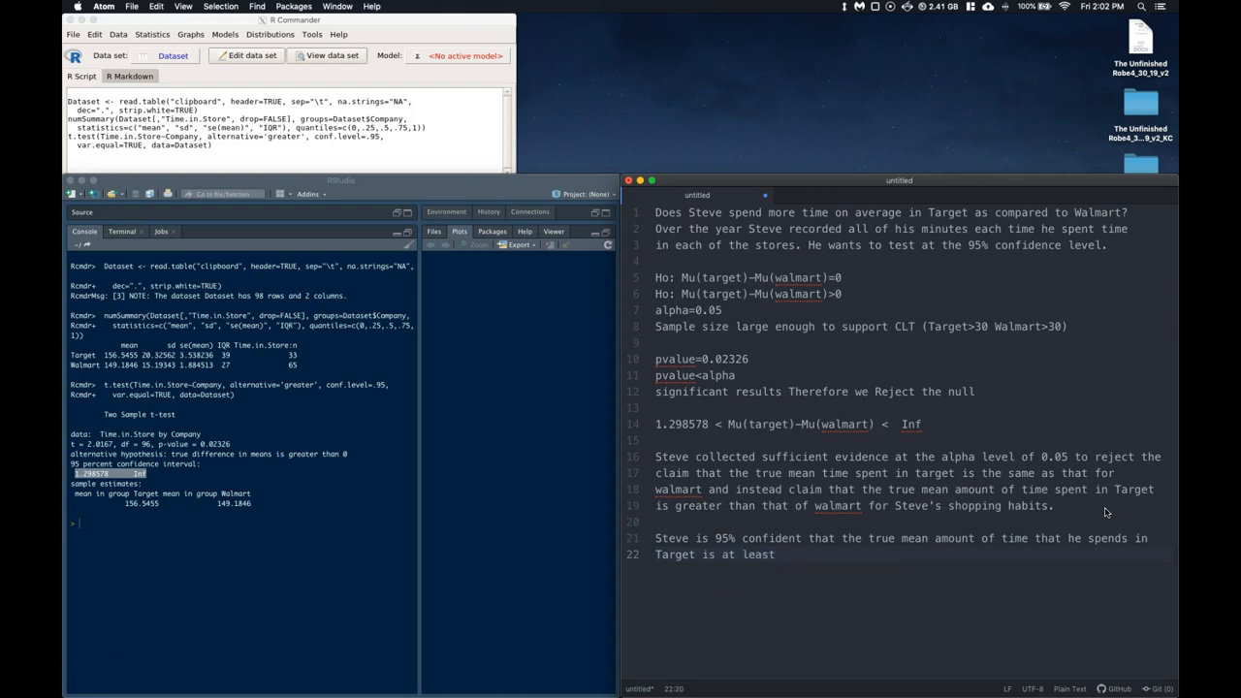
pyautogui.write('1.299 minutes longer than')
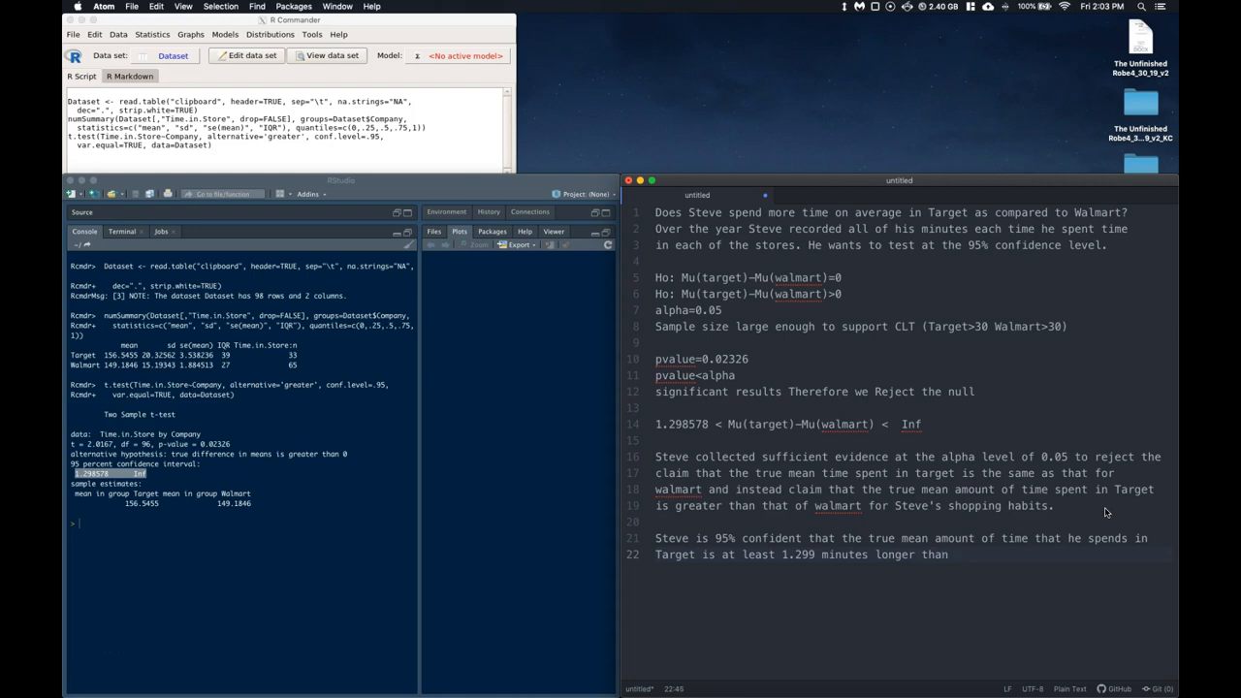
pyautogui.write('he spends in')
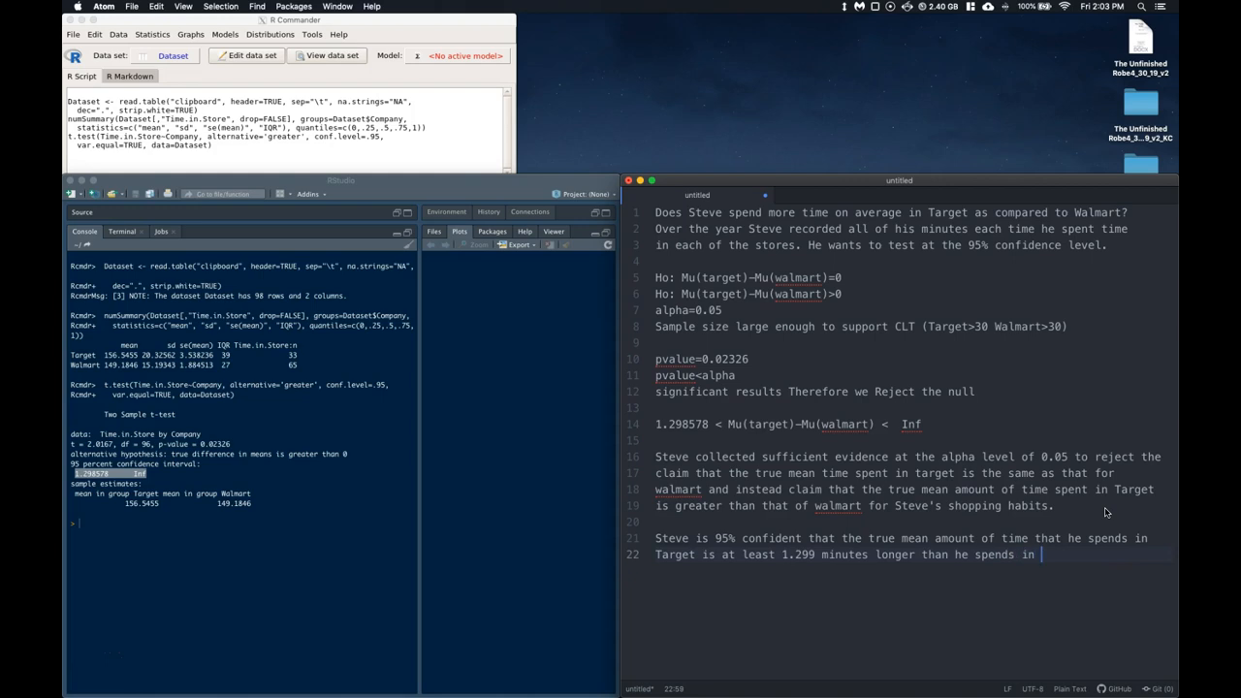
pyautogui.write('Walmart.')
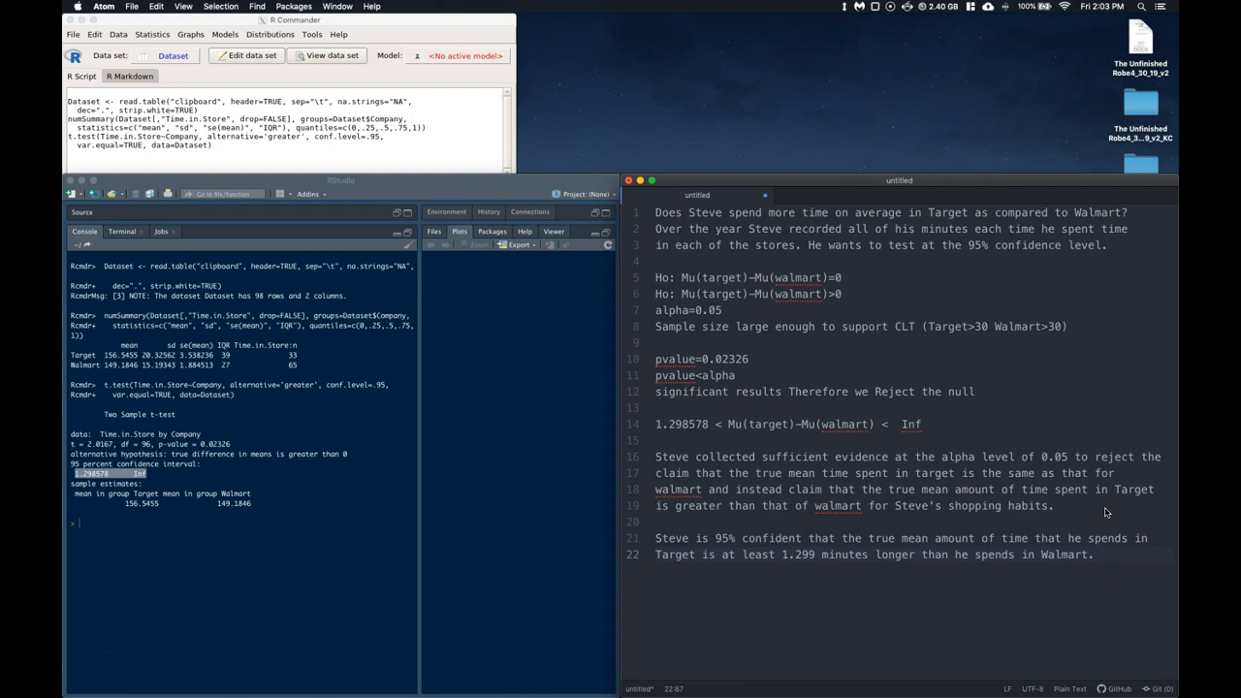
pyautogui.click(1094, 554)
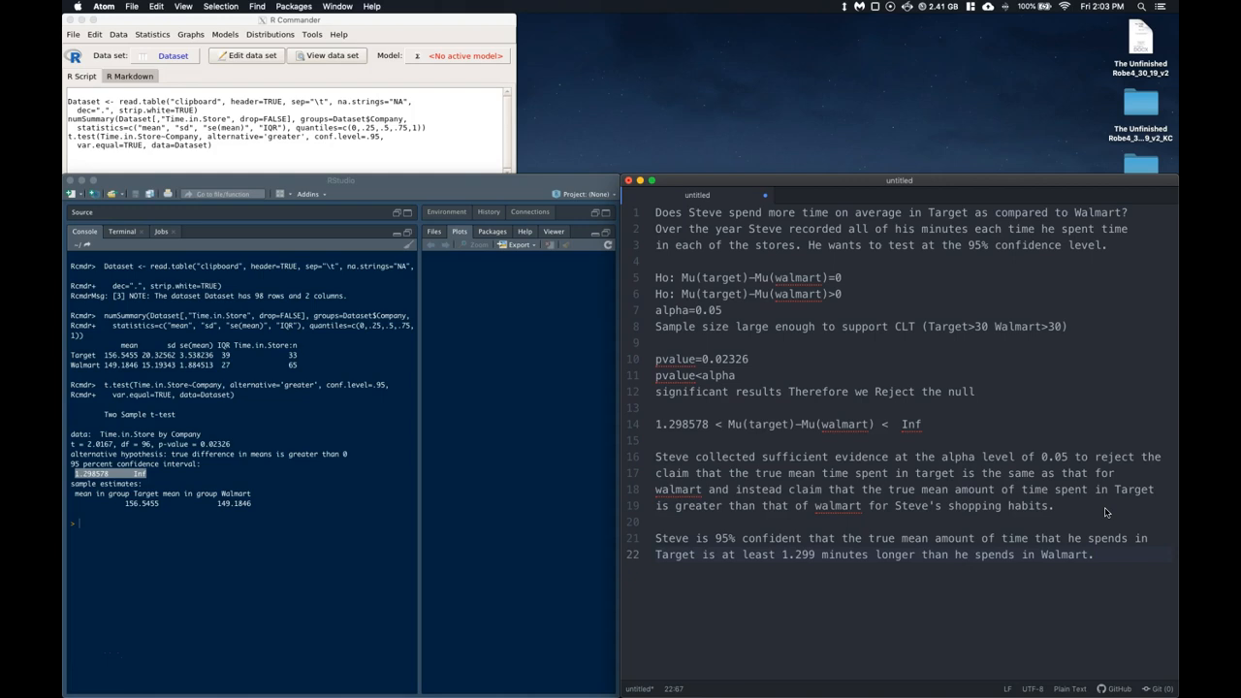
# - Return to R Commander to reach the Statistics > Means tests
pyautogui.click(1094, 554)
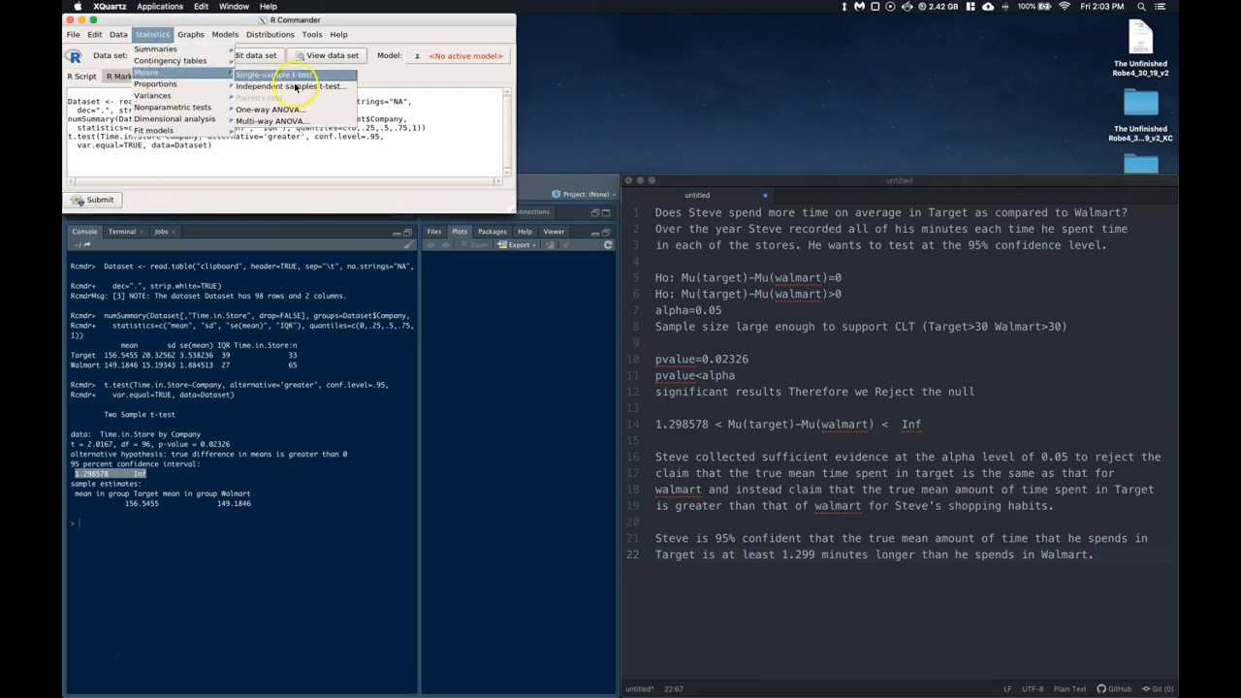
# - Open the independent samples t-test Options: Difference > 0, confidence 0.95
pyautogui.click(290, 86)
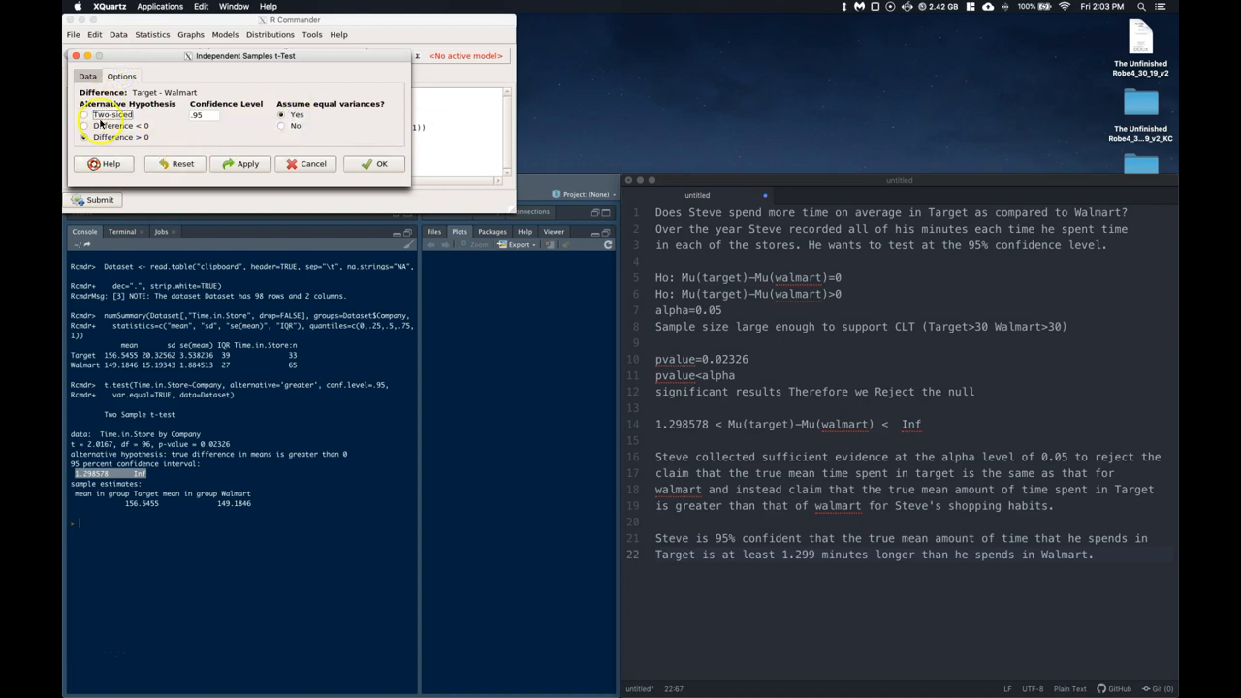
pyautogui.click(84, 136)
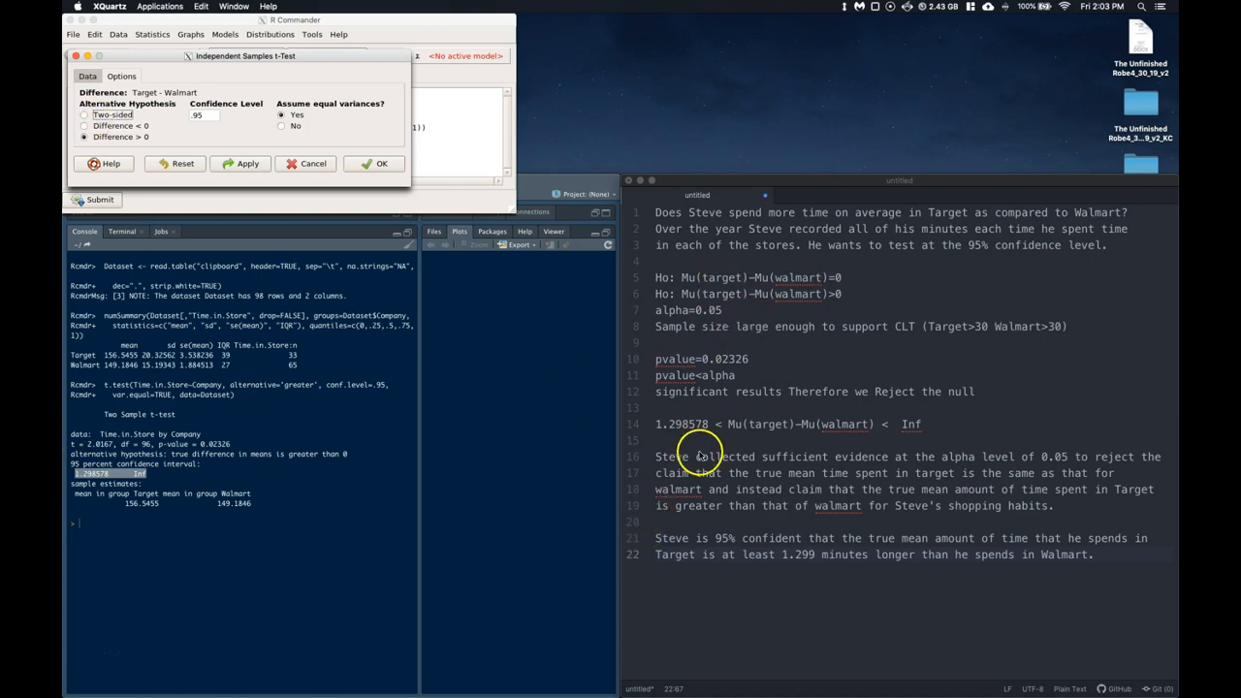
pyautogui.moveTo(922, 429)
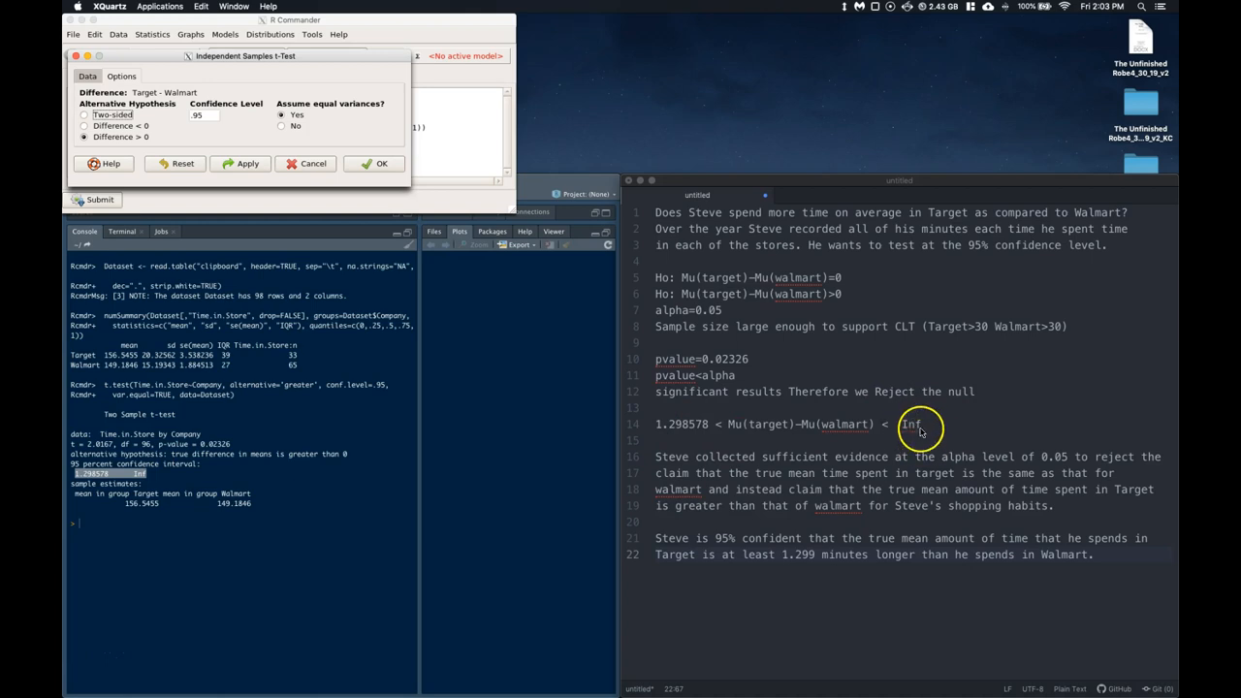
pyautogui.moveTo(762, 434)
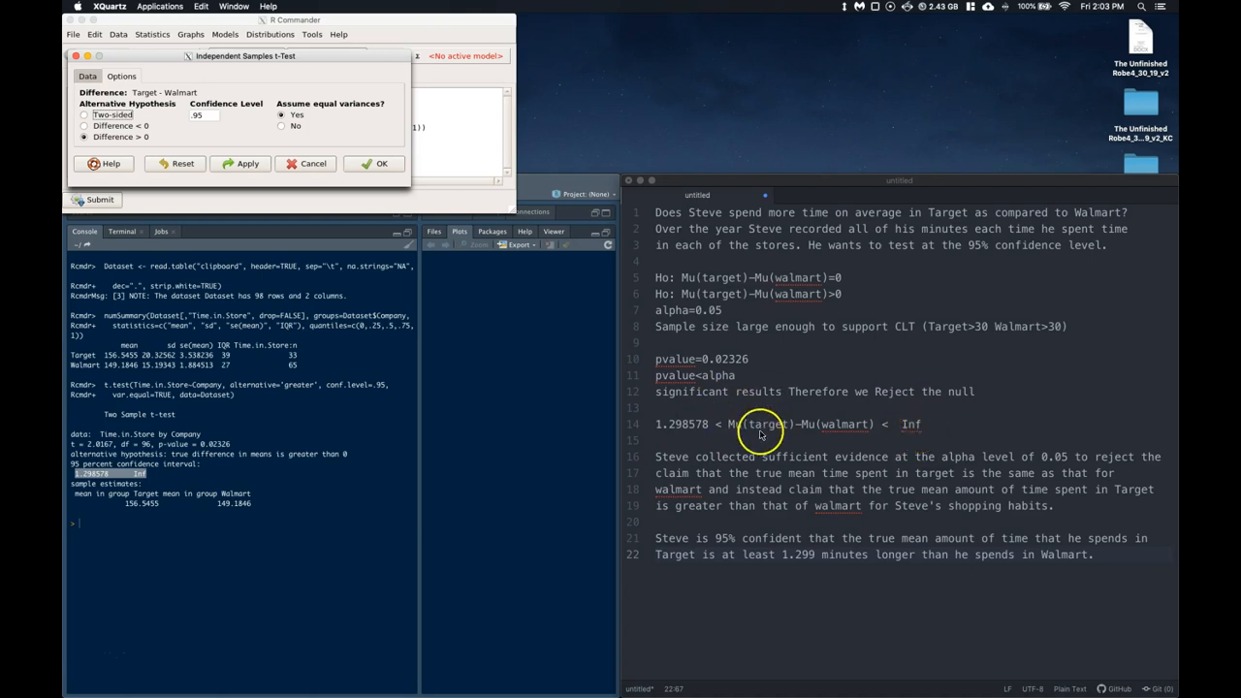
pyautogui.moveTo(693, 419)
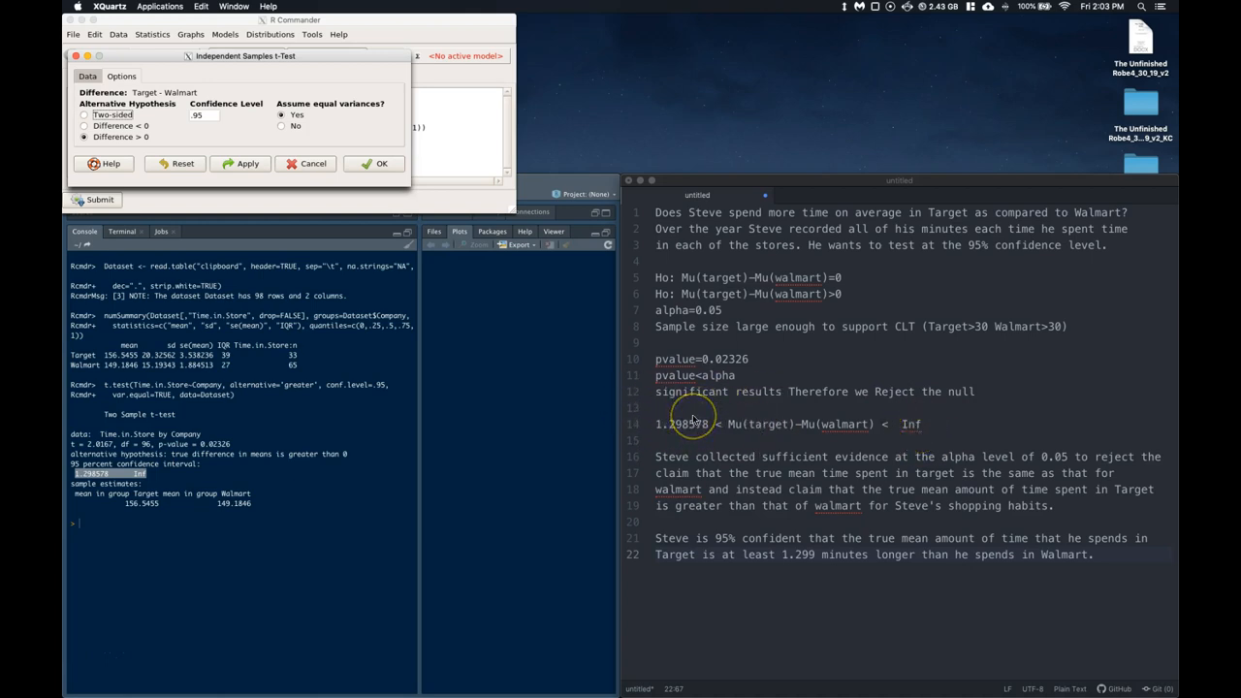